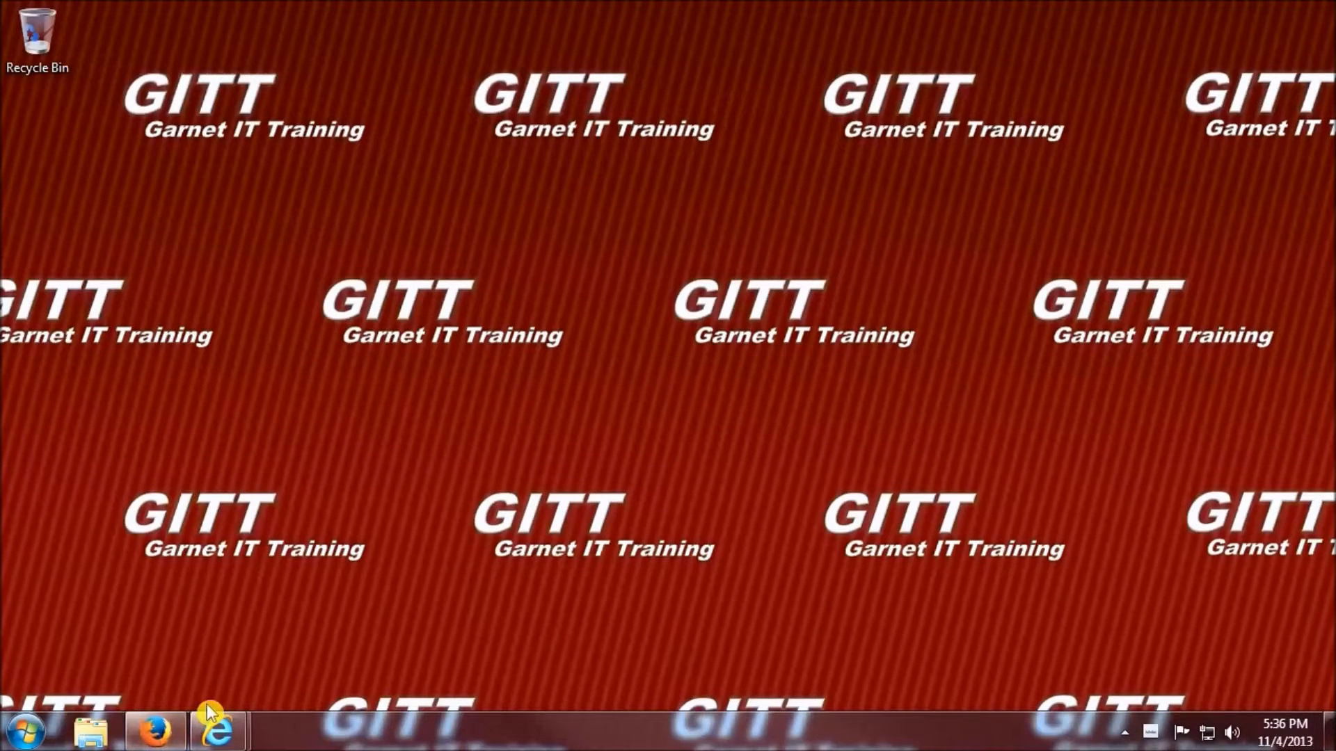
pyautogui.click(155, 727)
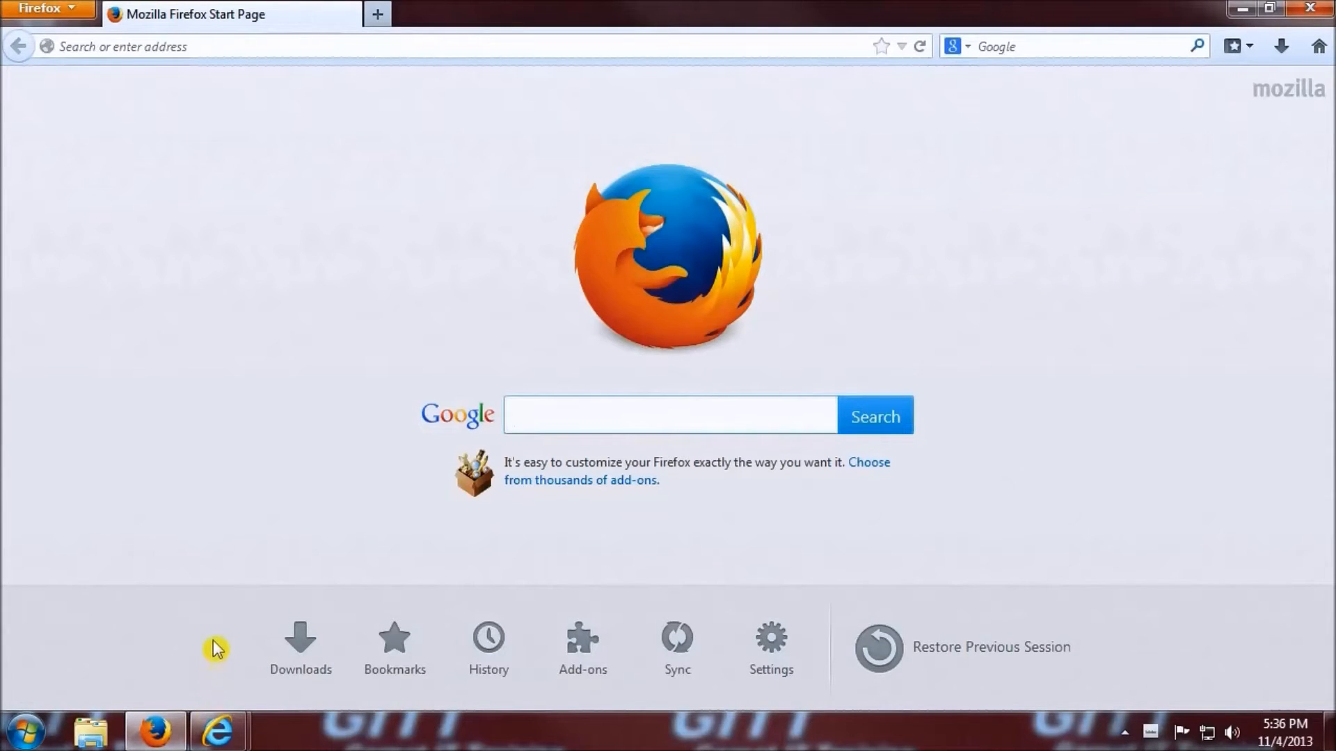
pyautogui.moveTo(372, 244)
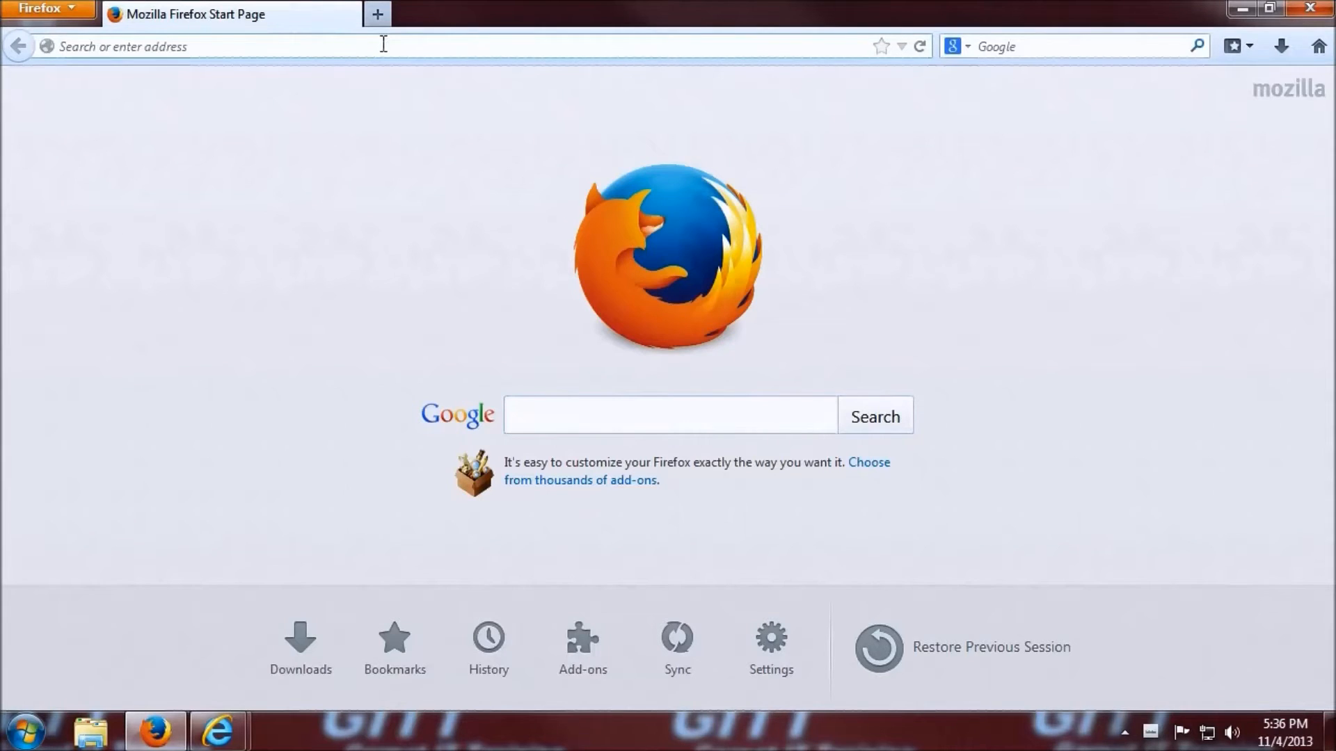
pyautogui.write('www.imgur.')
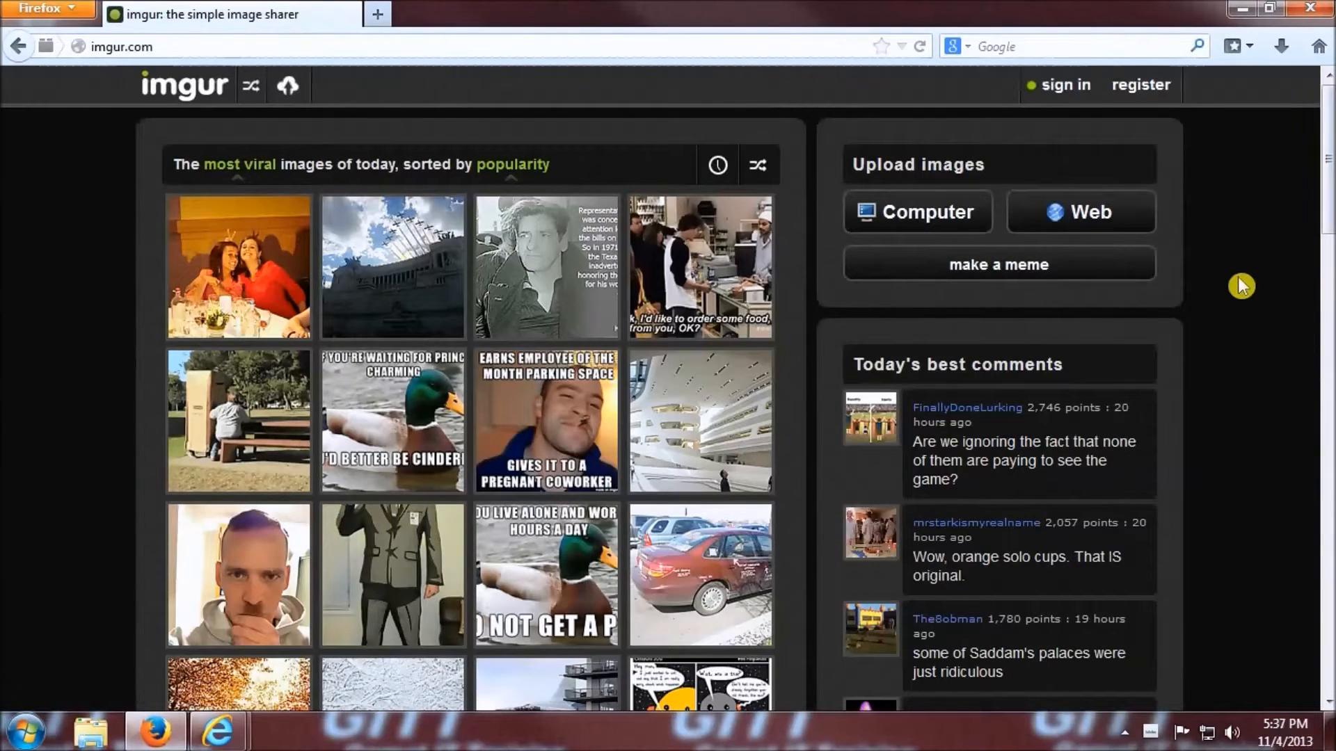
pyautogui.moveTo(1234, 296)
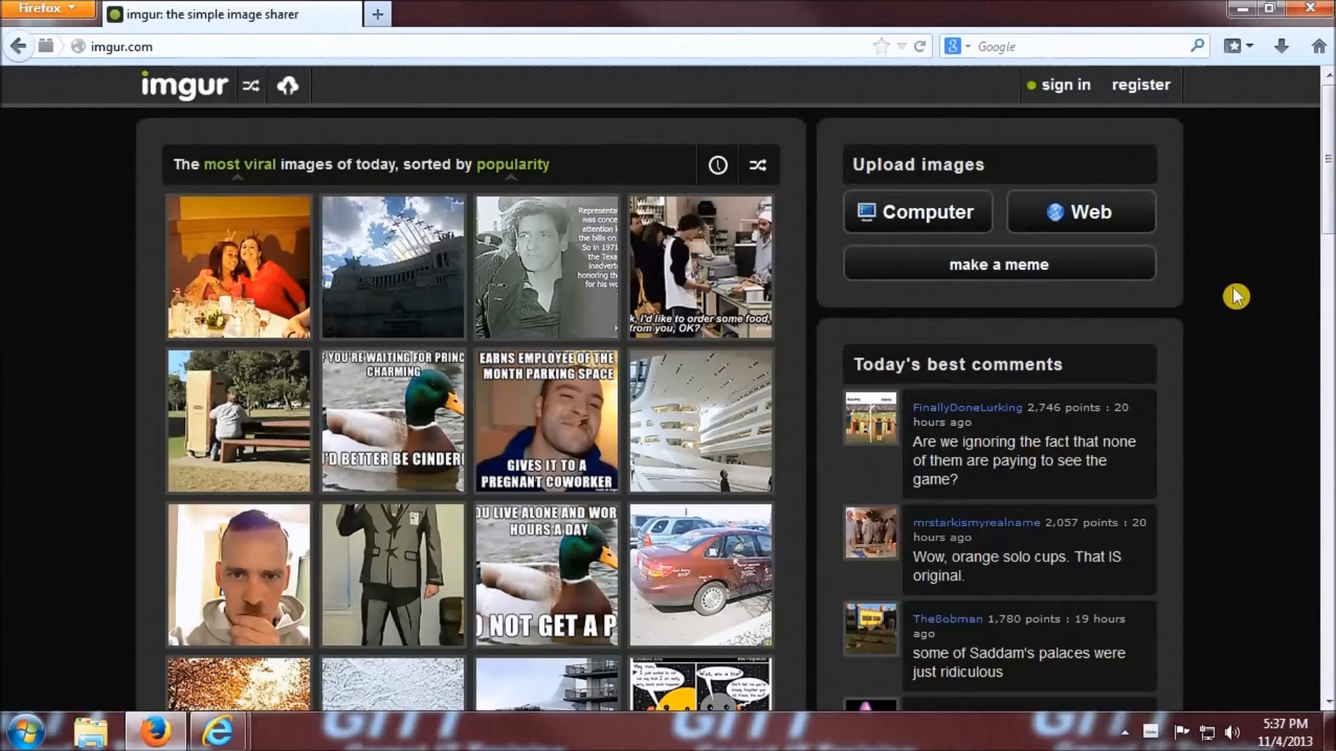
pyautogui.moveTo(1034, 83)
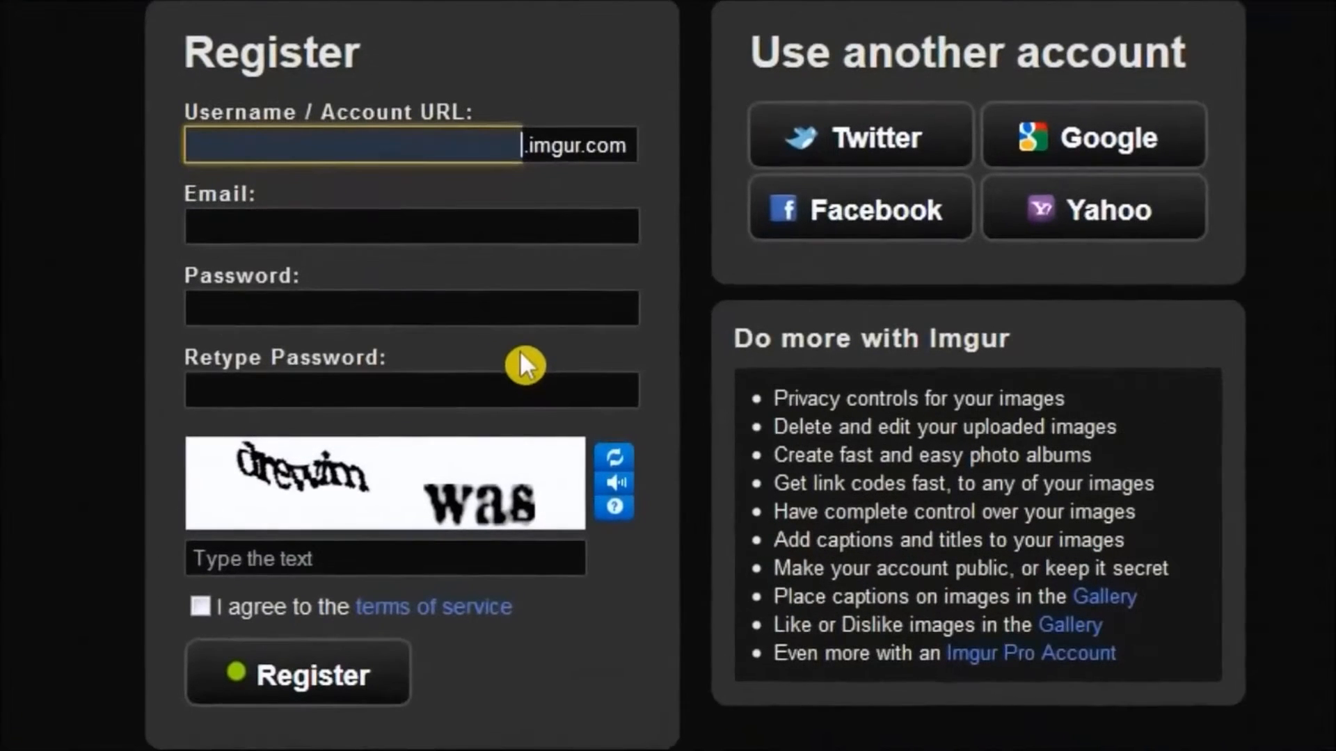
pyautogui.moveTo(178, 401)
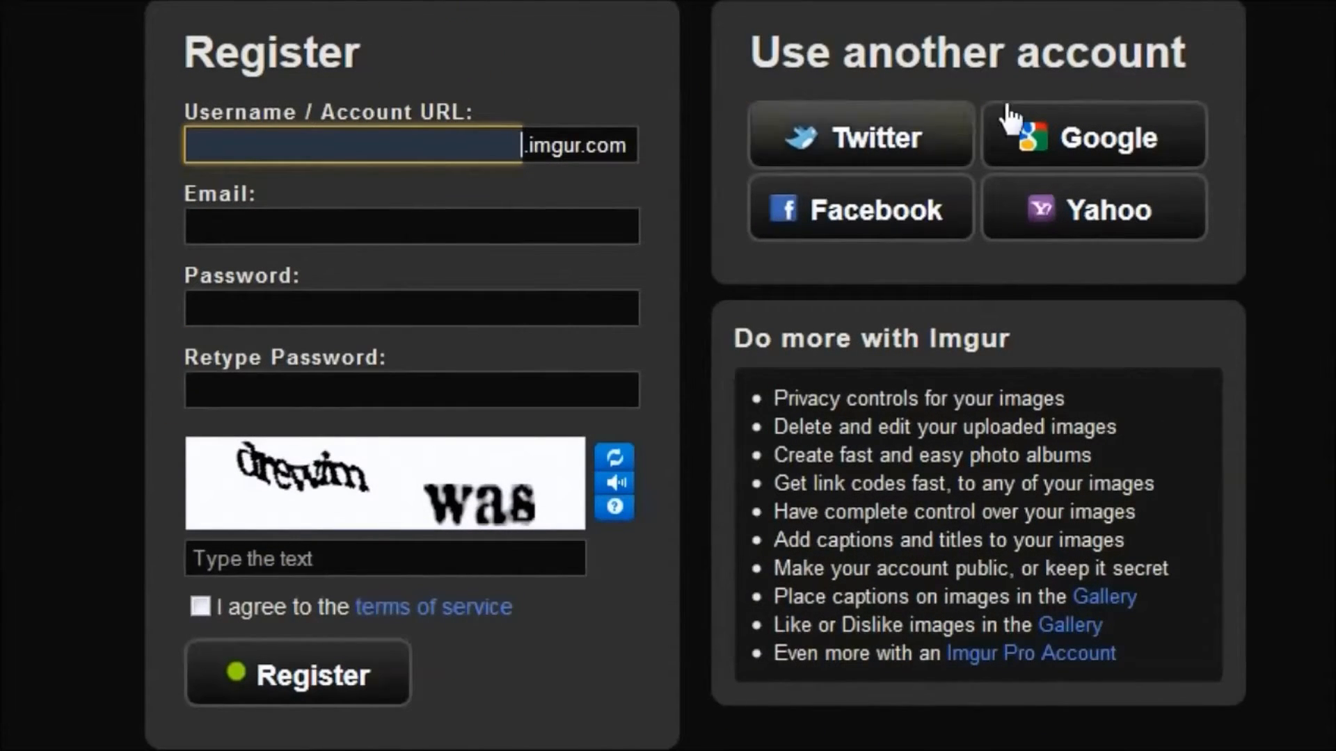
pyautogui.moveTo(975, 231)
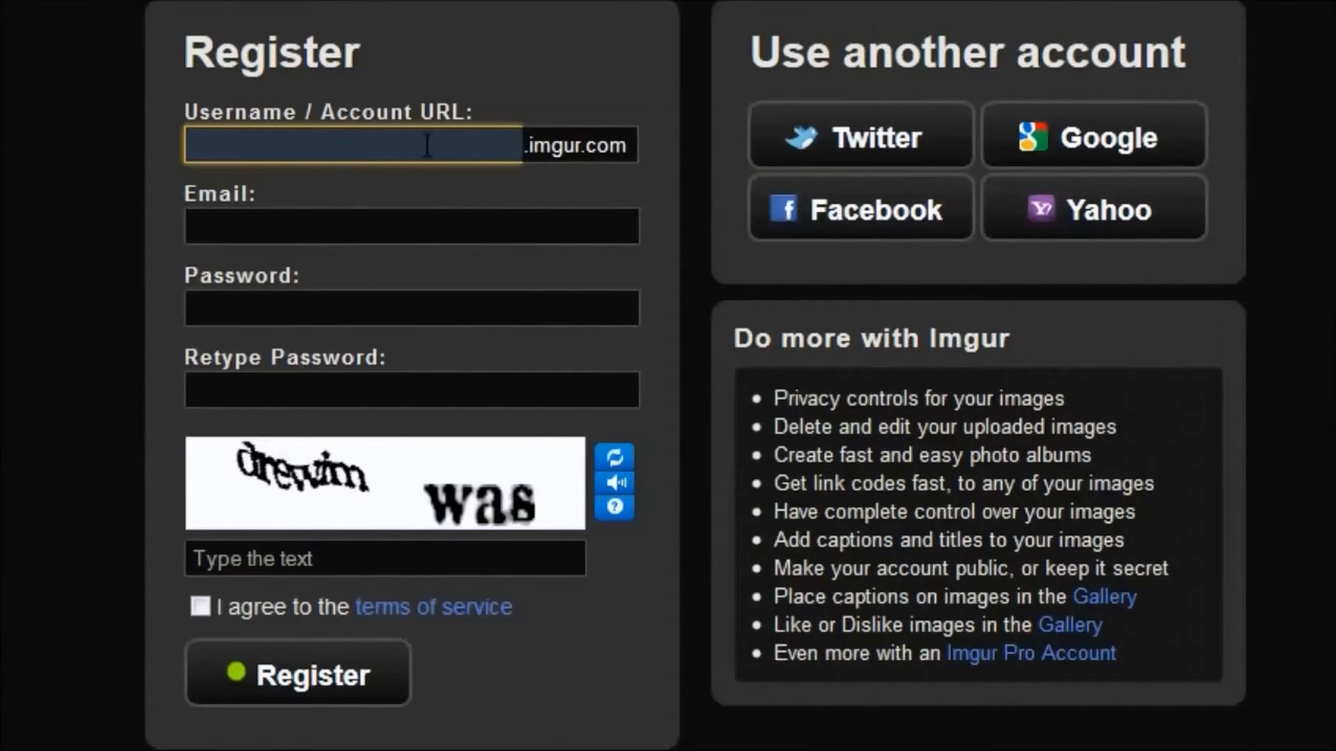
# Fill in the Imgur registration with username, email, agree to terms and submit.
pyautogui.click(349, 143)
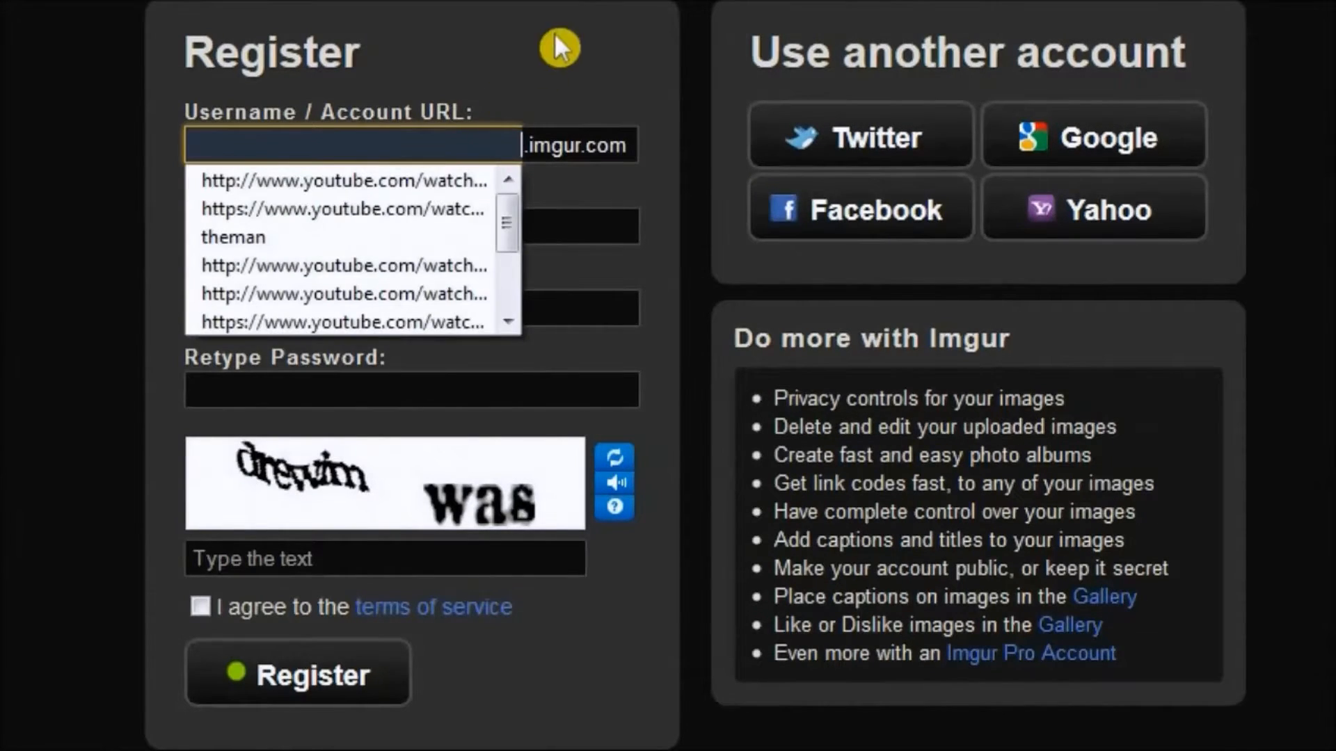
pyautogui.write('thernan')
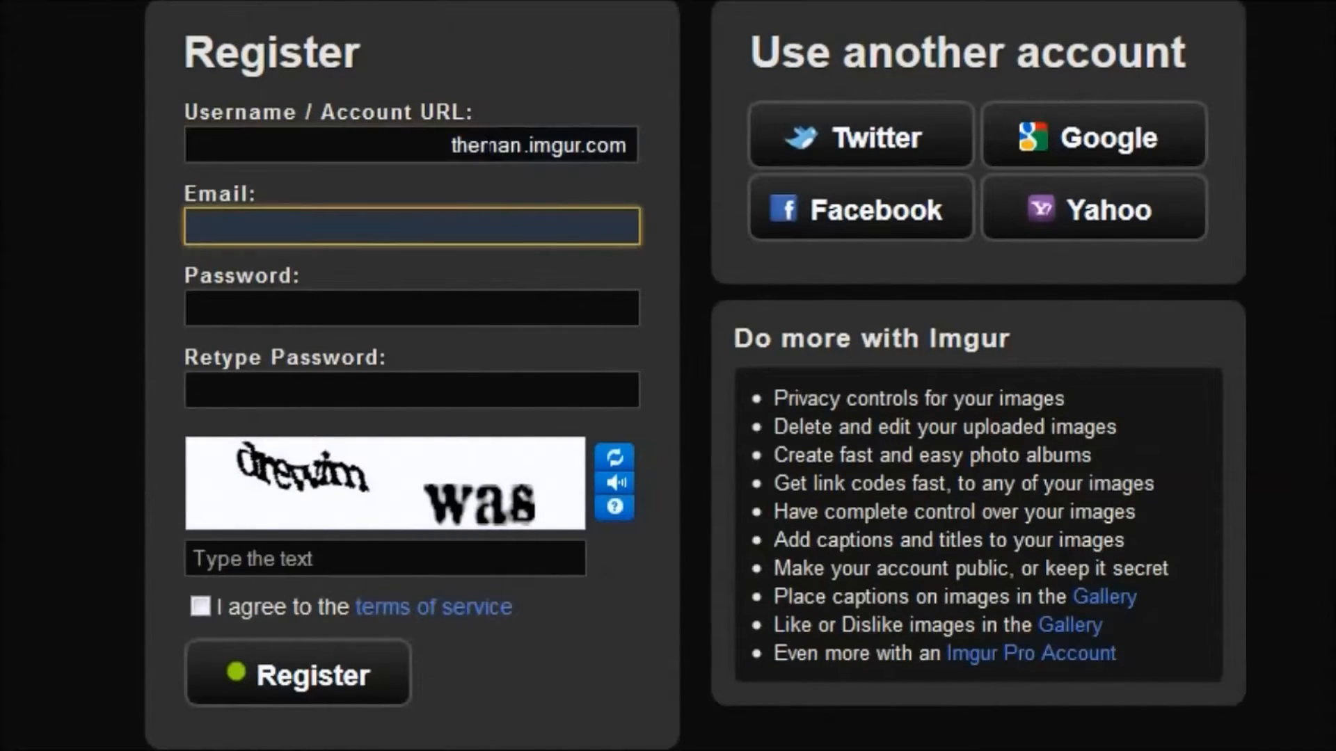
pyautogui.click(412, 390)
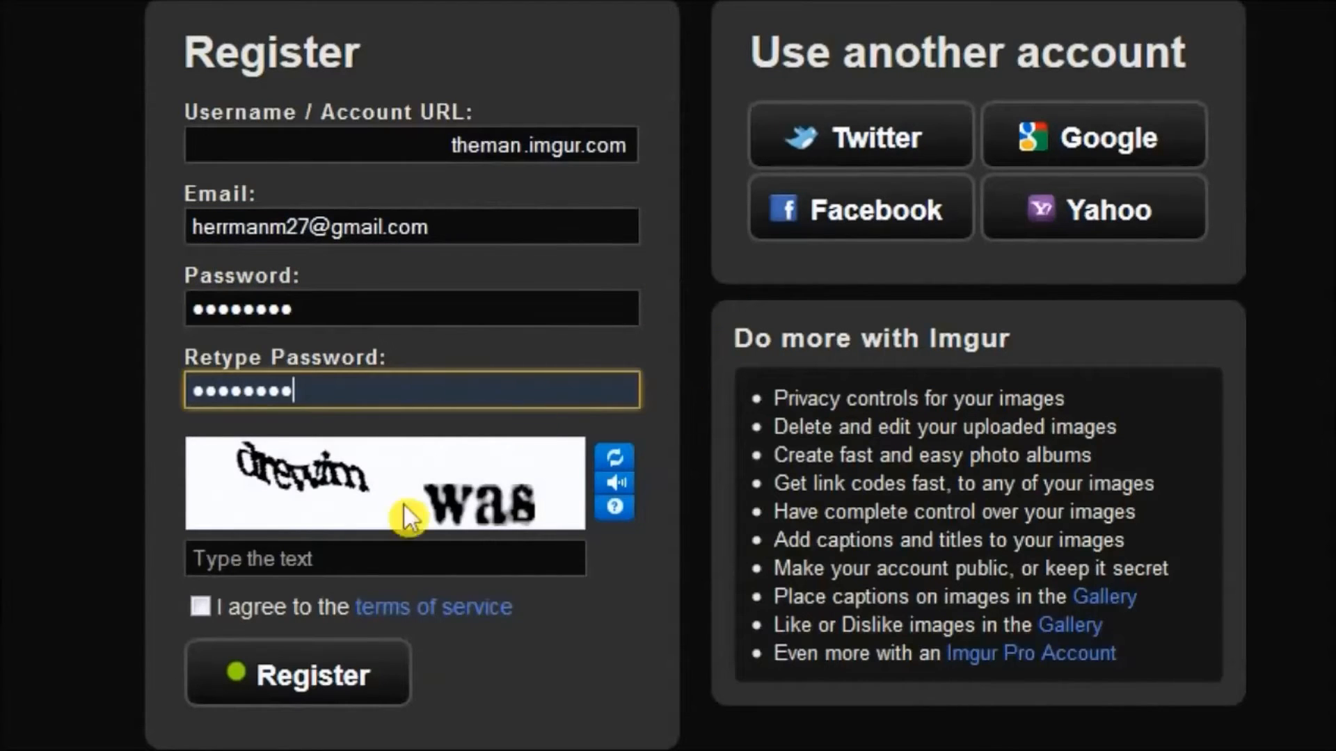
pyautogui.write('drewim was')
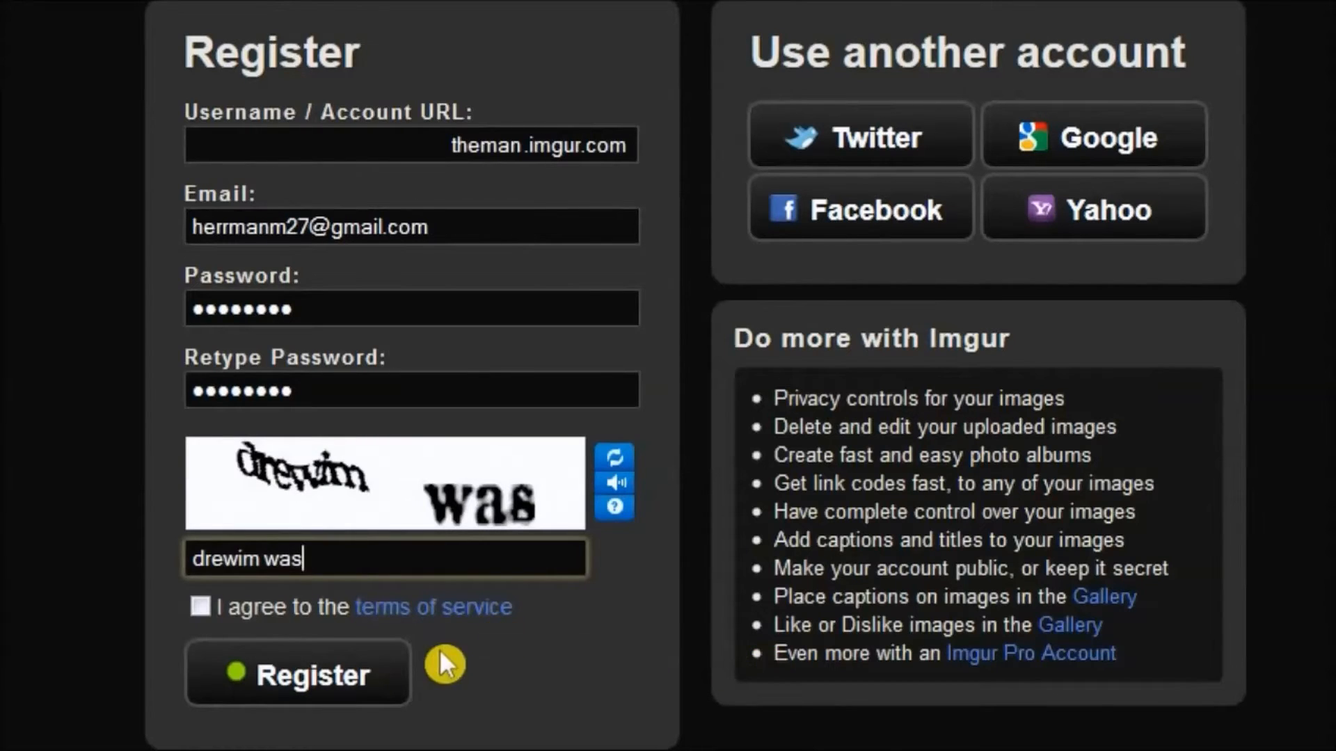
pyautogui.click(201, 608)
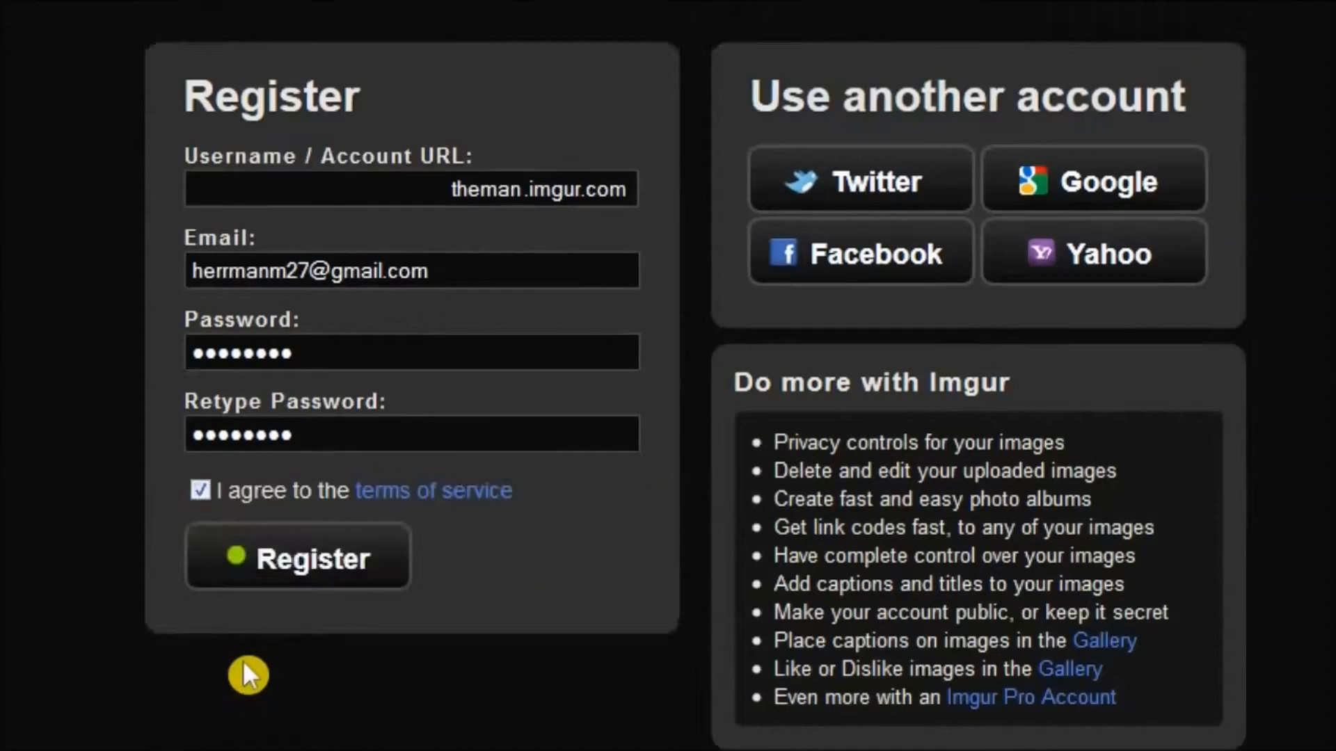
pyautogui.click(298, 557)
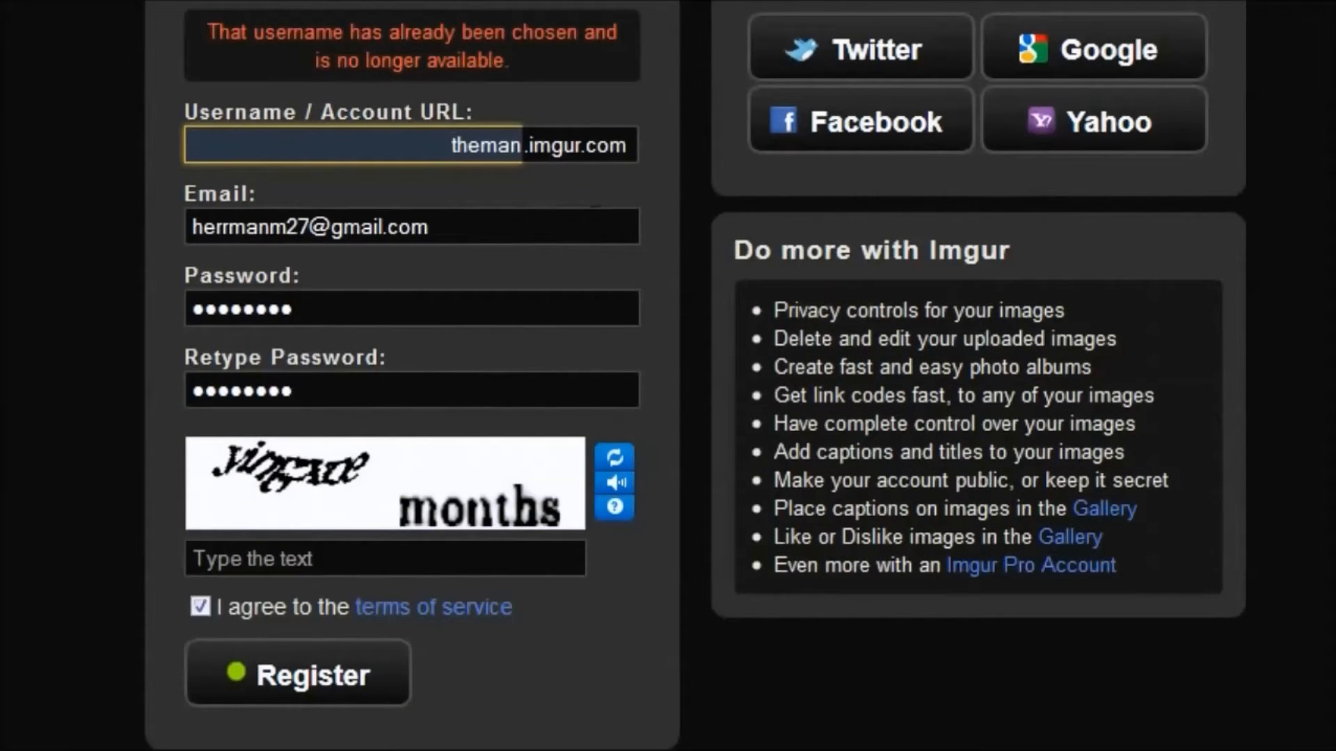
# Change the taken username to an available one and submit the registration again.
pyautogui.write('1337')
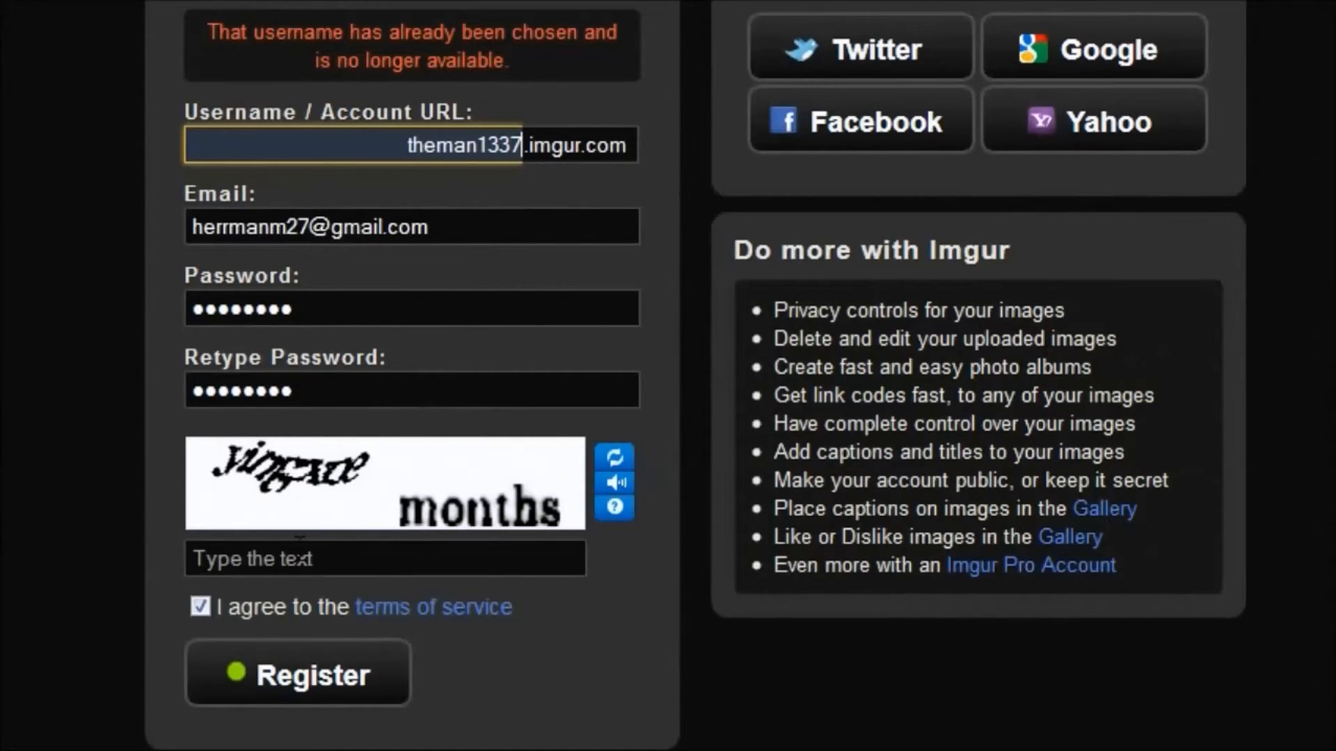
pyautogui.write('yingxne months')
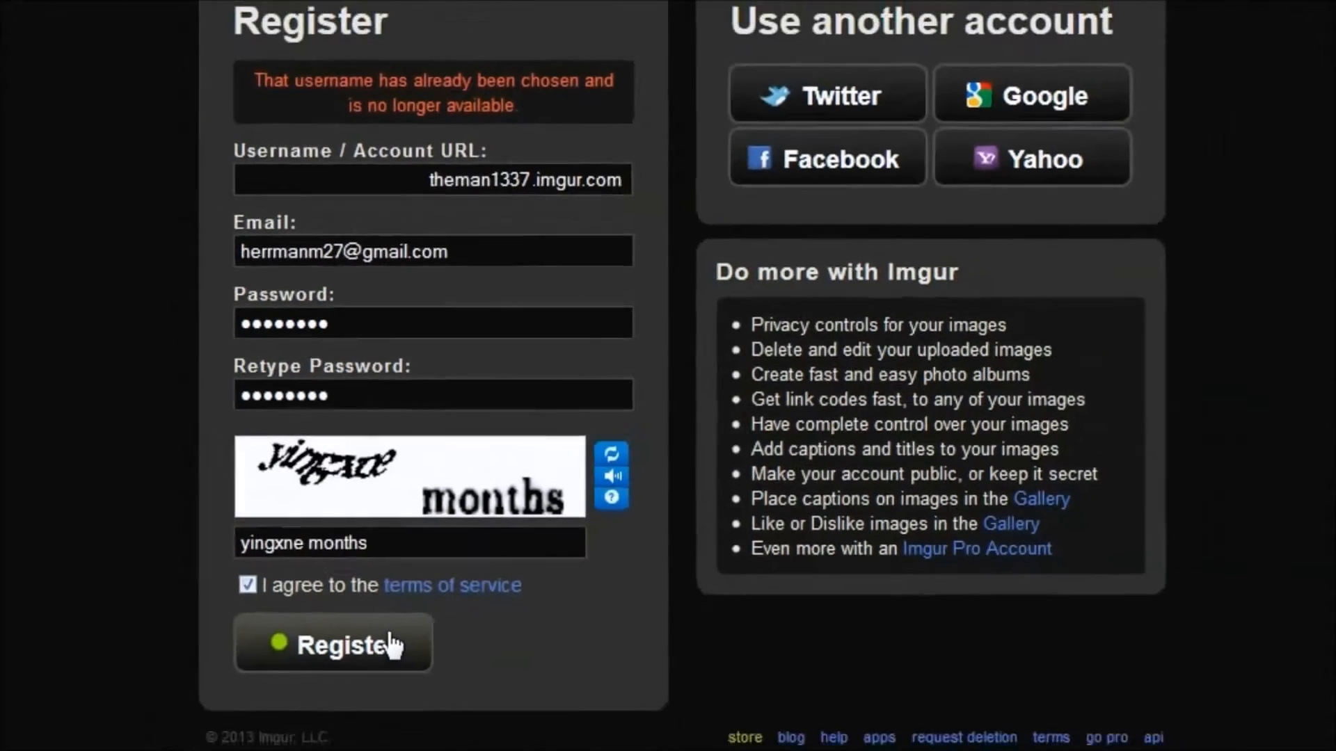
pyautogui.click(334, 643)
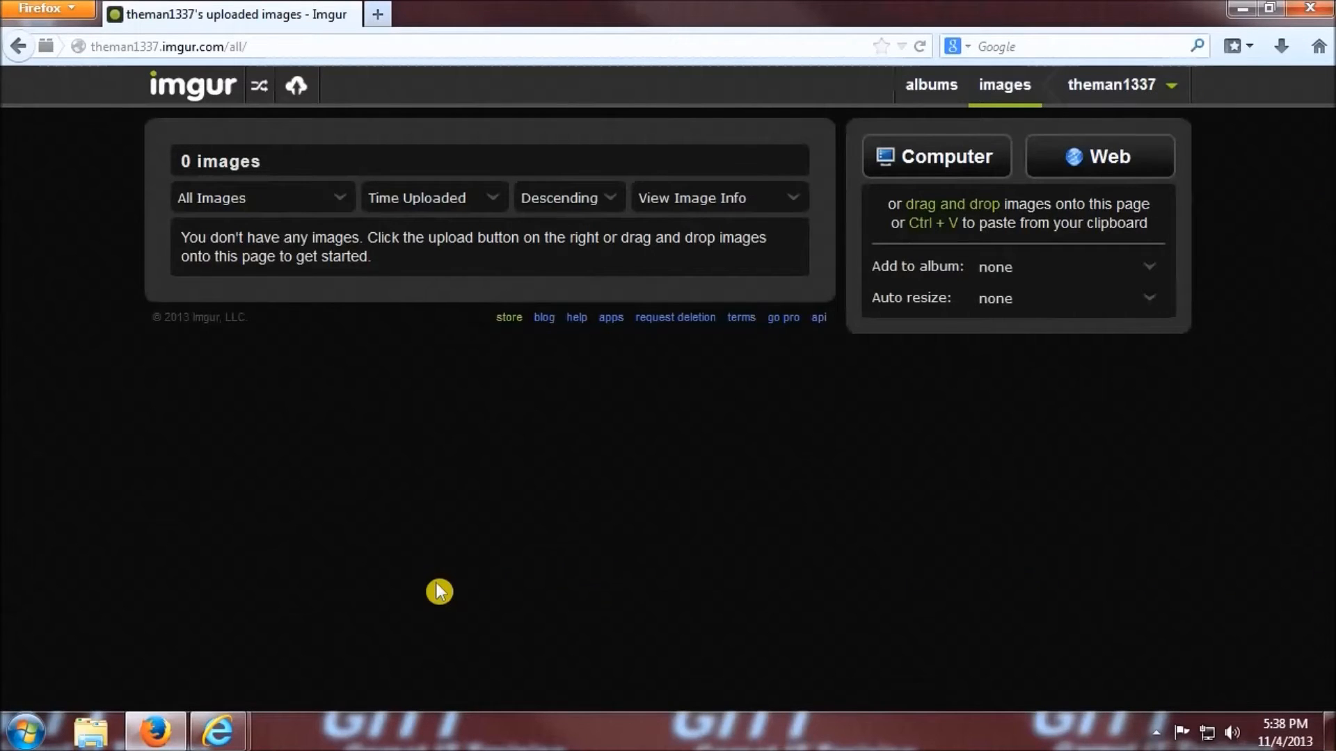
pyautogui.moveTo(562, 509)
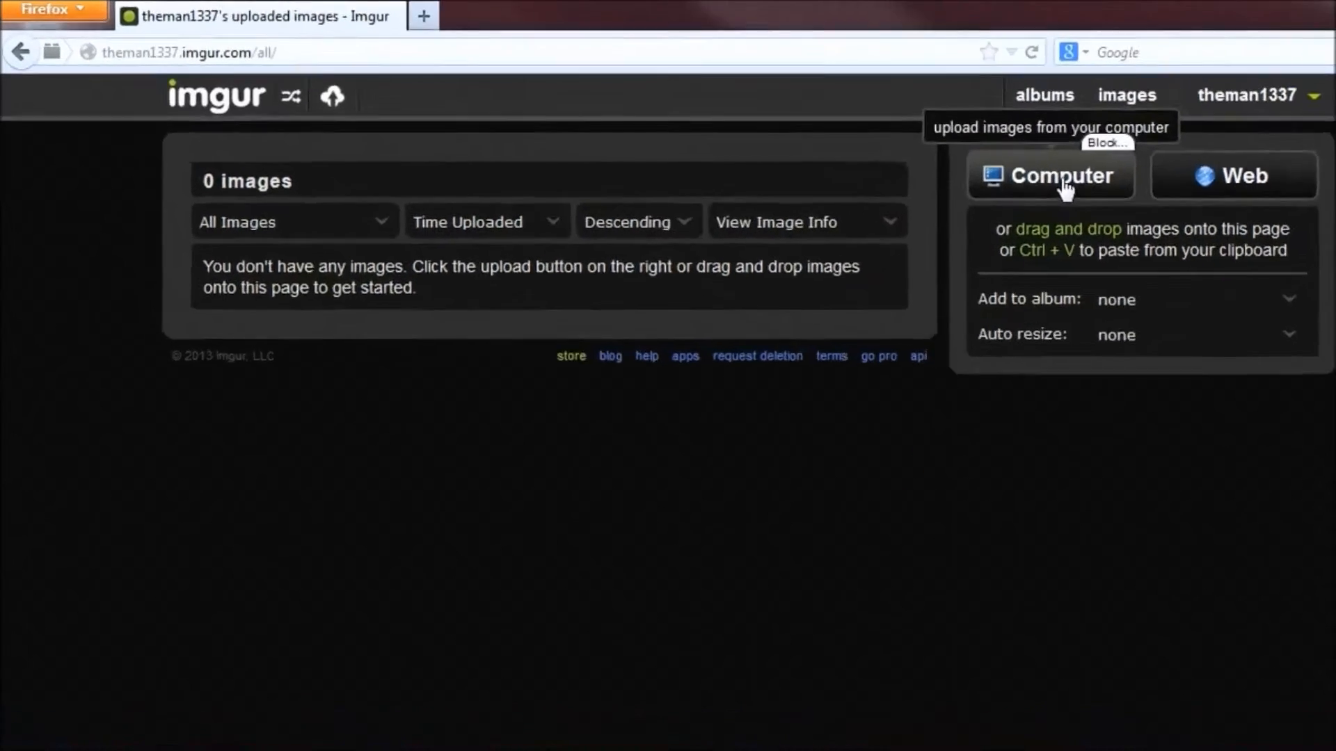
# Upload the Koala picture from the Pictures library's Sample Pictures folder.
pyautogui.click(1054, 175)
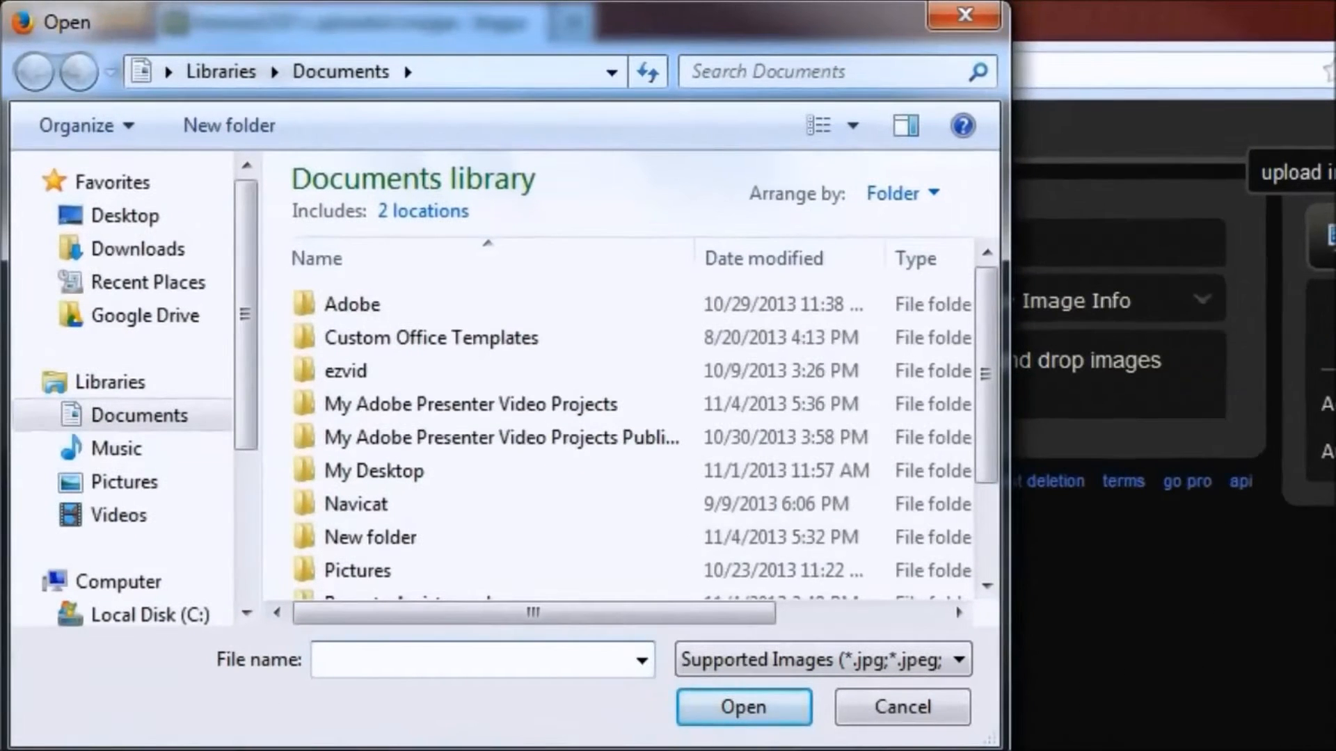
pyautogui.moveTo(1191, 322)
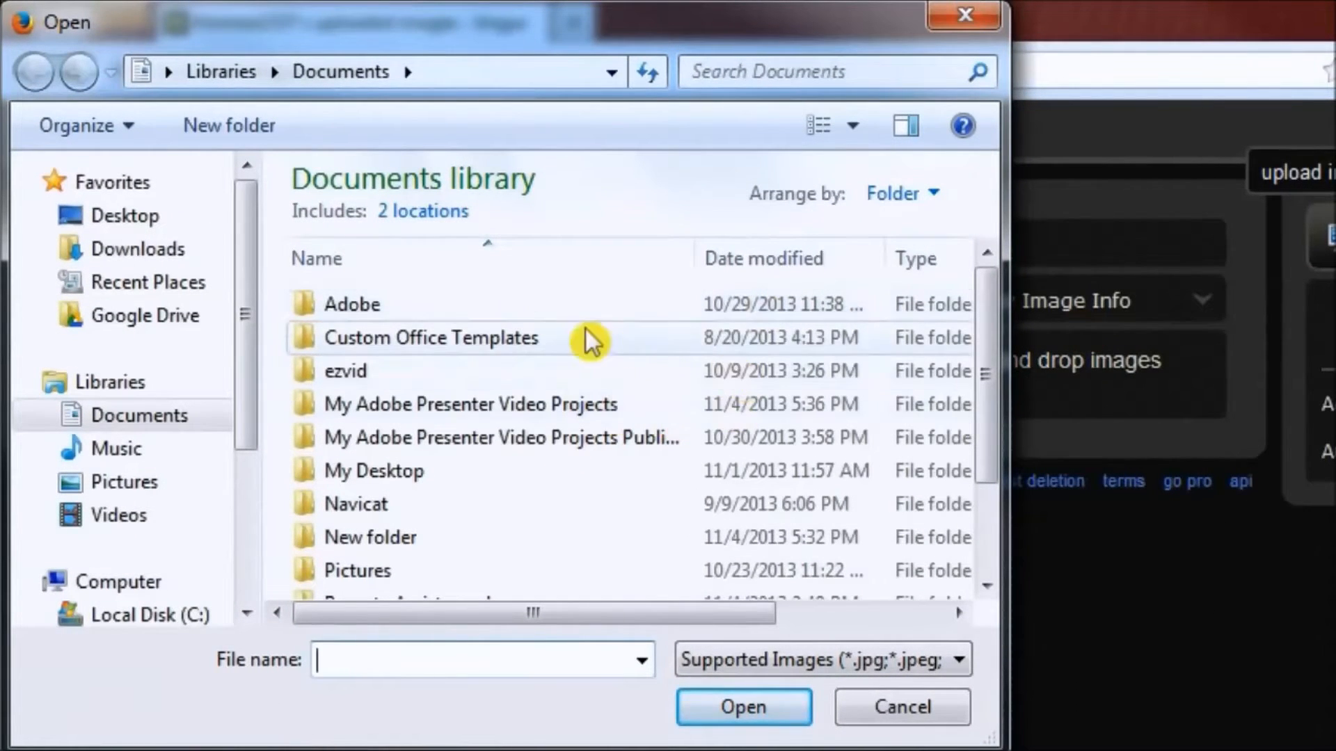
pyautogui.click(124, 481)
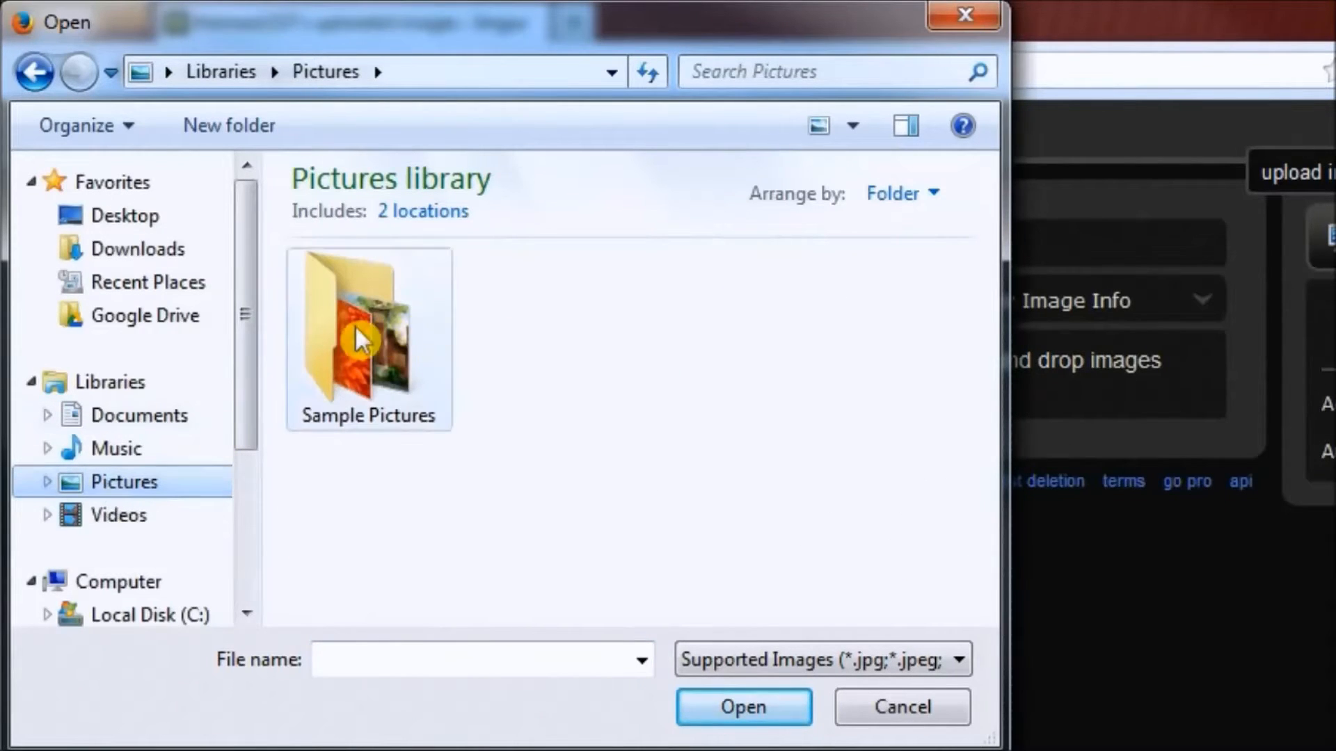
pyautogui.doubleClick(360, 342)
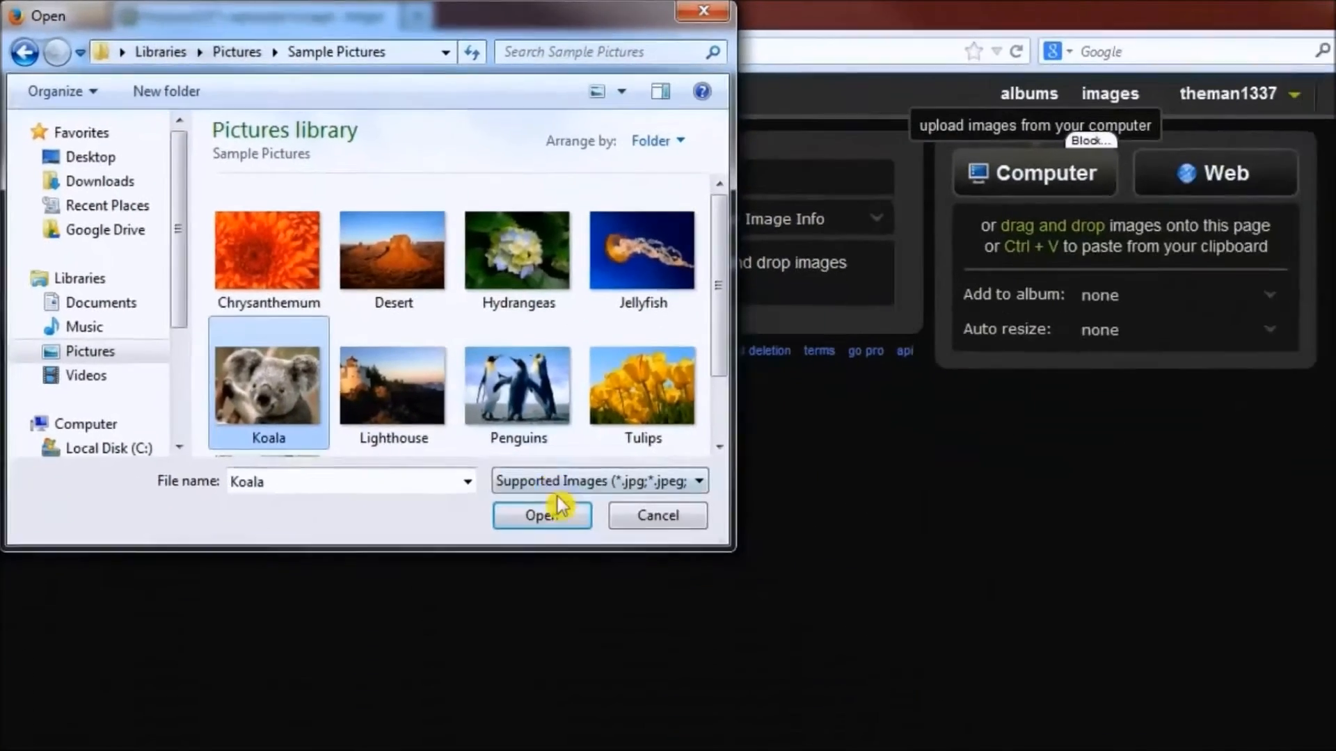
pyautogui.click(543, 514)
pyautogui.write('www.google.co')
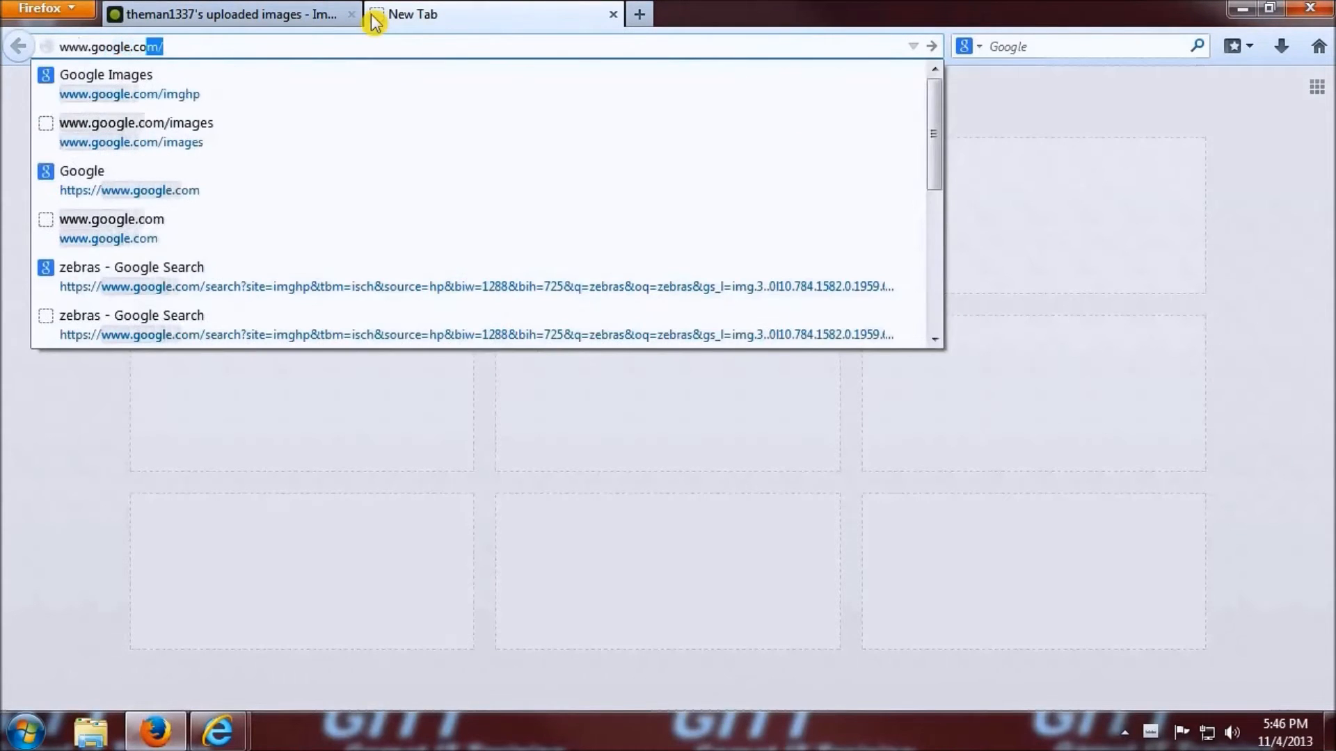
# Search Google Images for zebra and copy the grazing zebra photo's image location.
pyautogui.click(108, 75)
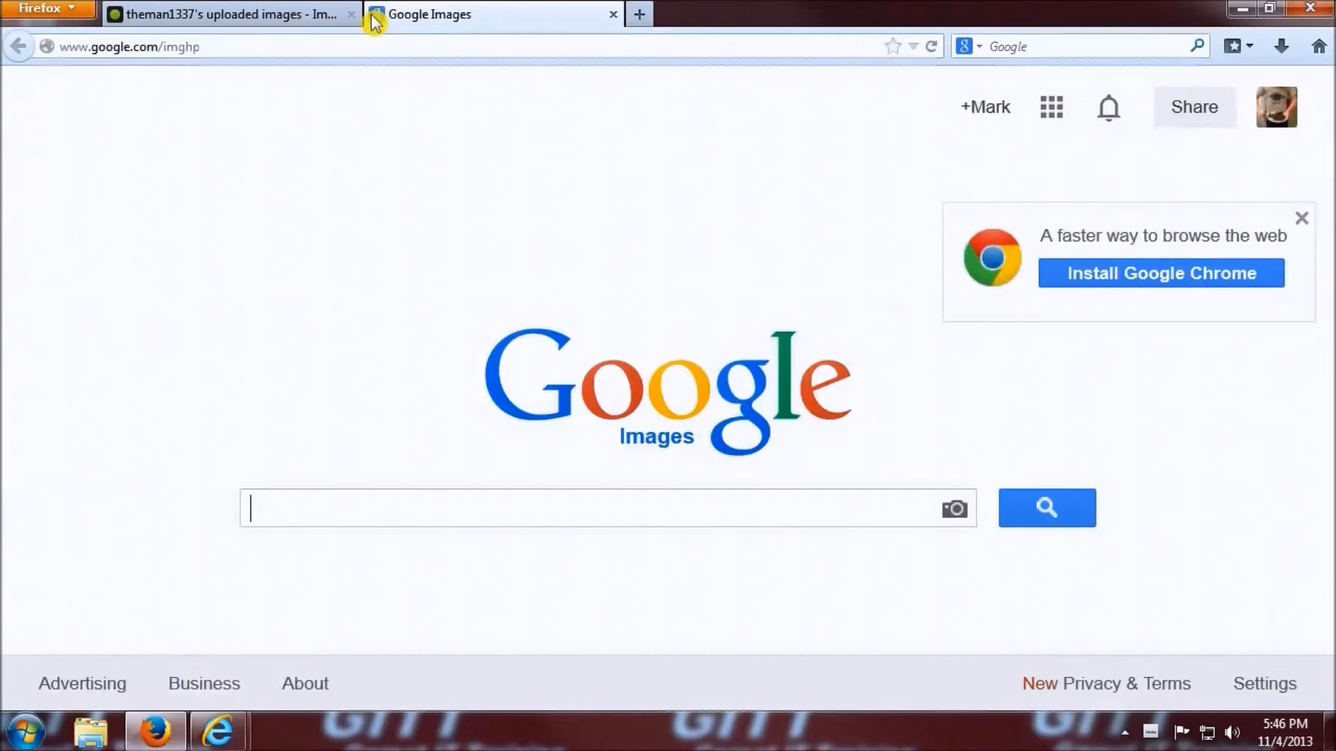
pyautogui.write('zebras')
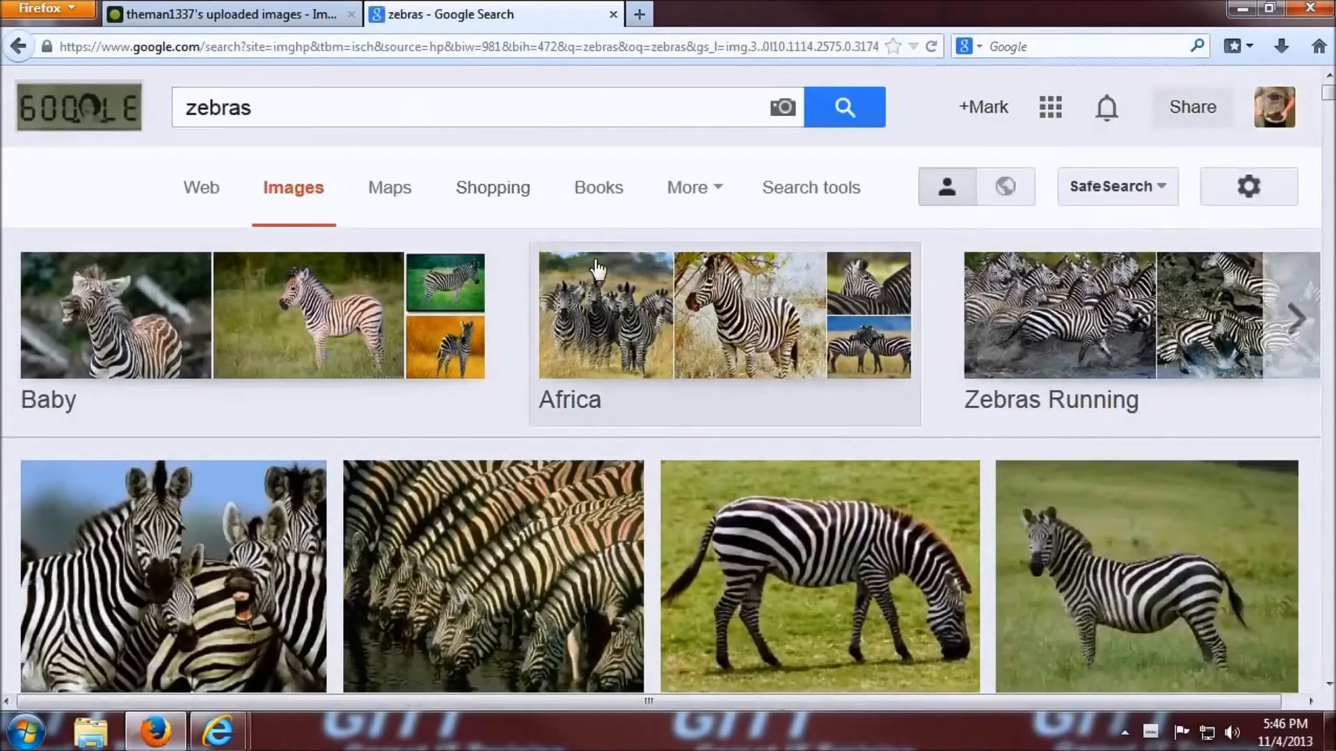
pyautogui.click(818, 582)
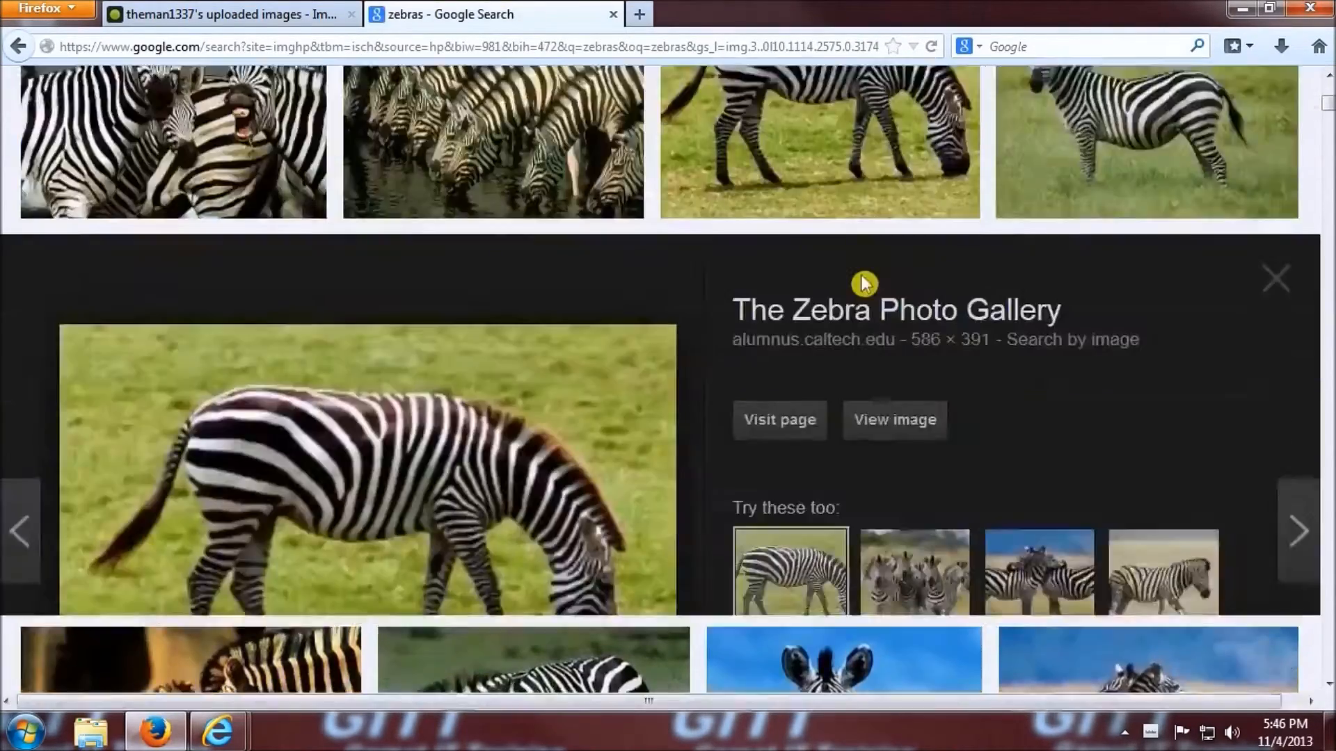
pyautogui.rightClick(590, 573)
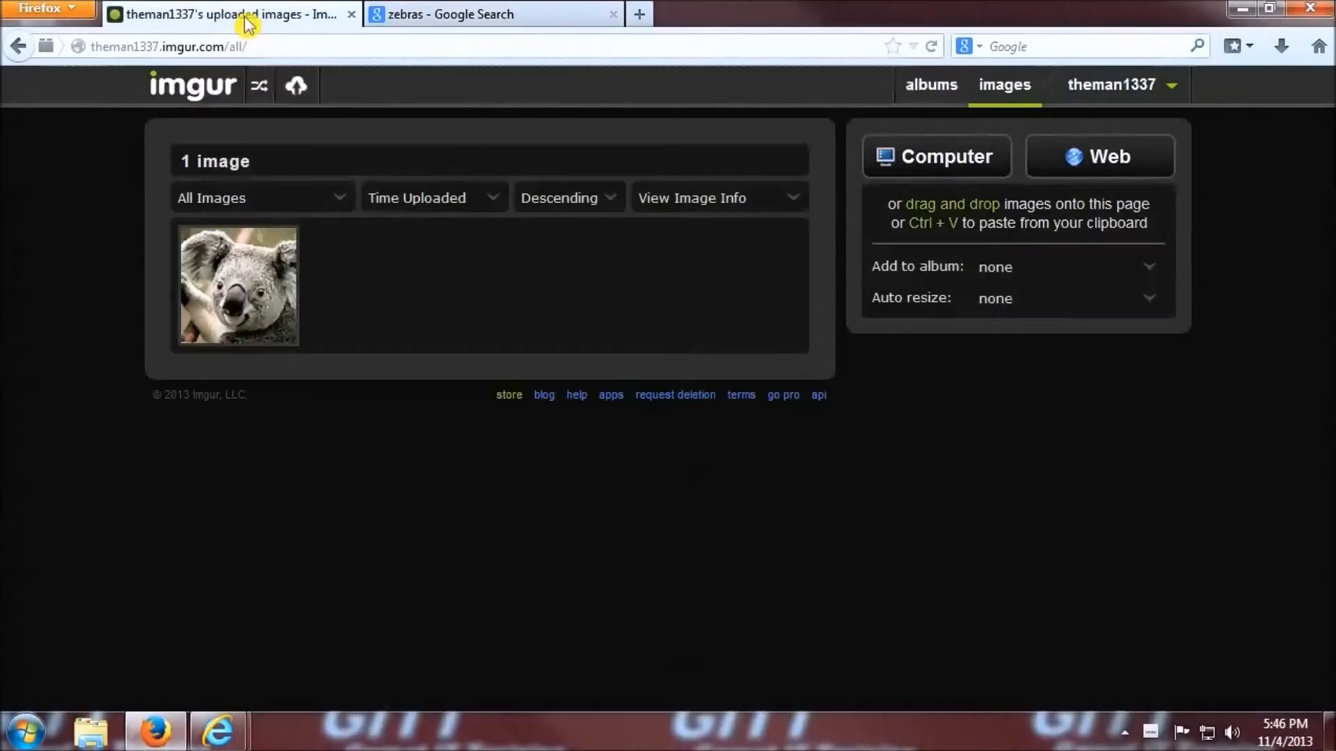
# Back on Imgur, upload the zebra photo from its pasted web address.
pyautogui.click(1101, 155)
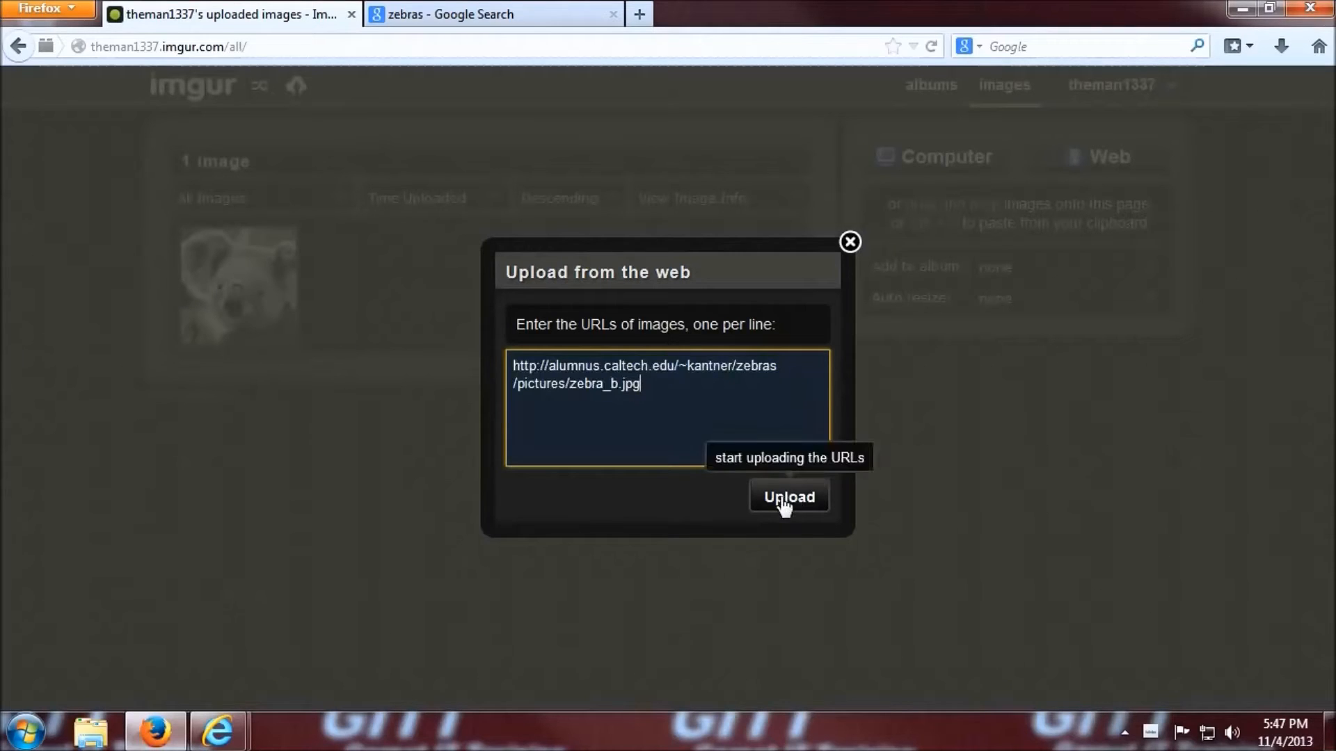
pyautogui.click(789, 497)
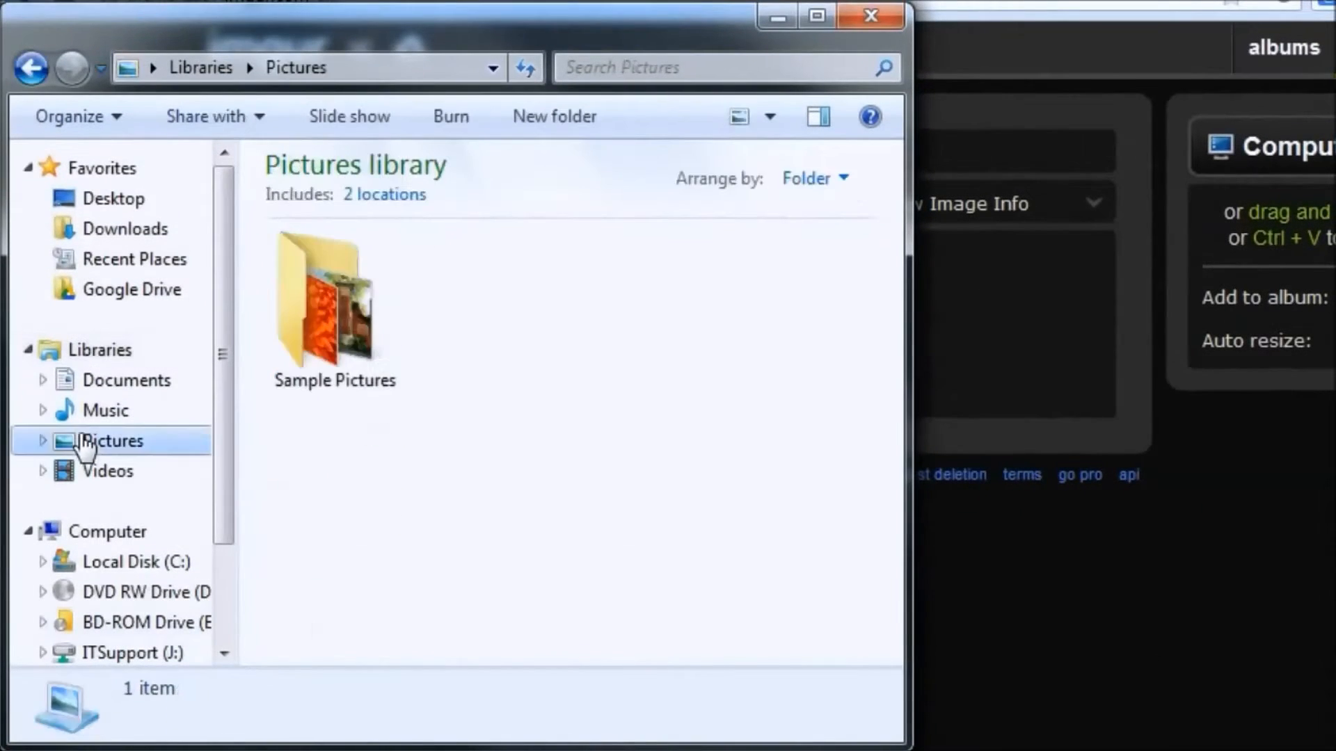
# Open the Pictures library to upload Desert.jpg alongside the other images.
pyautogui.doubleClick(334, 306)
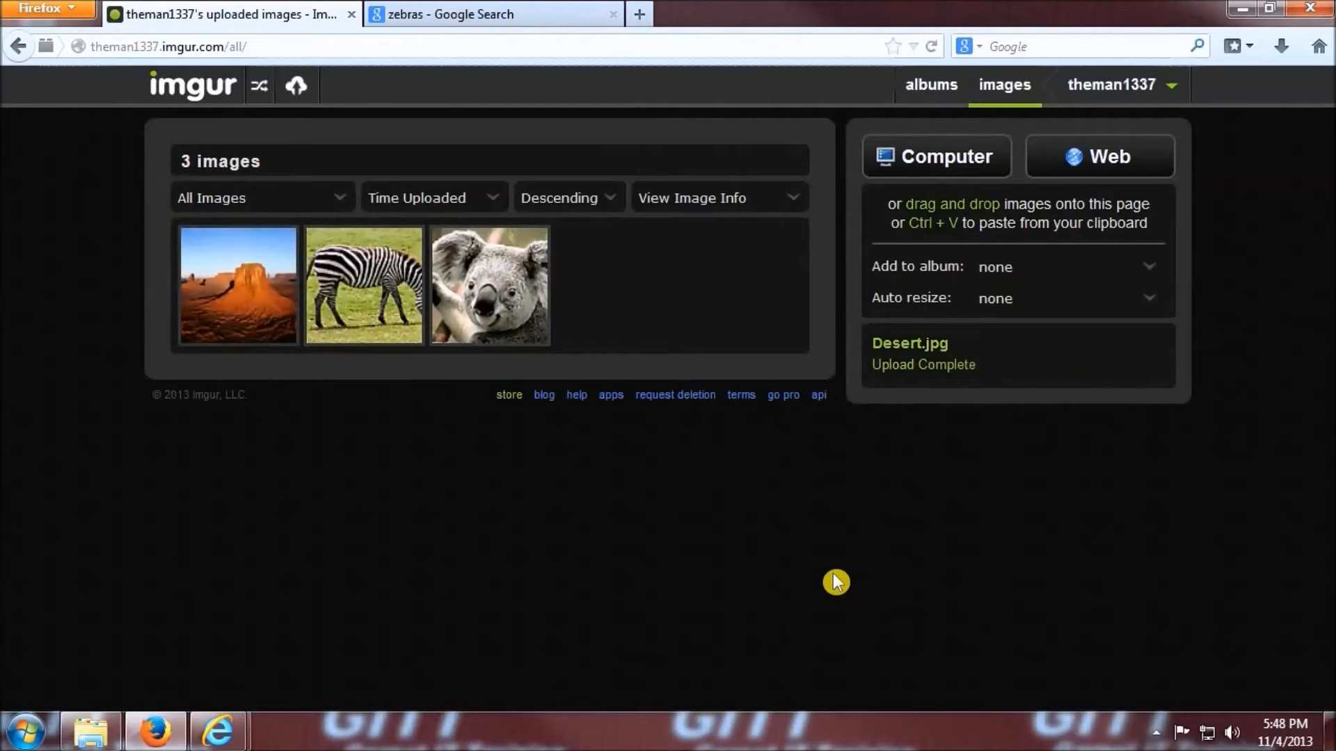
pyautogui.moveTo(810, 586)
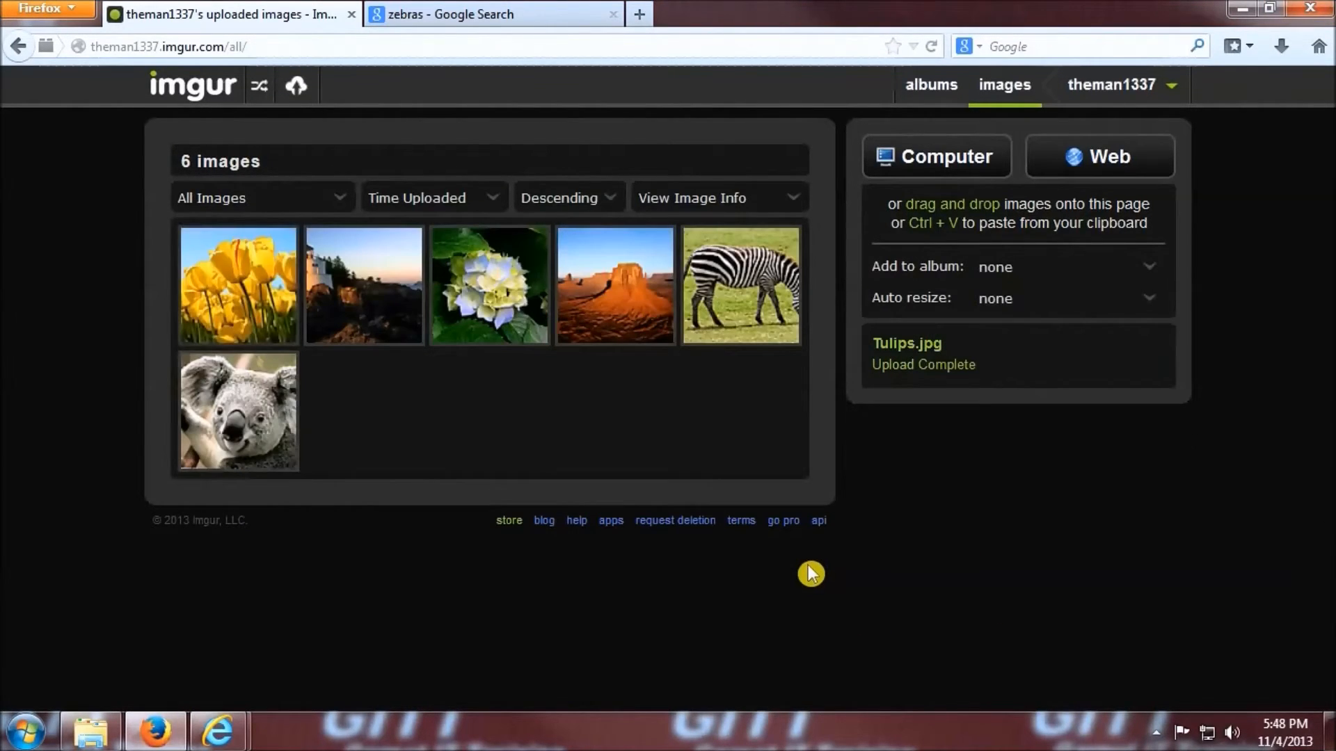
pyautogui.moveTo(693, 412)
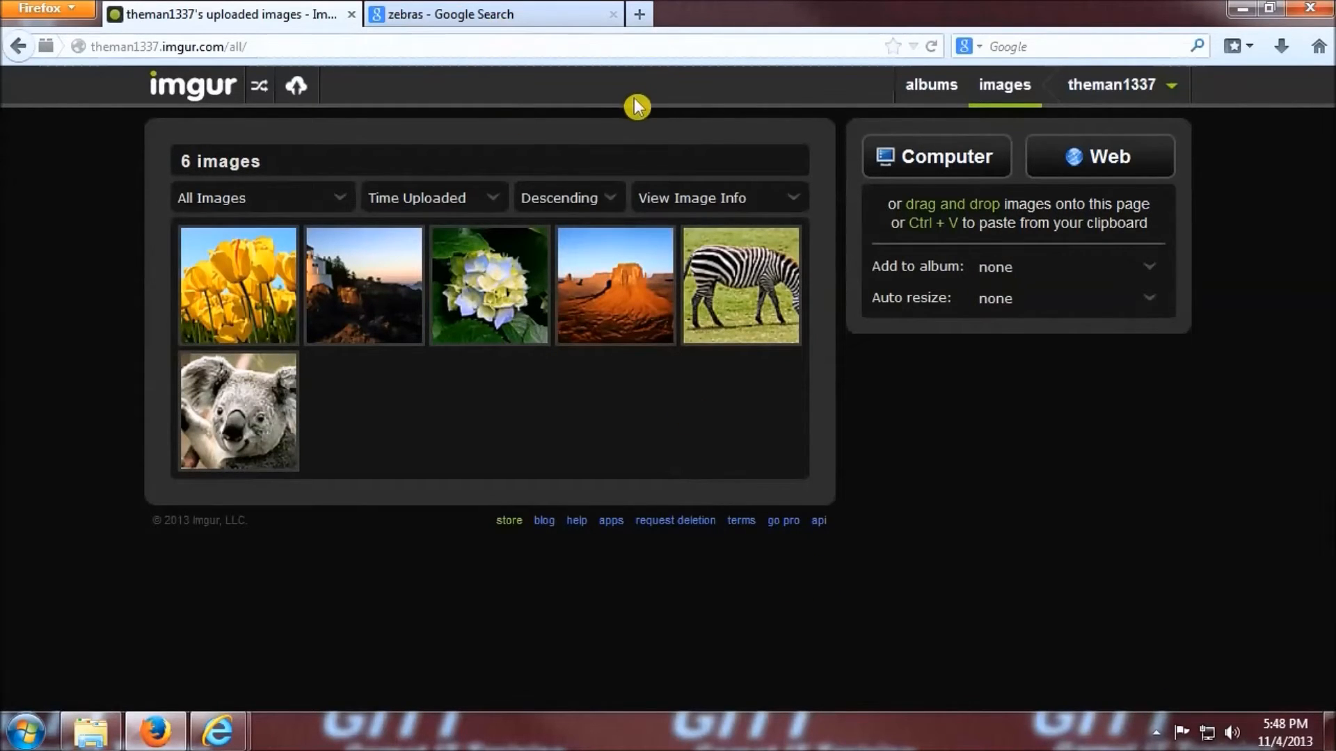
# Copy the football photo from the GamecockCentral site and return to the Imgur images page.
pyautogui.click(498, 14)
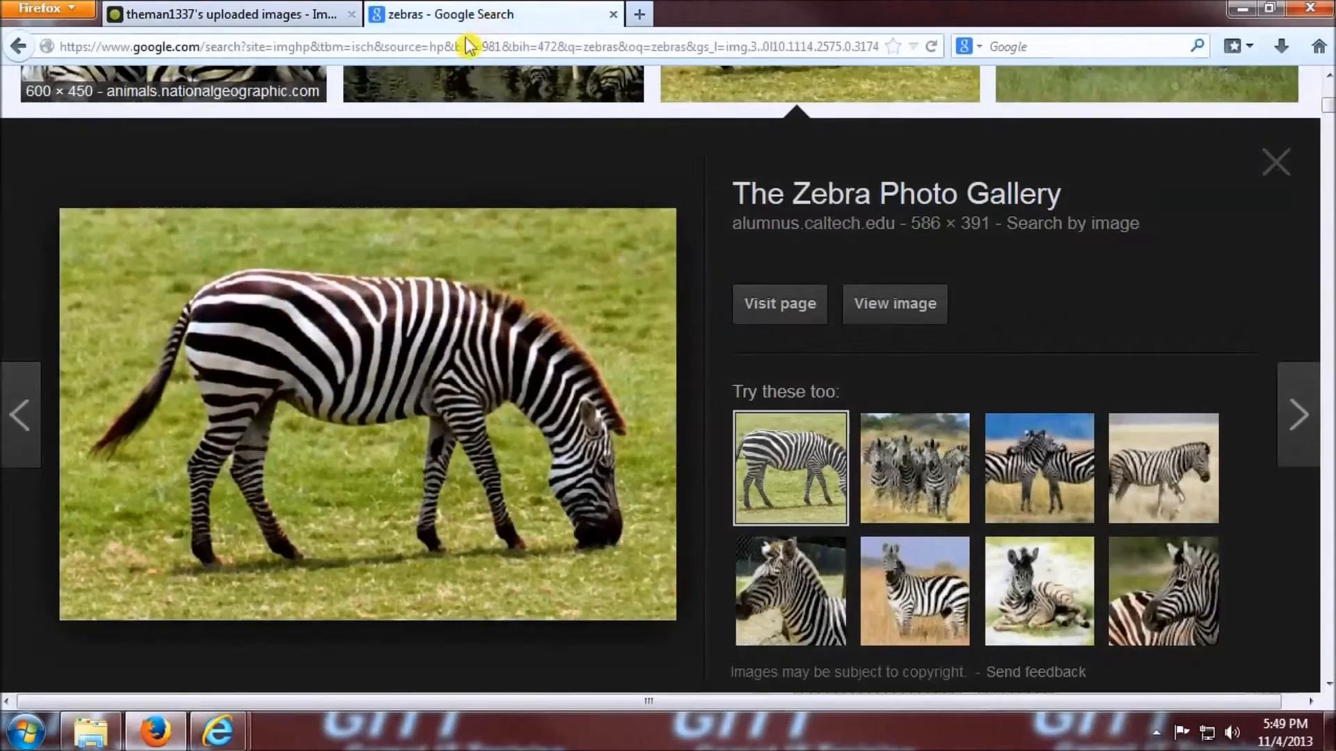
pyautogui.write('www.game')
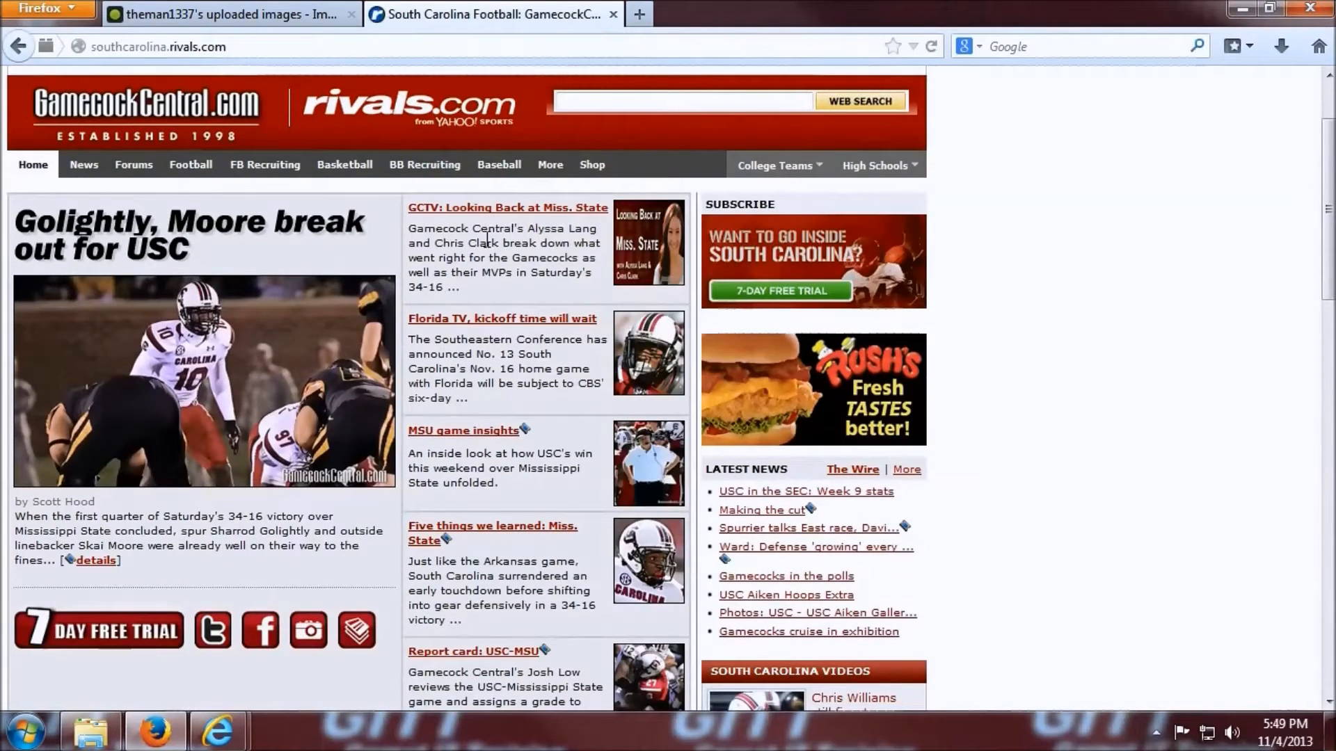
pyautogui.moveTo(216, 416)
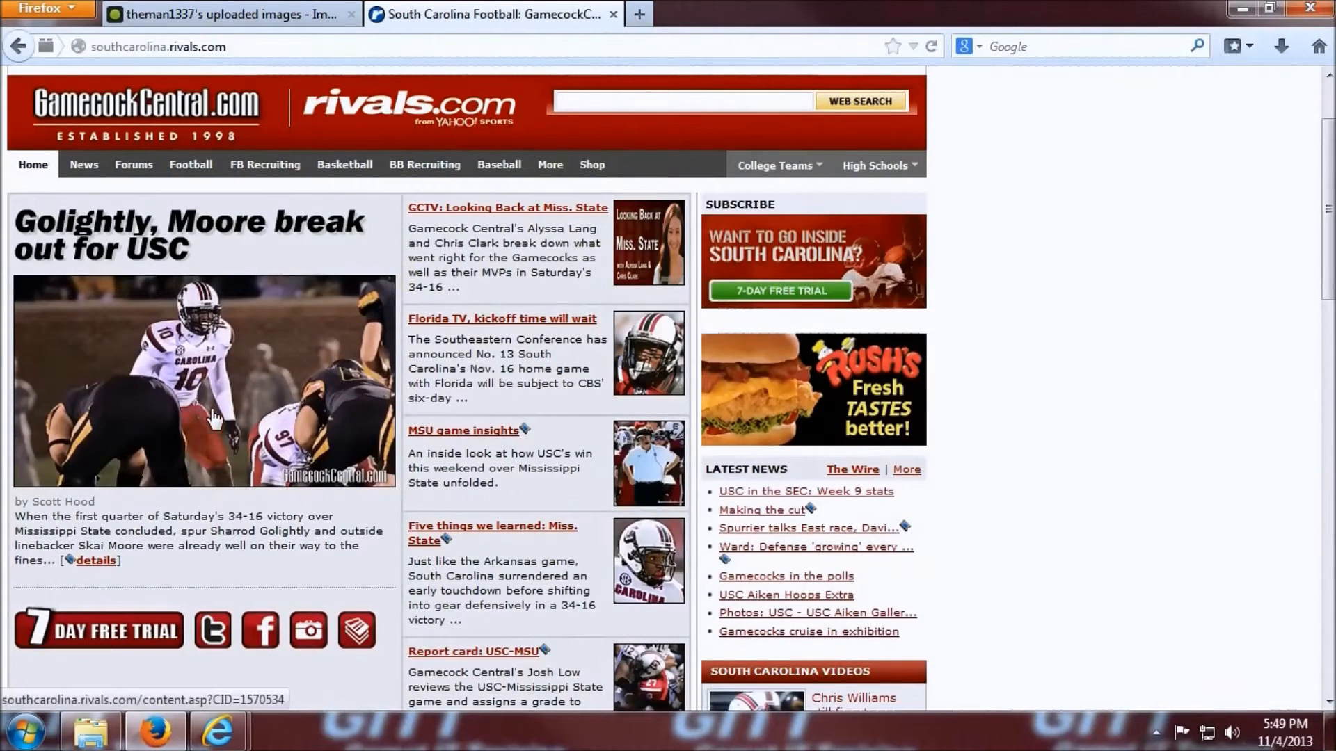
pyautogui.rightClick(216, 418)
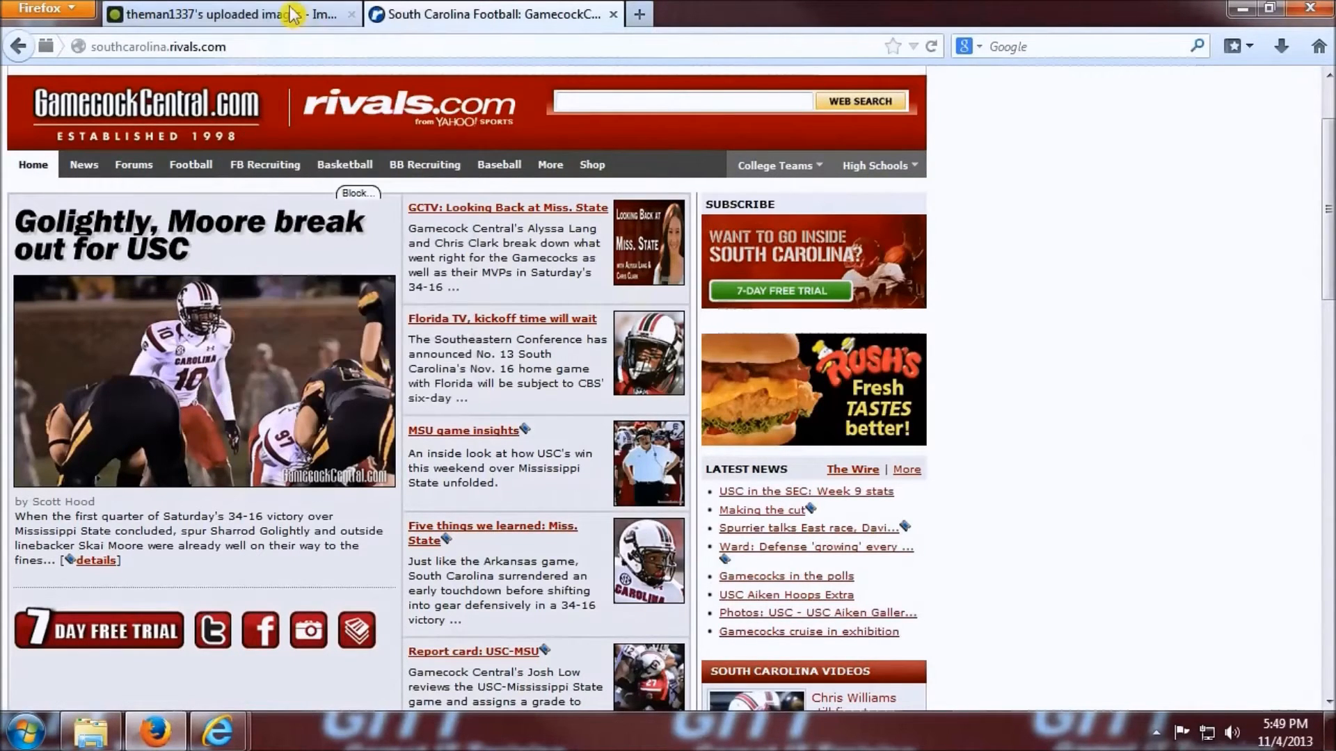
pyautogui.click(208, 14)
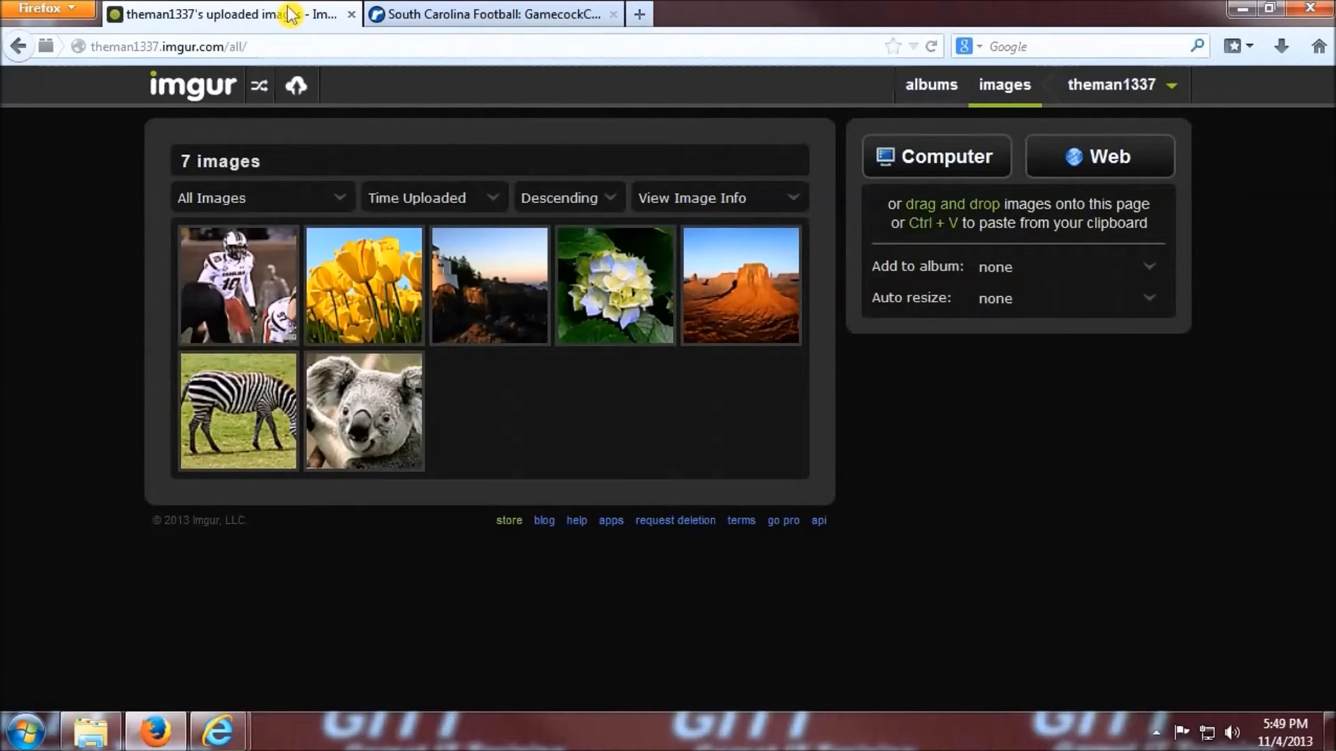
pyautogui.moveTo(467, 183)
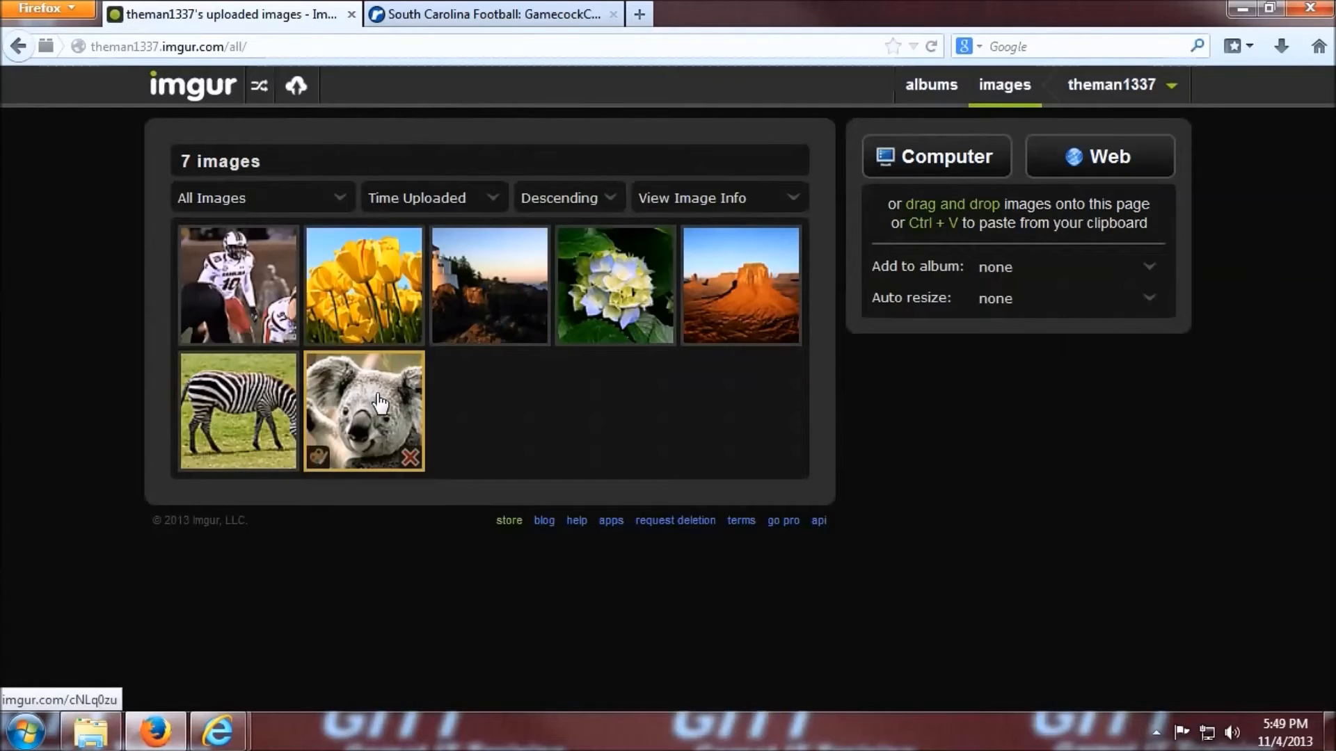
pyautogui.moveTo(414, 437)
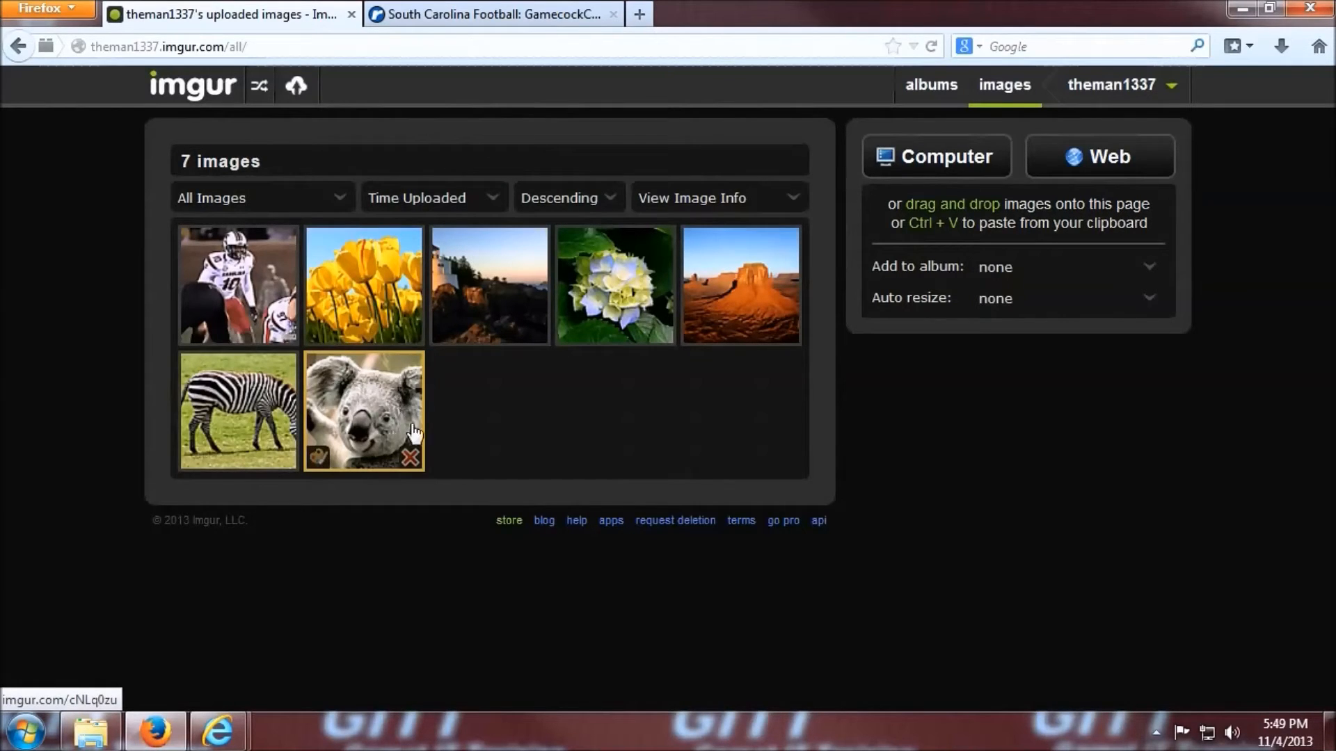
pyautogui.moveTo(409, 458)
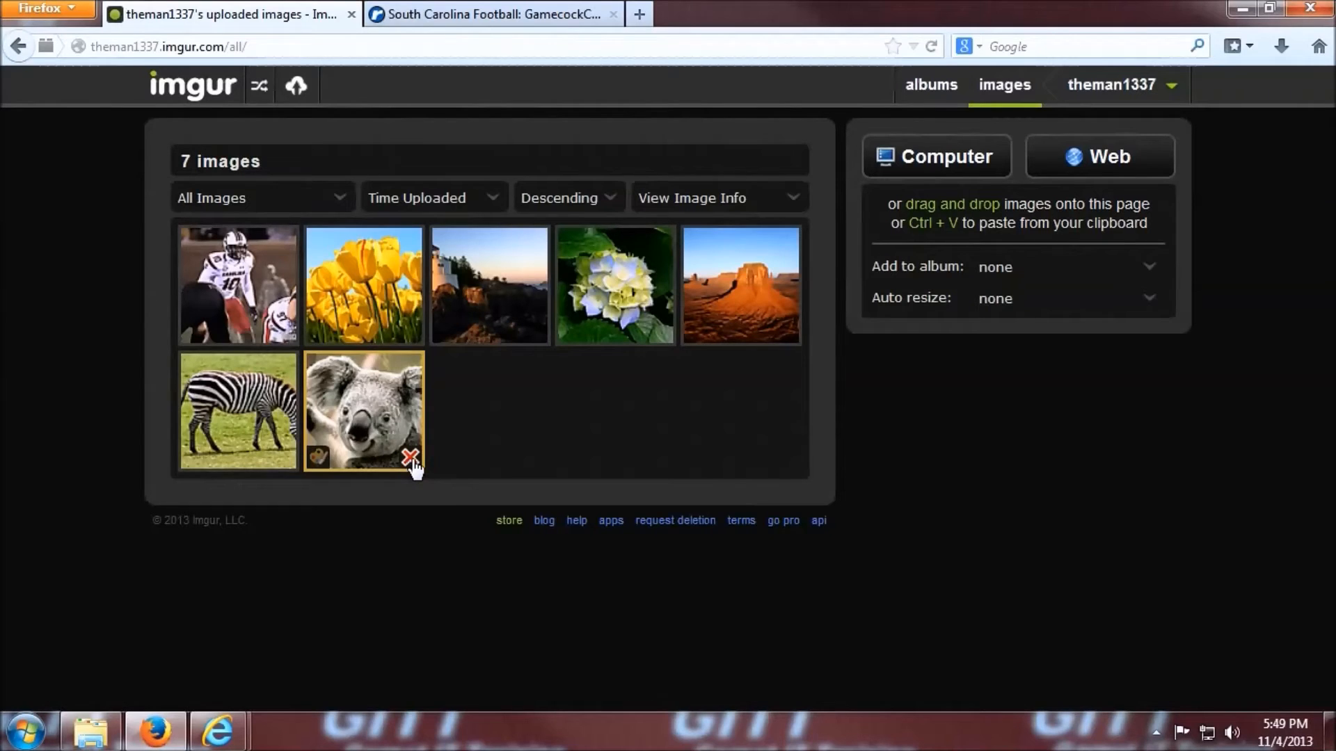
# Mark the koala, football and desert photos and permanently delete them.
pyautogui.click(409, 454)
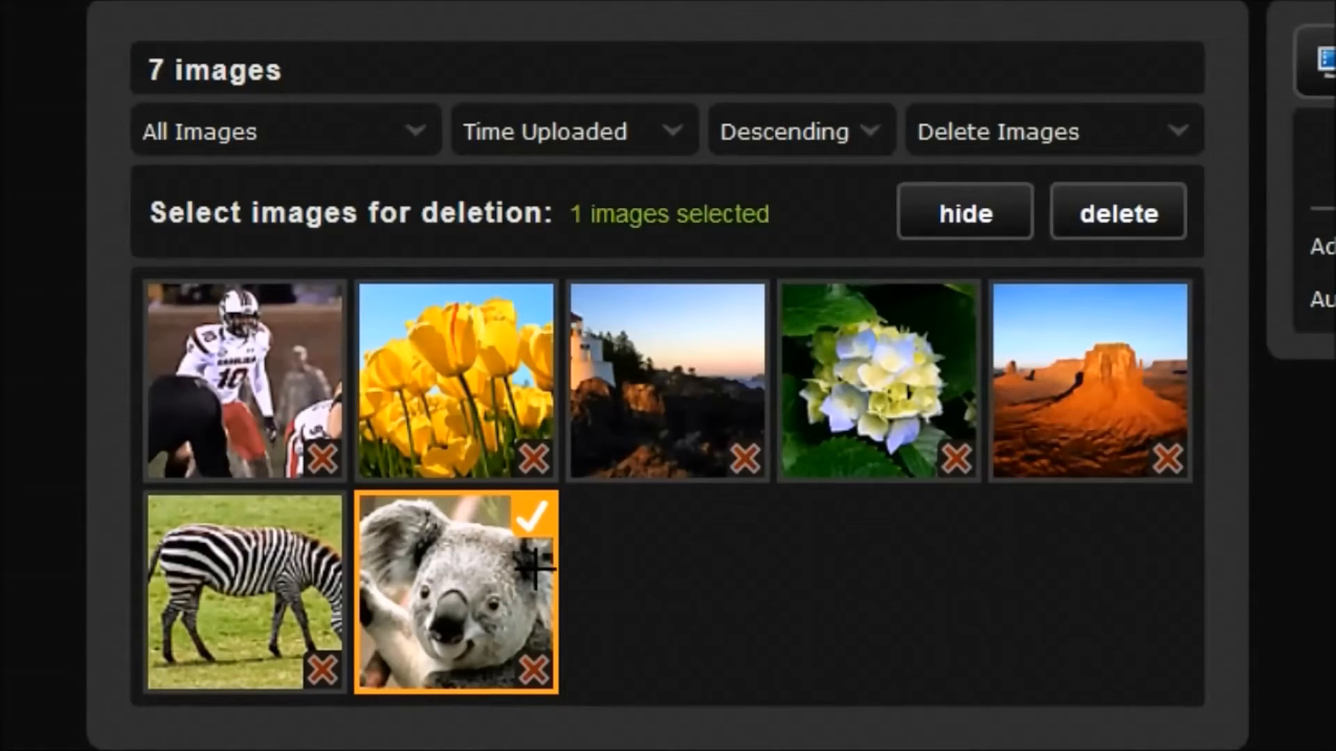
pyautogui.click(239, 386)
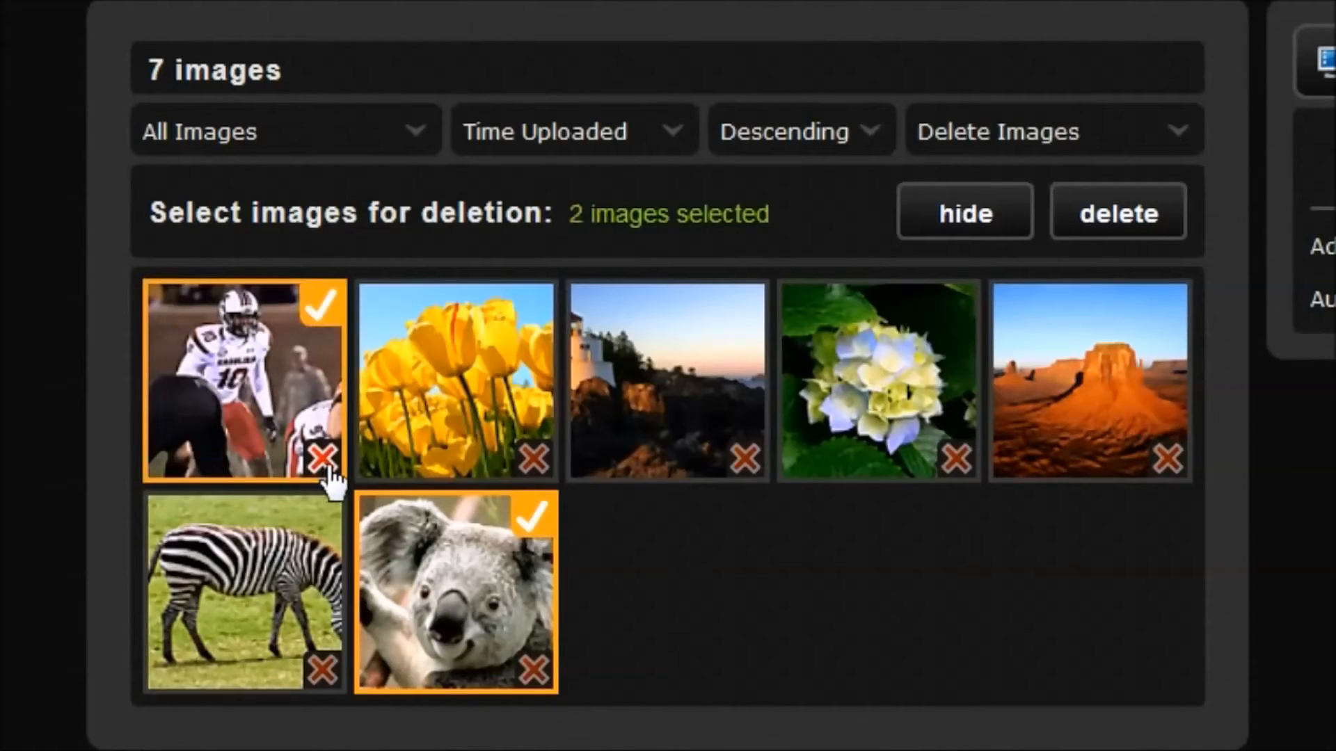
pyautogui.click(1088, 380)
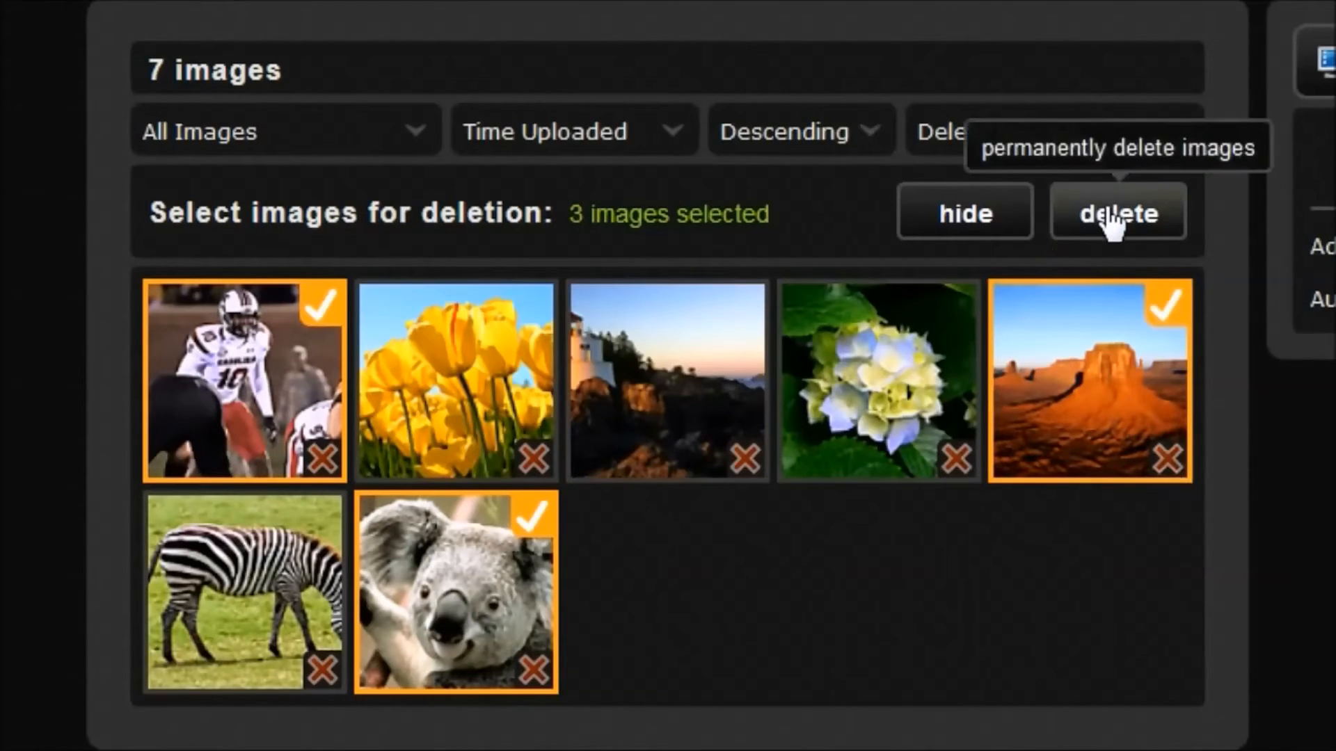
pyautogui.click(1115, 212)
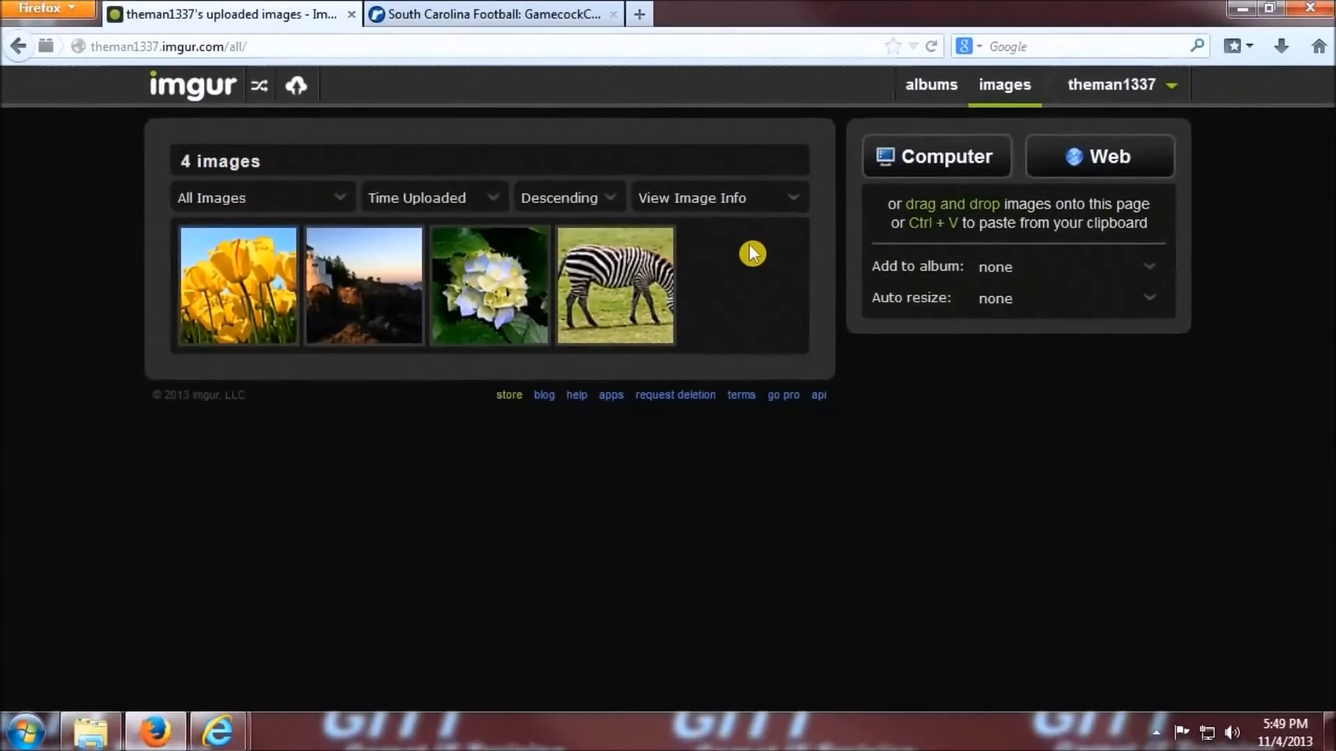
pyautogui.moveTo(744, 257)
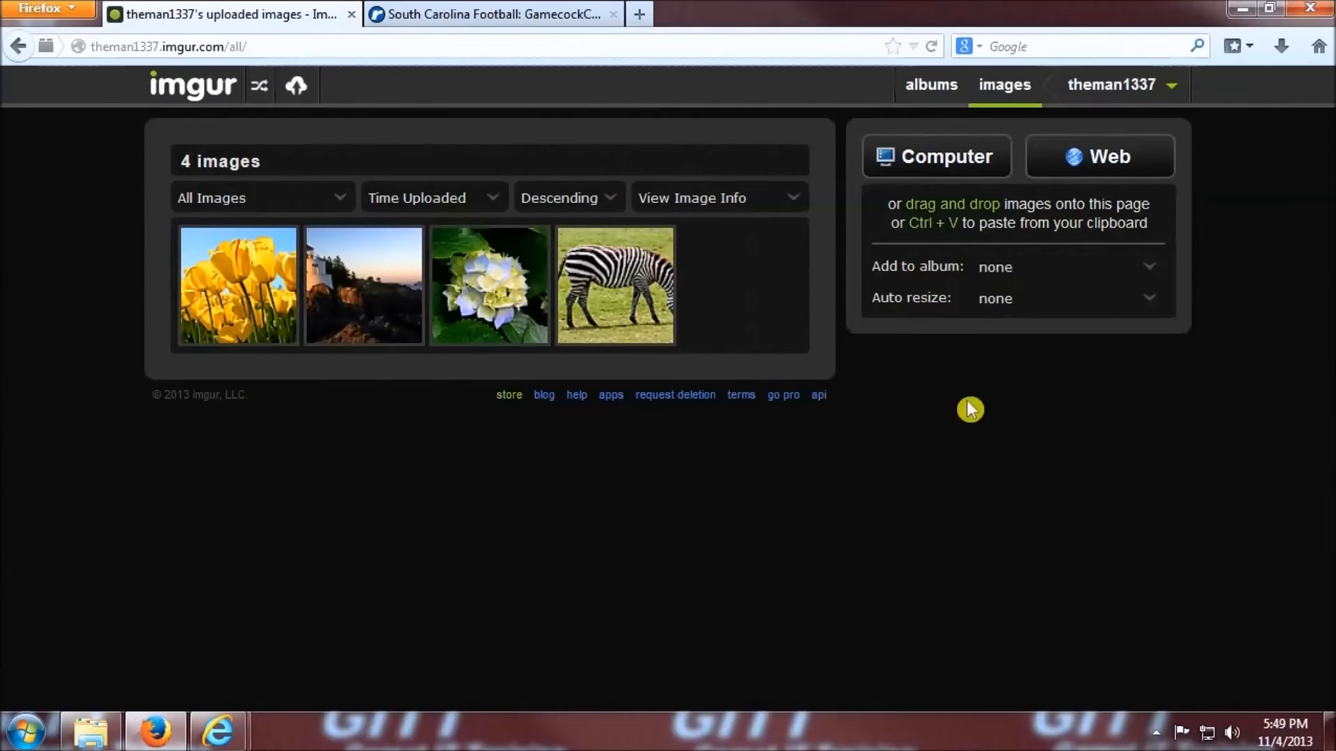
pyautogui.moveTo(1042, 468)
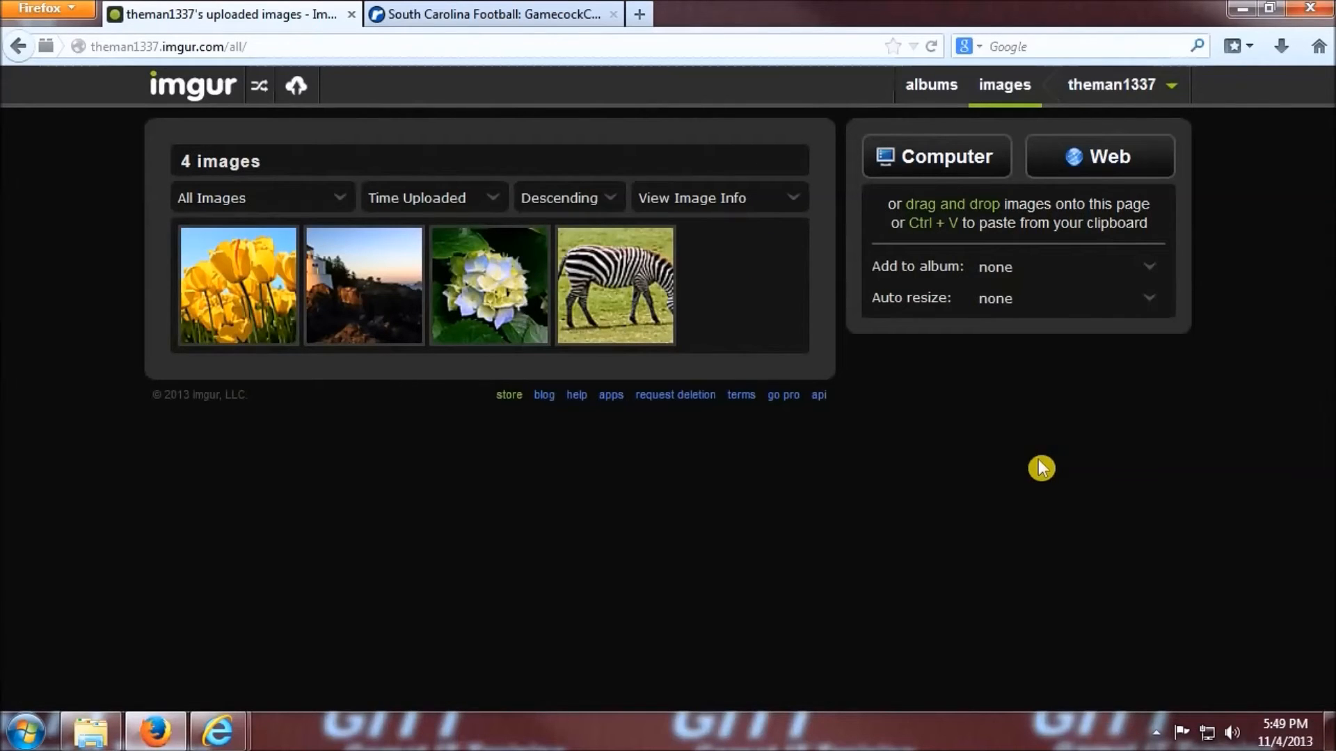
# Create a public album titled Tutorial described 'This is a Tutorial Album' and save it.
pyautogui.click(931, 83)
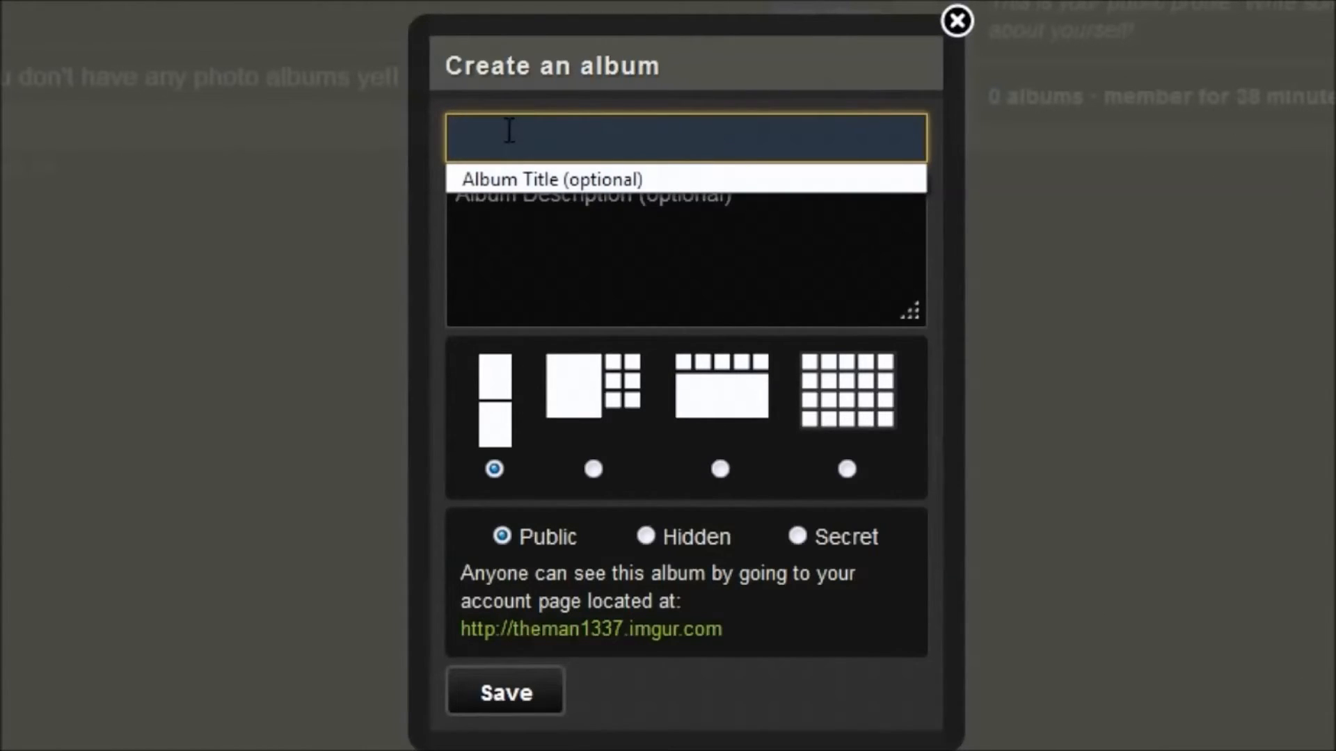
pyautogui.write('Tutorial')
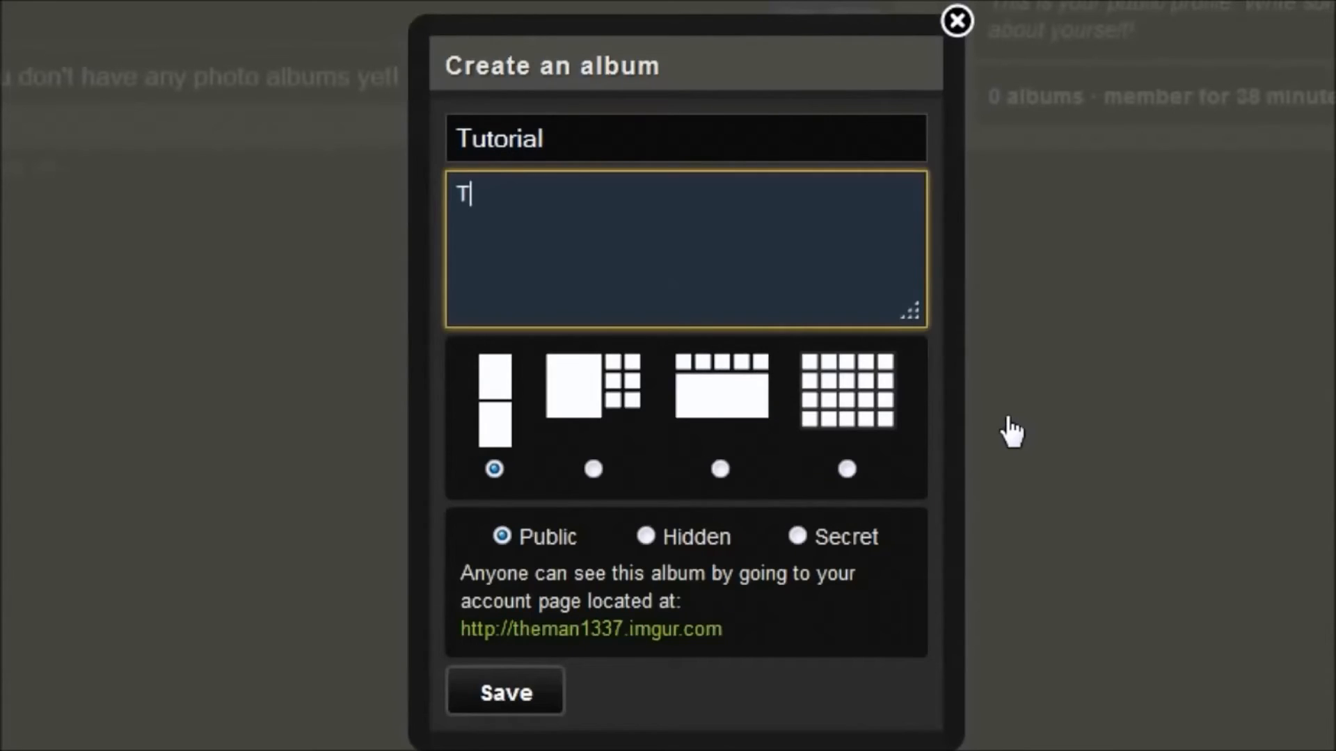
pyautogui.write('his is a Tut')
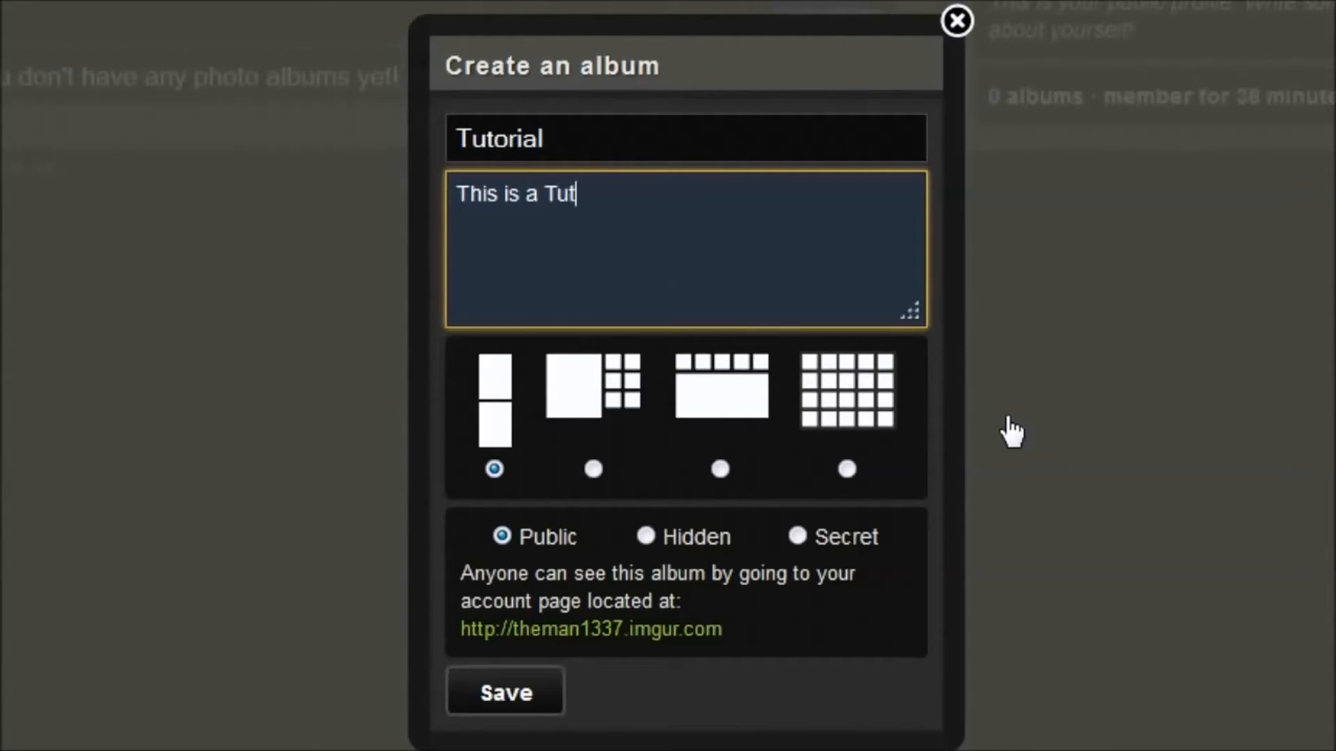
pyautogui.write('orial Album')
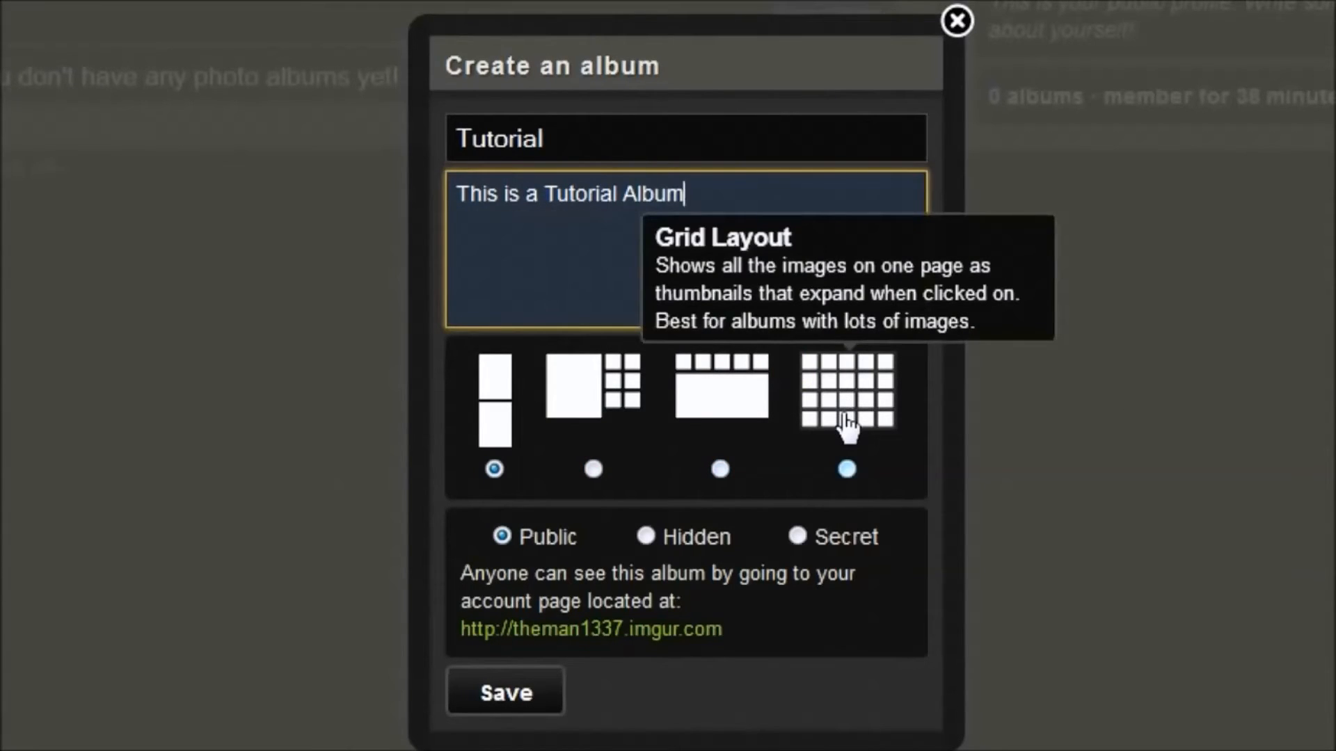
pyautogui.moveTo(682, 374)
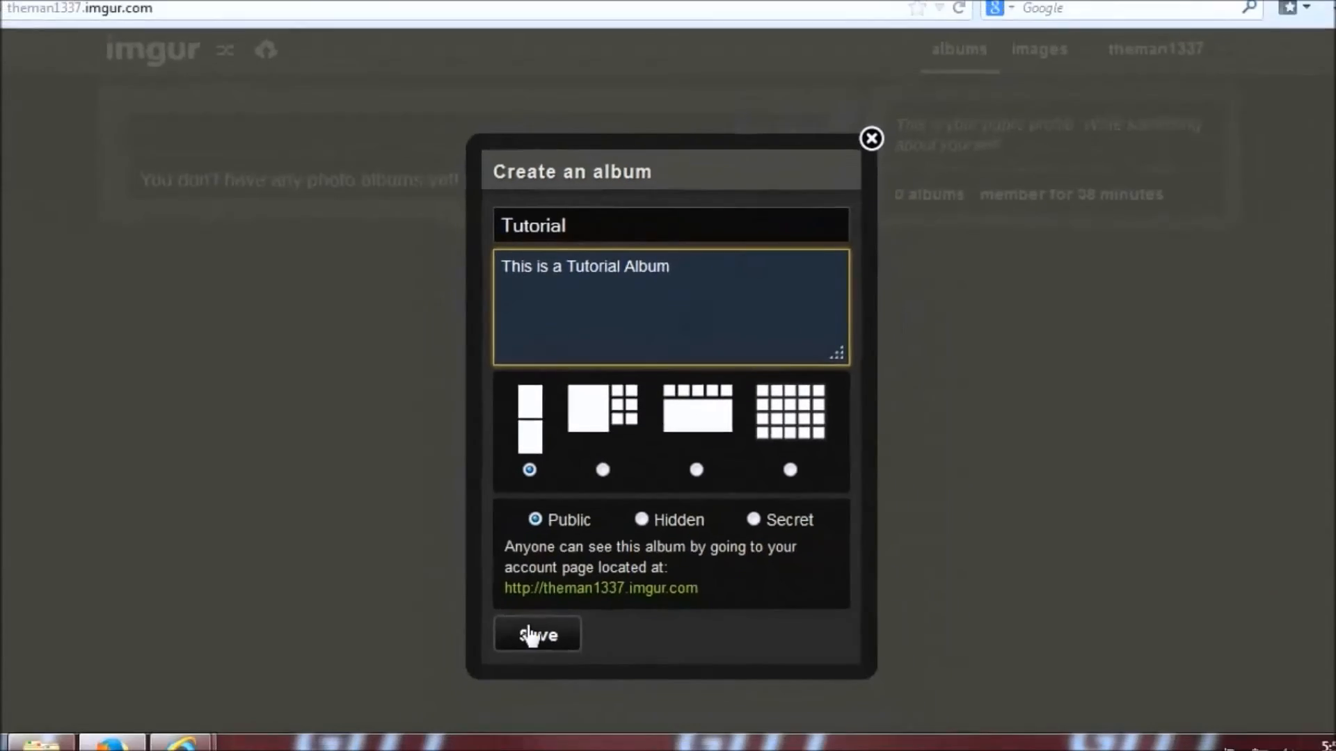
pyautogui.click(537, 635)
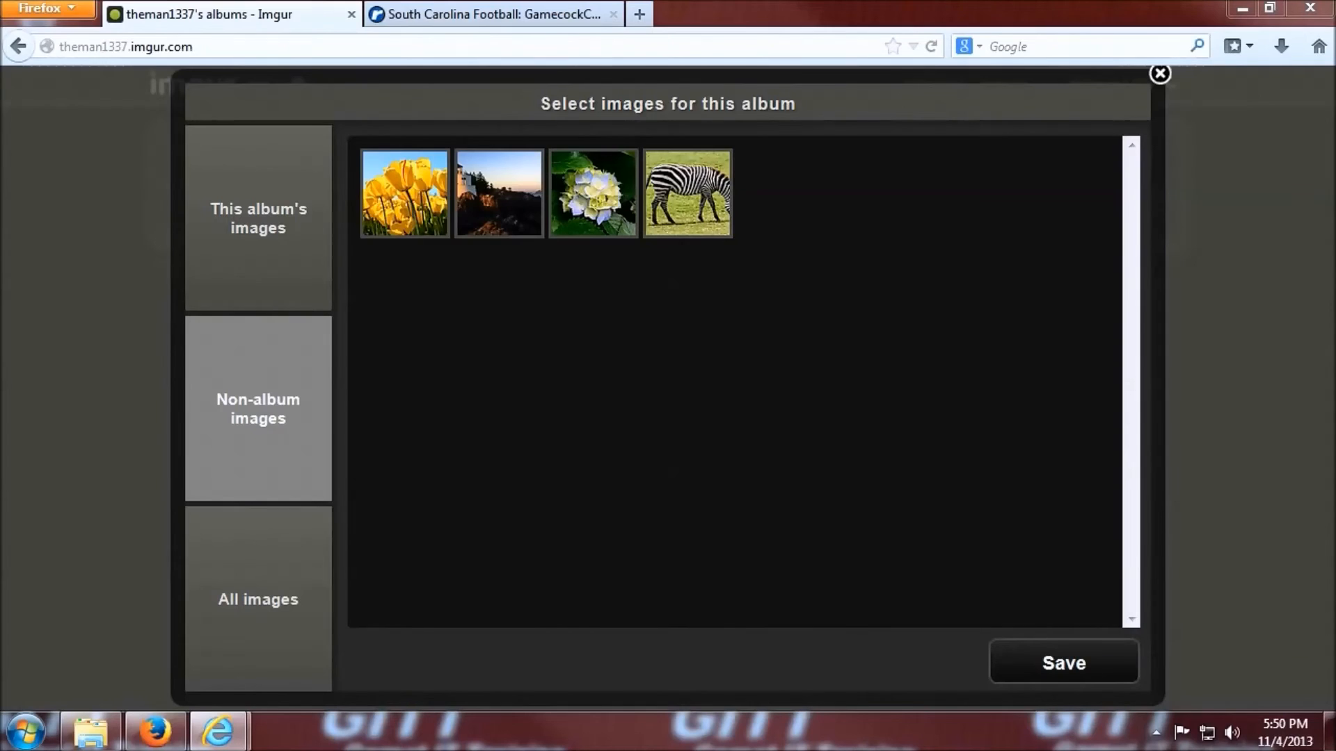
pyautogui.moveTo(668, 412)
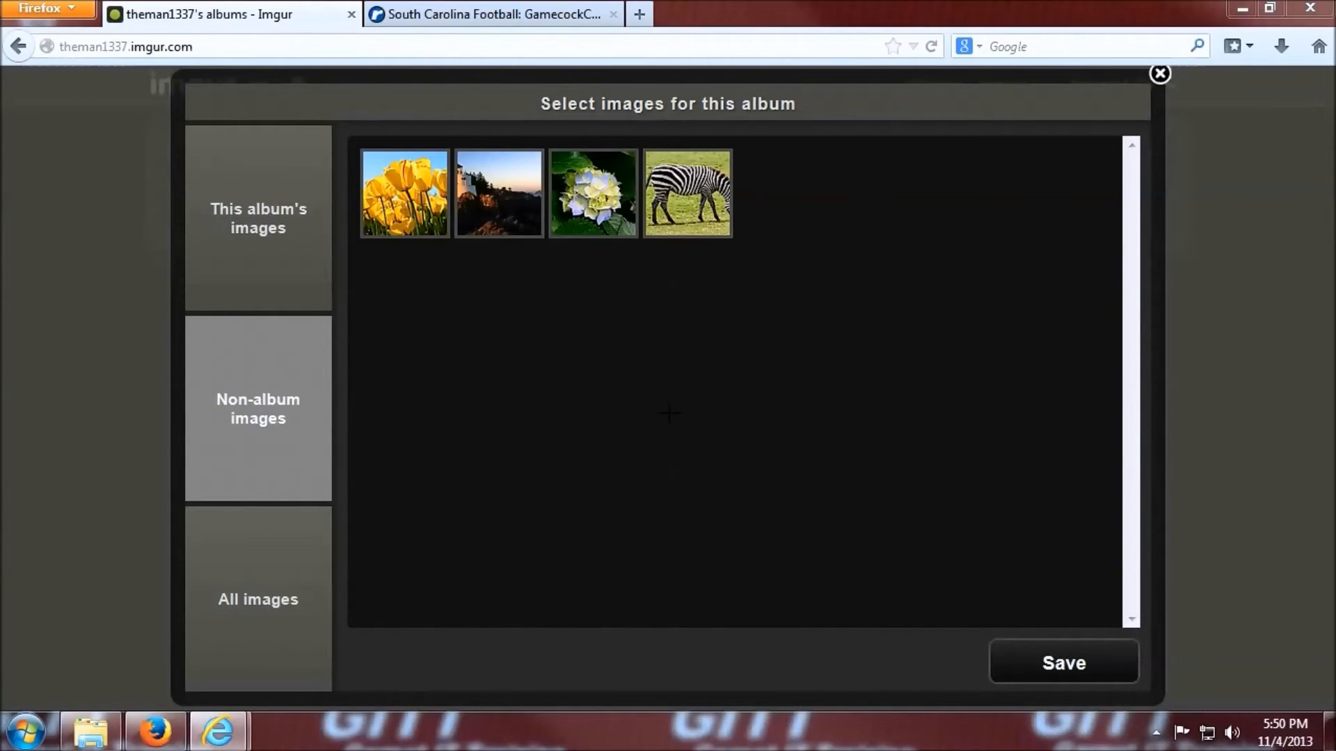
# Select the tulips, hydrangea and zebra photos and save them into the Tutorial album.
pyautogui.click(404, 194)
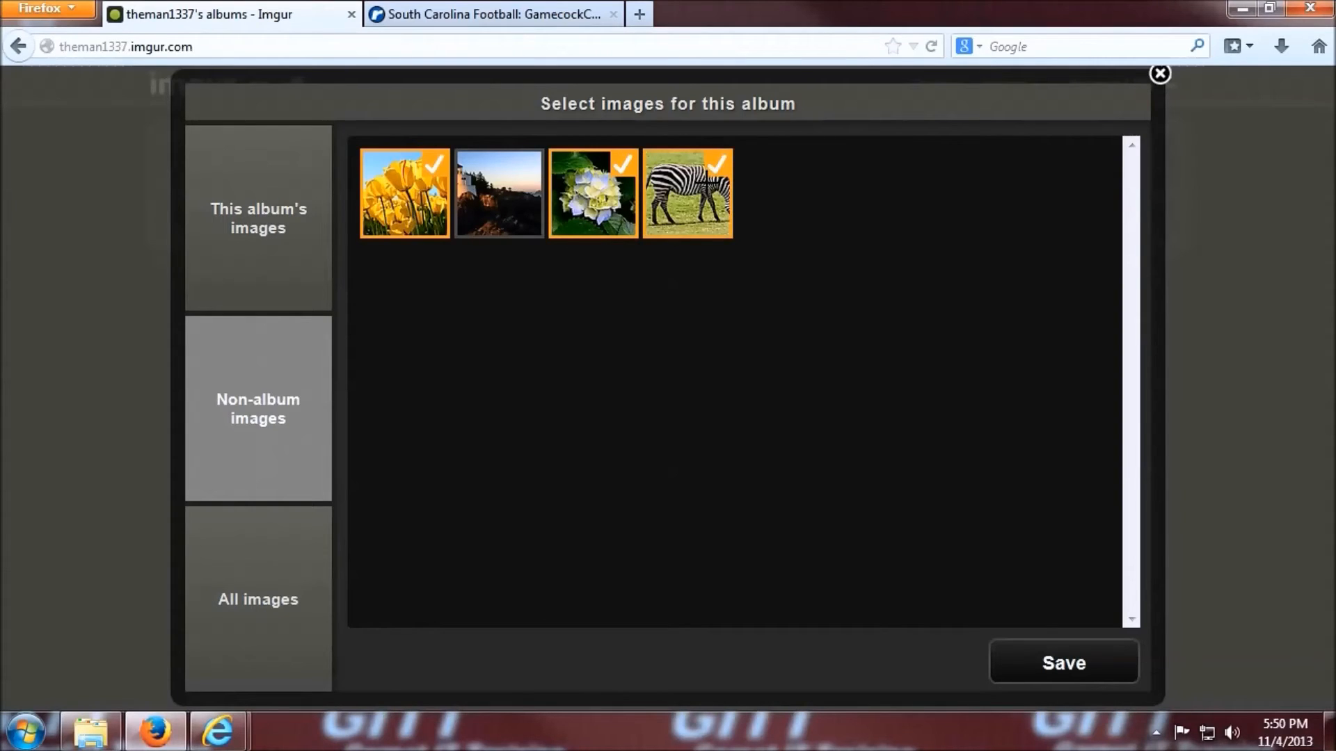
pyautogui.moveTo(1072, 416)
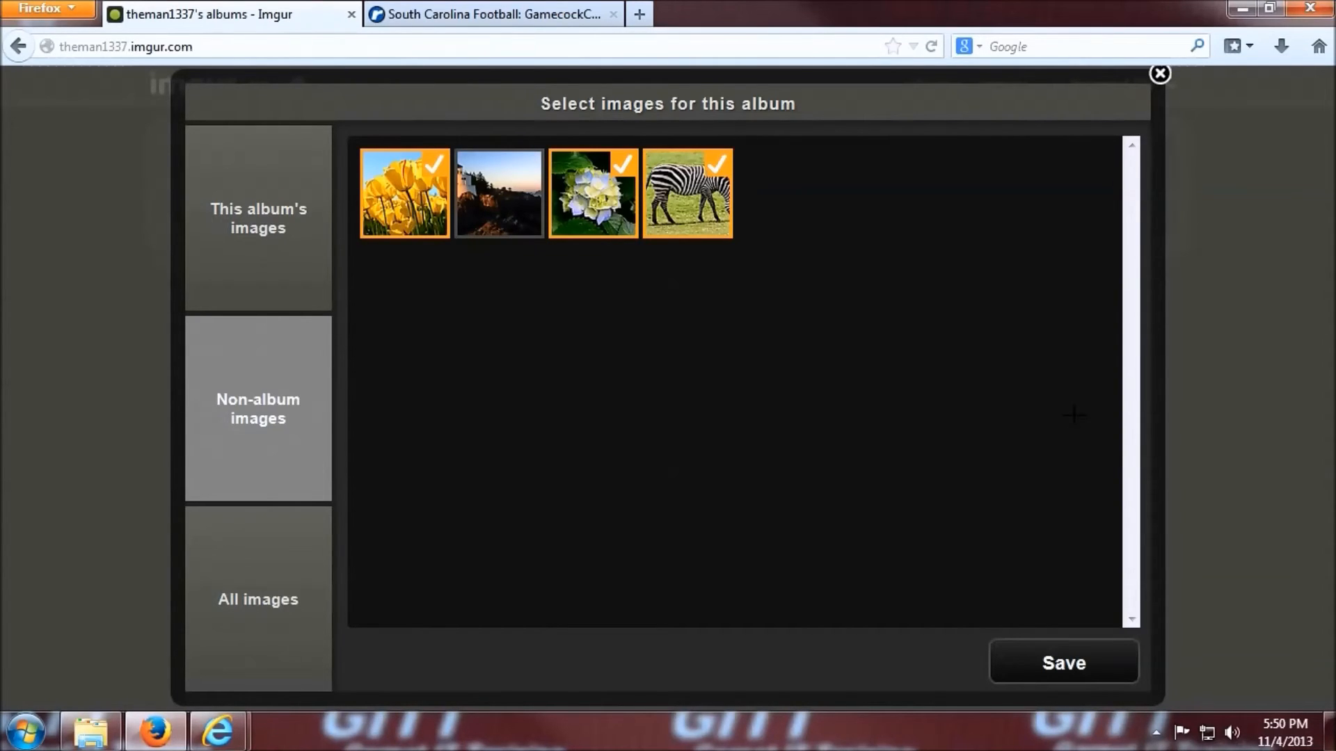
pyautogui.click(1063, 662)
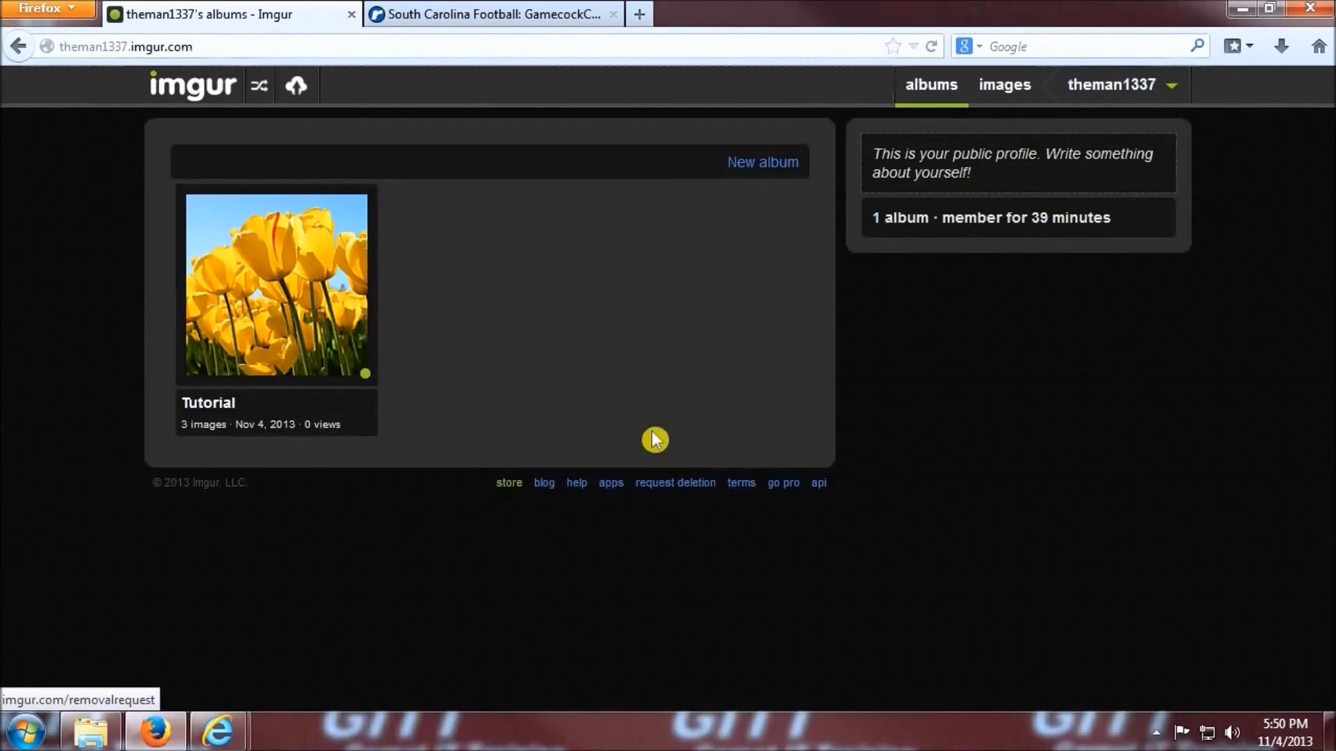
pyautogui.moveTo(317, 298)
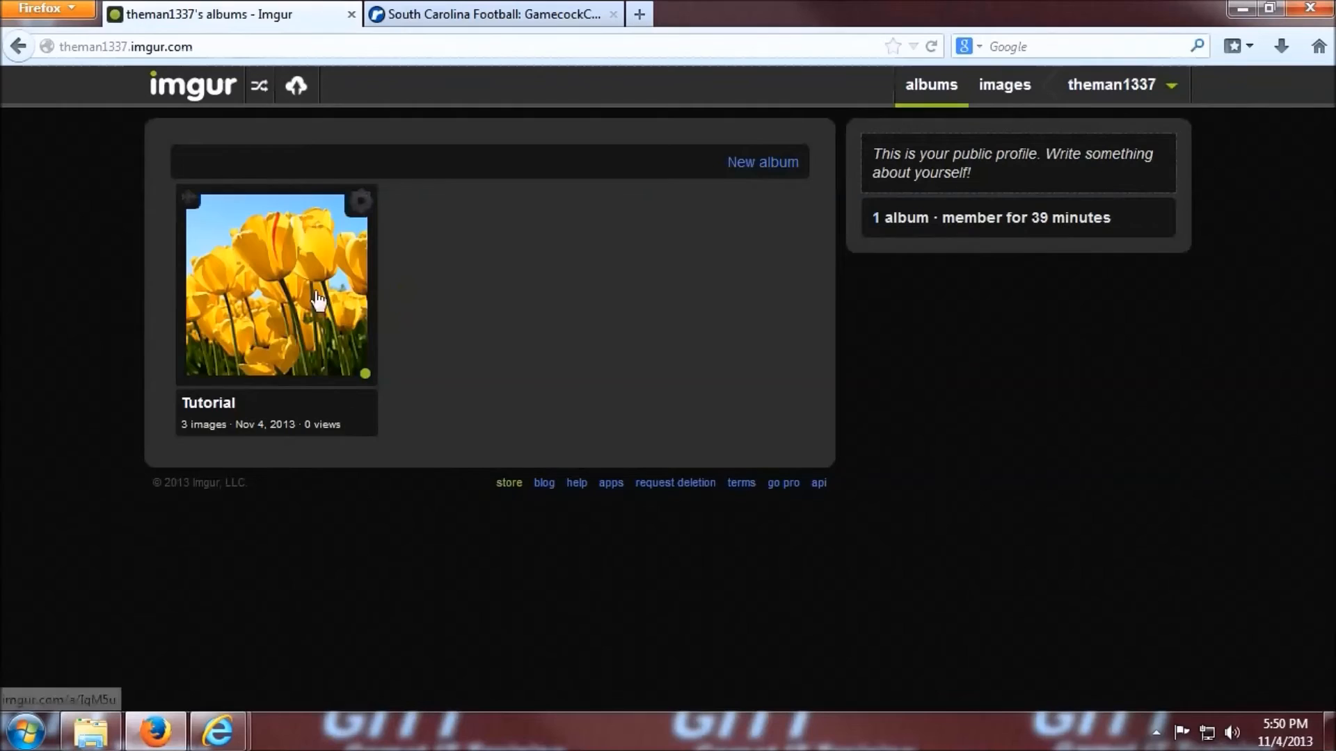
# Review the Tutorial album's zebra, hydrangea and tulip images, then return to the albums overview.
pyautogui.click(318, 298)
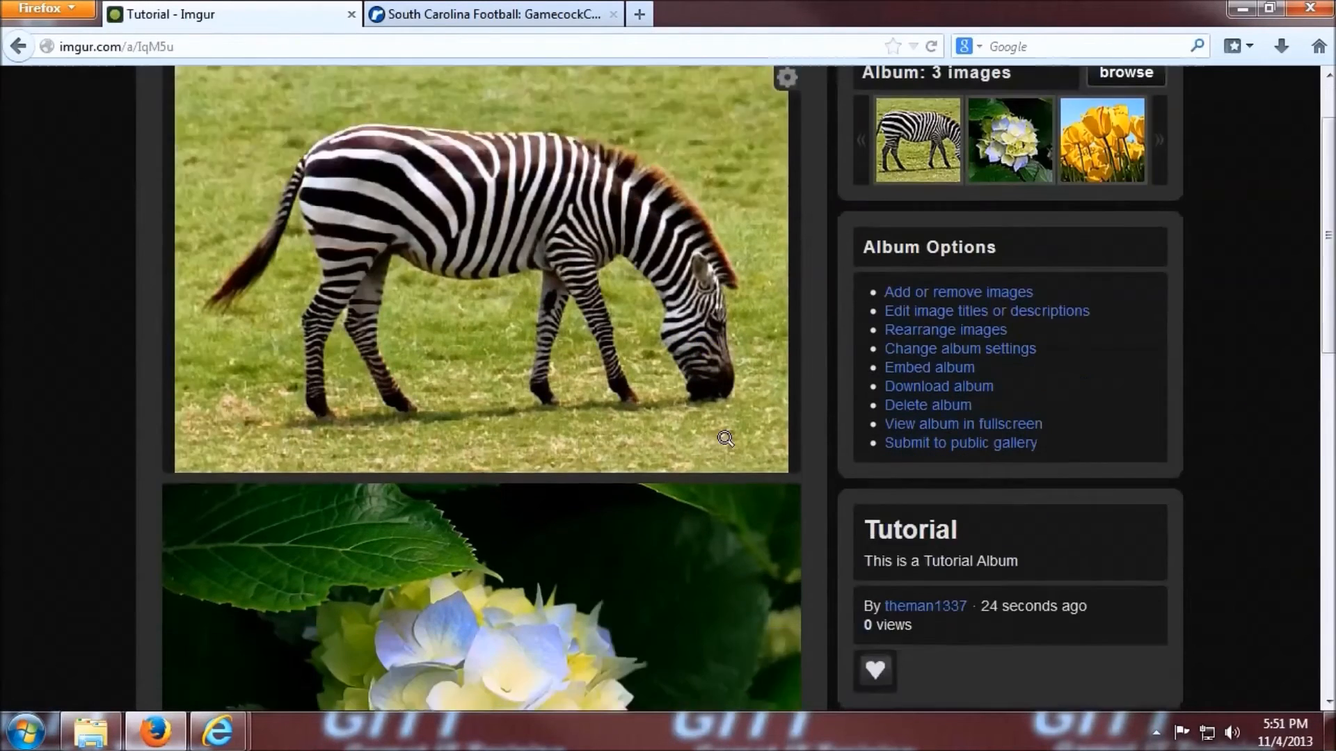
pyautogui.scroll(-3)
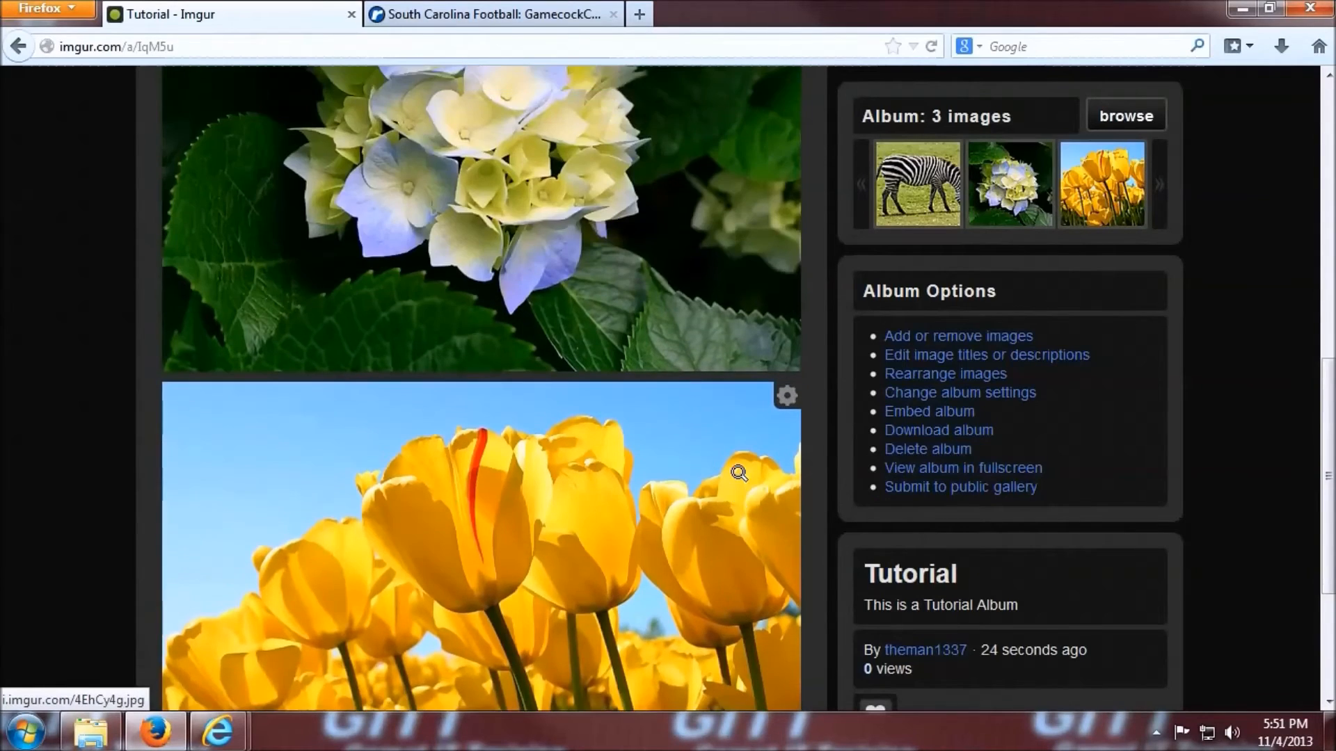
pyautogui.scroll(3)
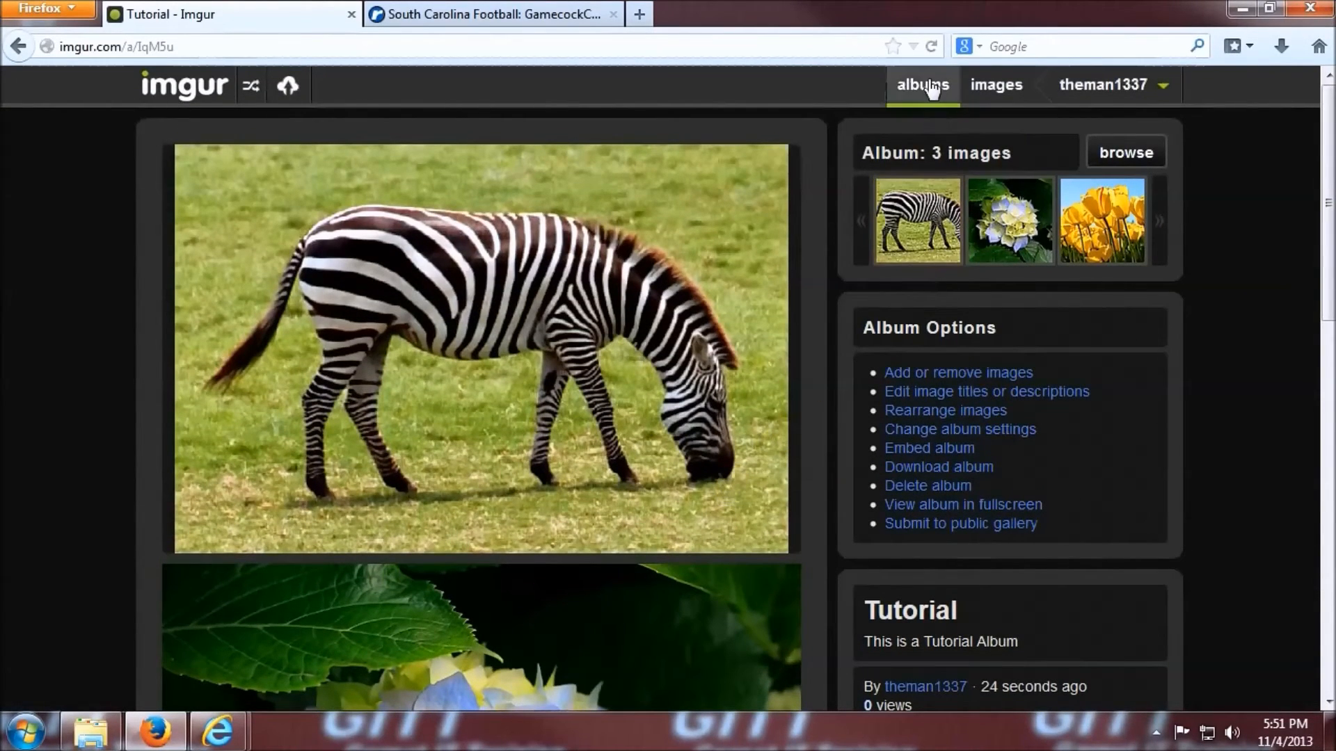
pyautogui.click(923, 86)
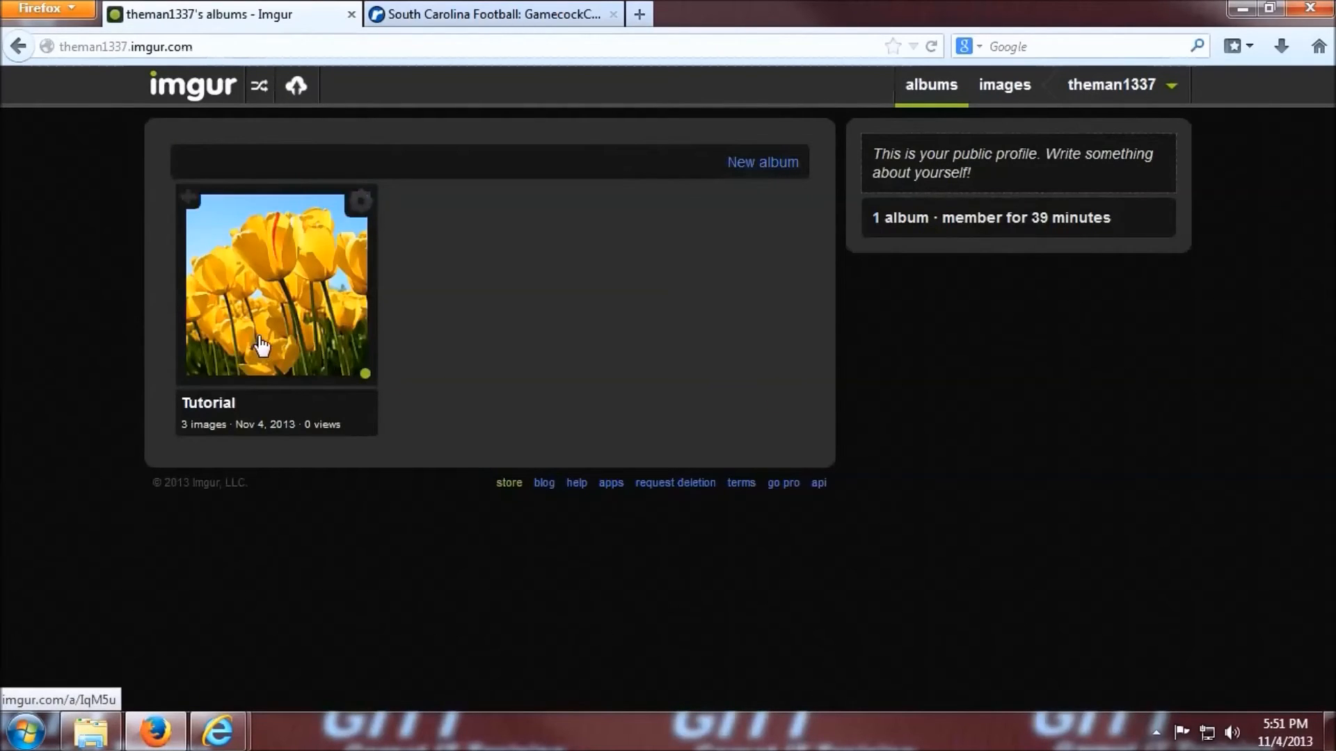
pyautogui.moveTo(360, 200)
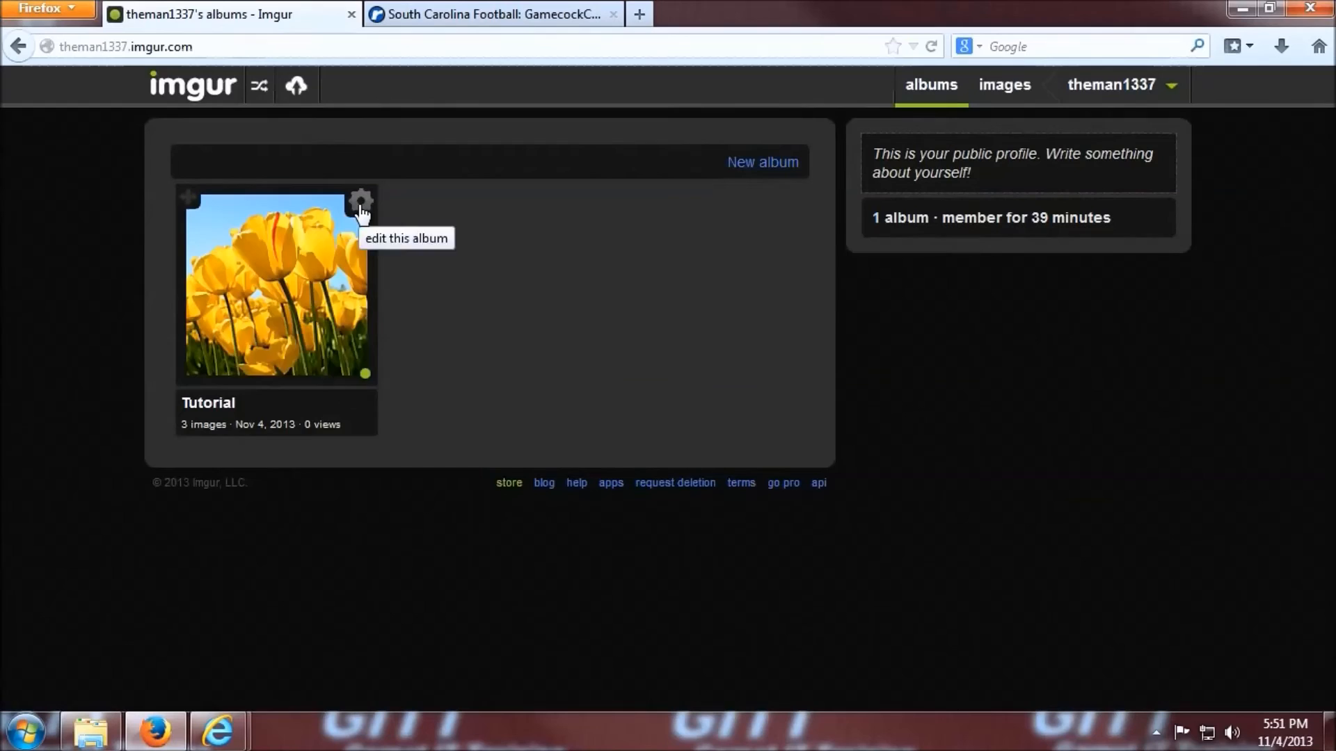
# Change the Tutorial album's images to include the lighthouse photo from All images and save.
pyautogui.click(362, 200)
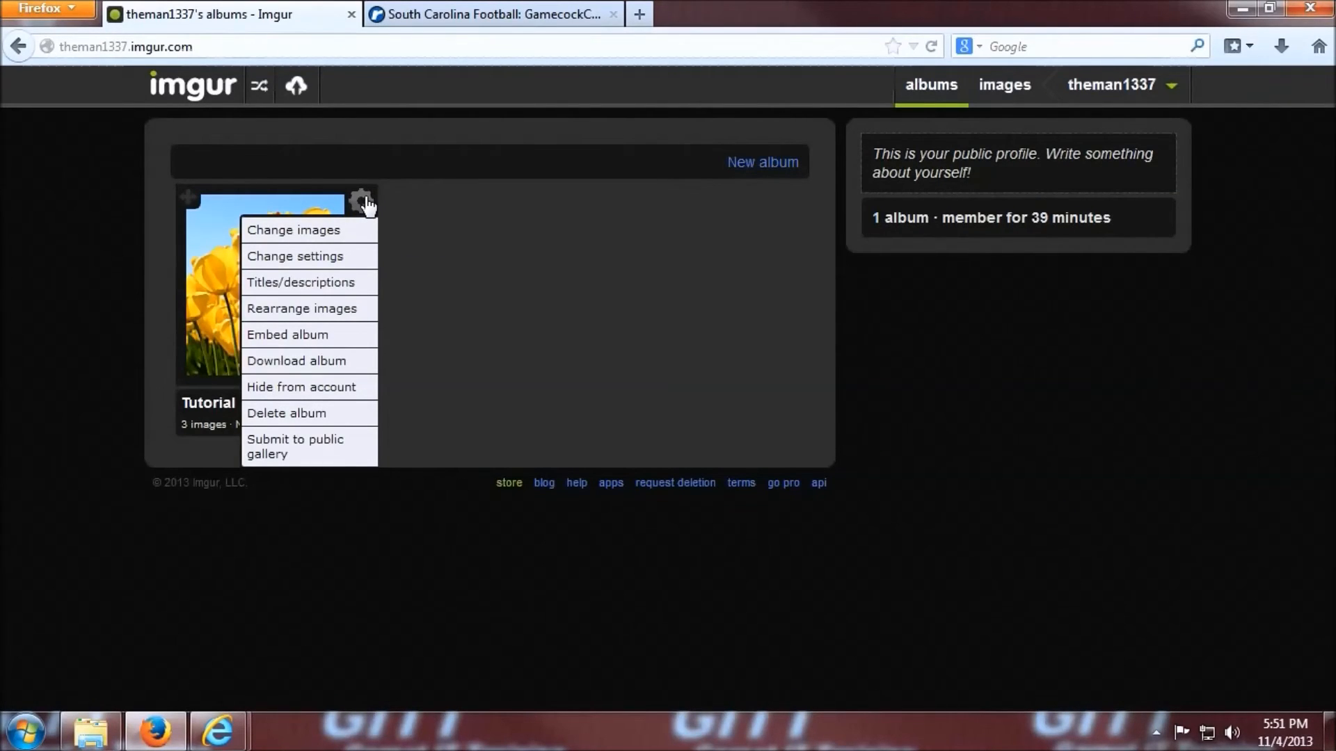
pyautogui.click(292, 230)
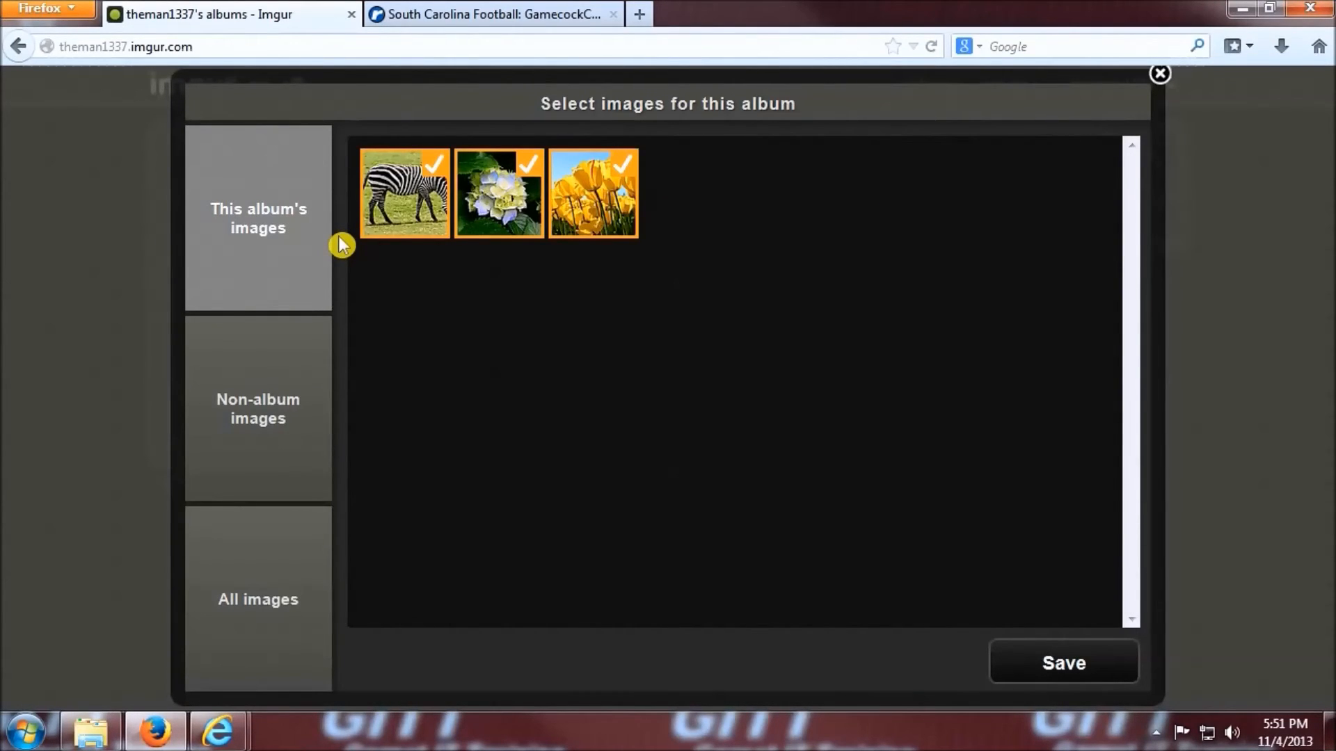
pyautogui.click(259, 409)
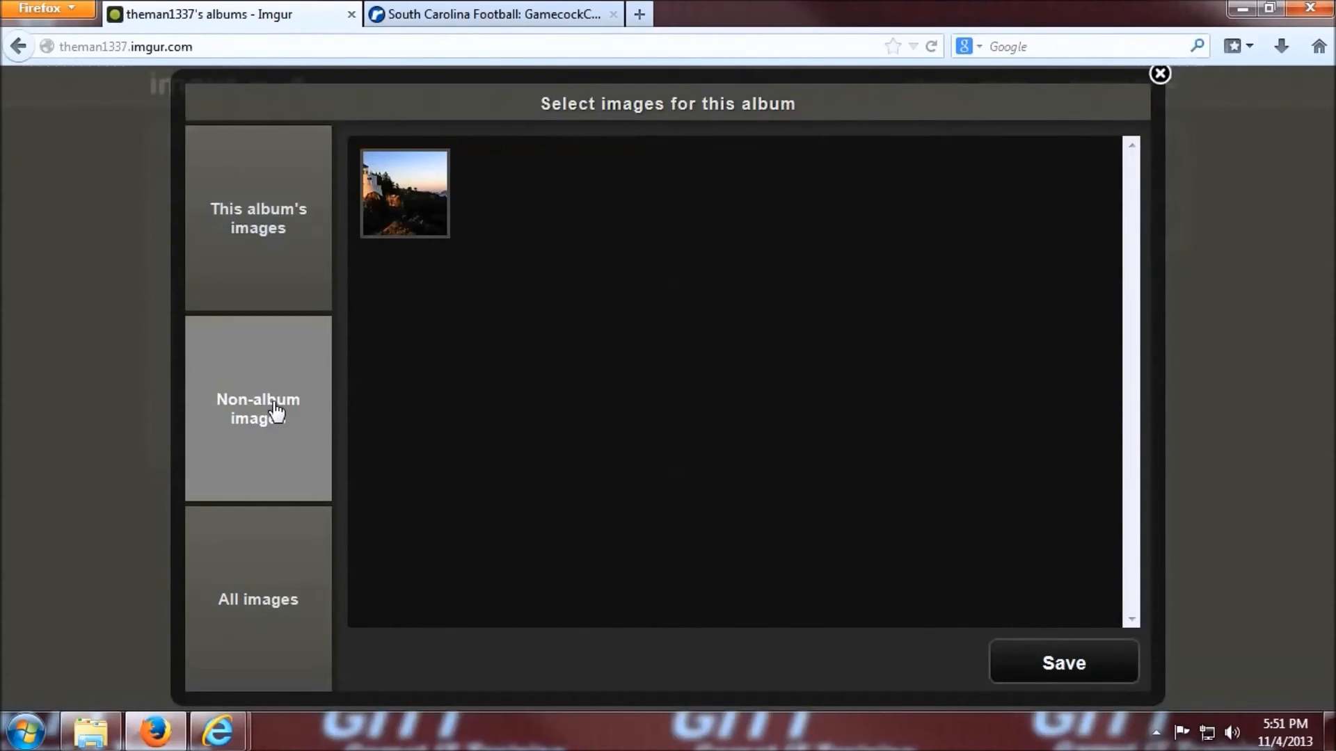
pyautogui.click(257, 600)
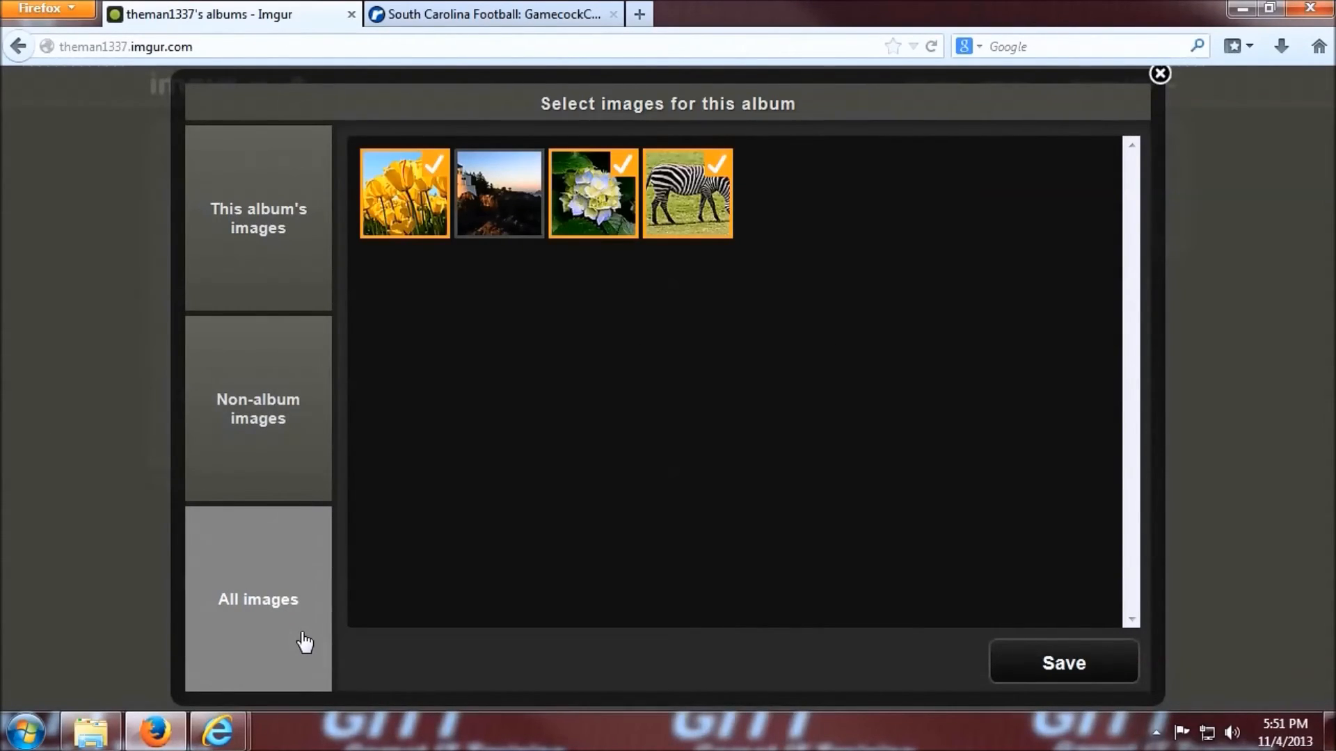
pyautogui.click(498, 195)
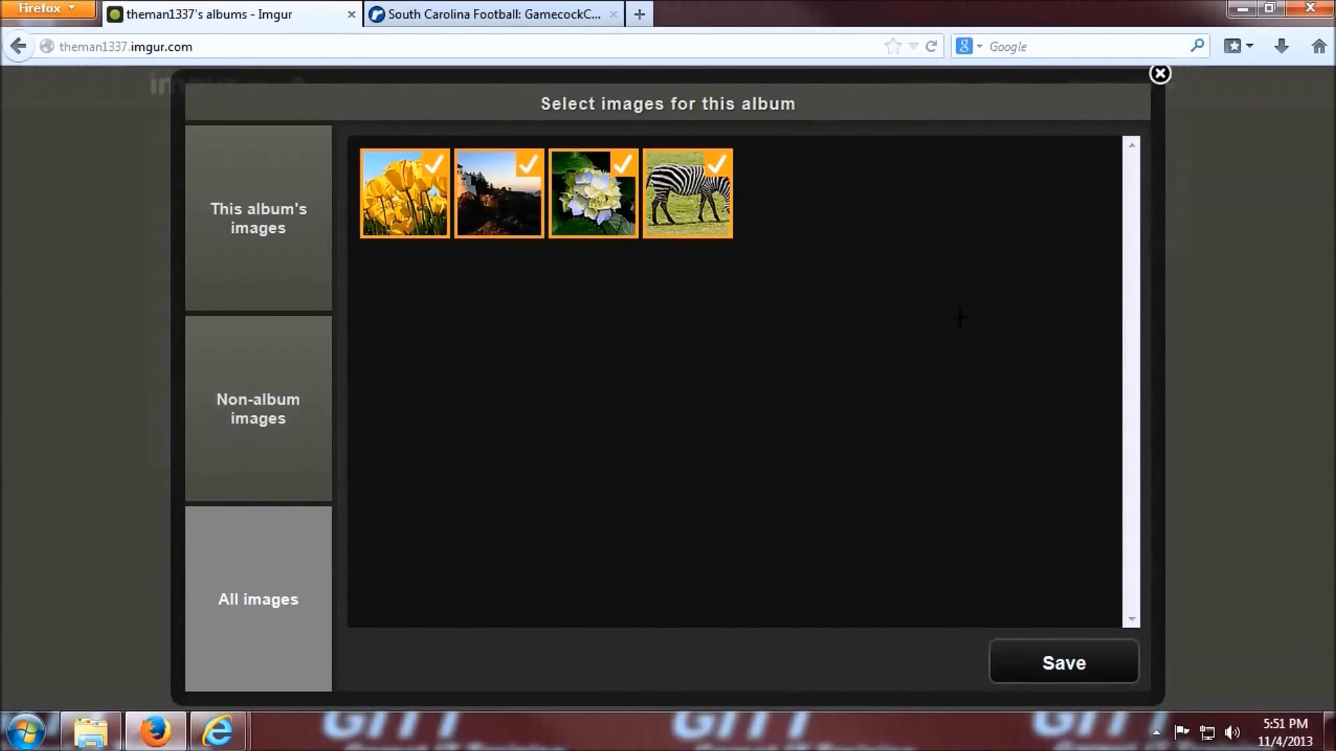
pyautogui.click(1063, 662)
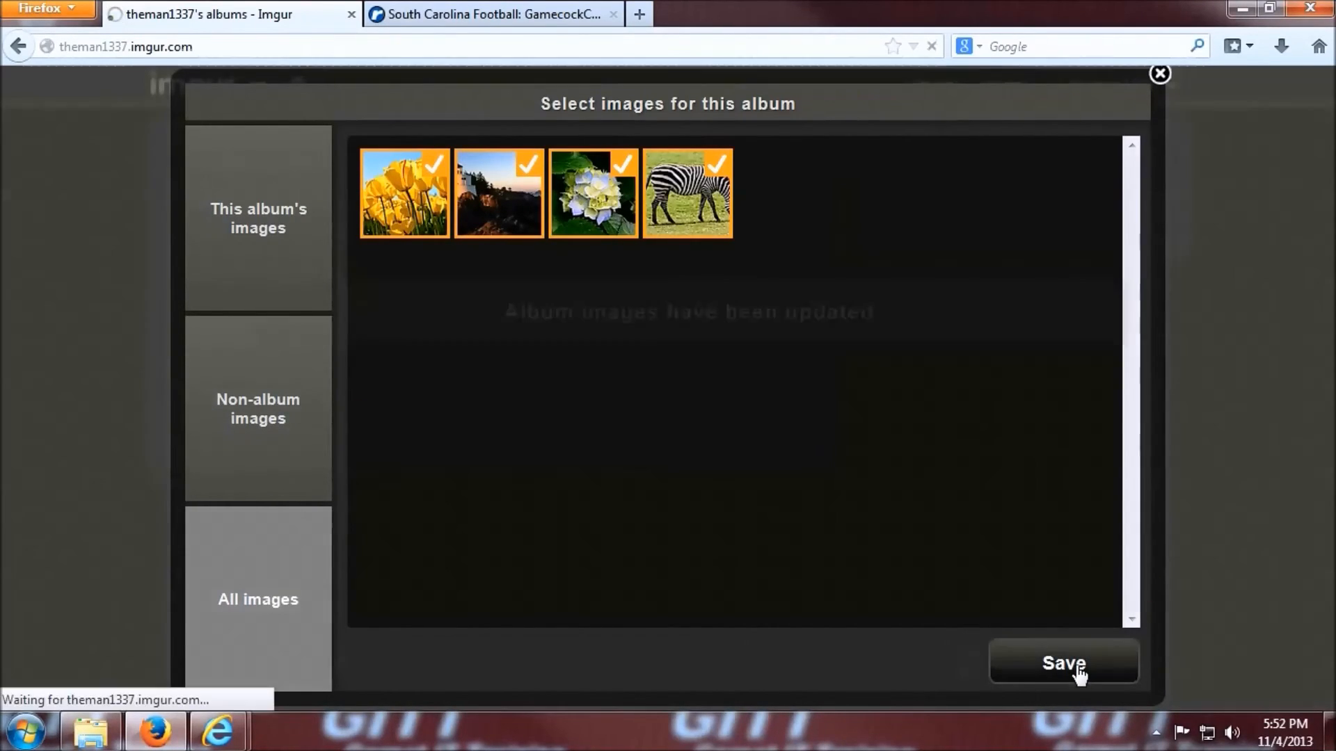
pyautogui.click(1063, 663)
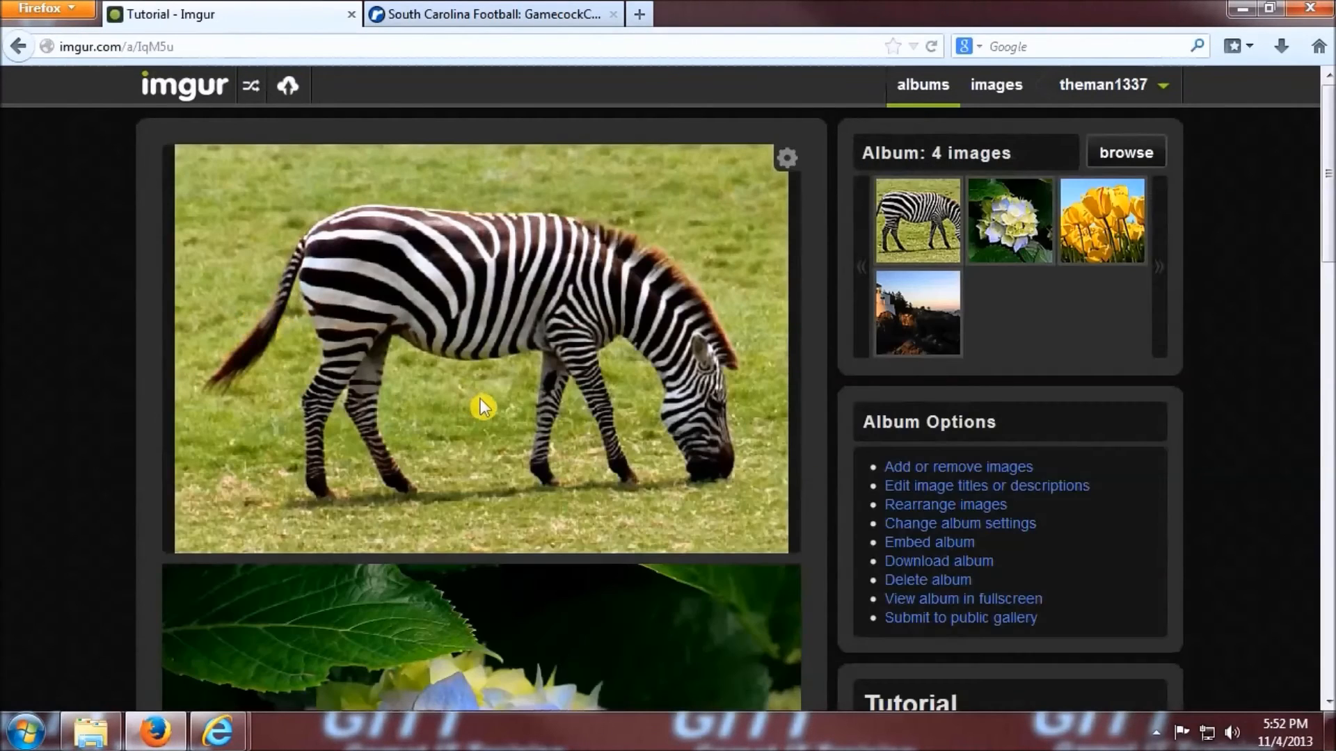
pyautogui.scroll(-3)
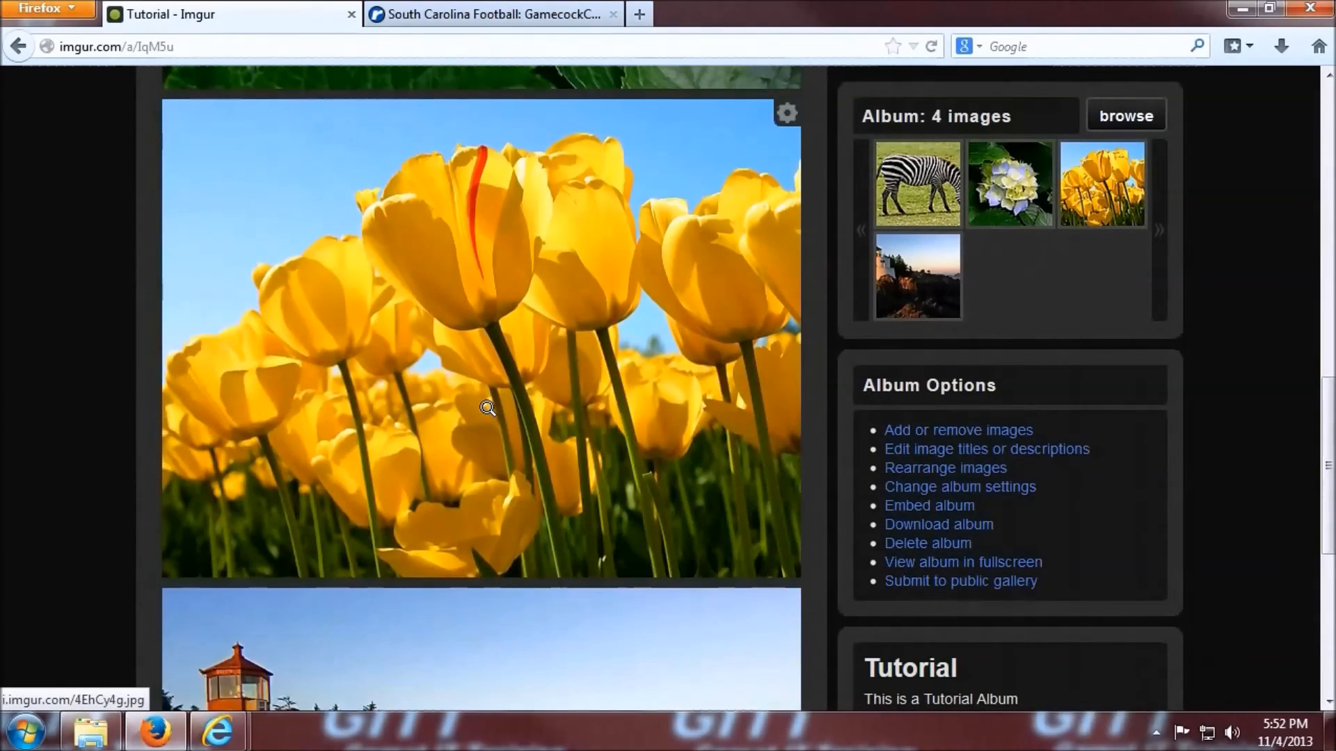
pyautogui.scroll(-3)
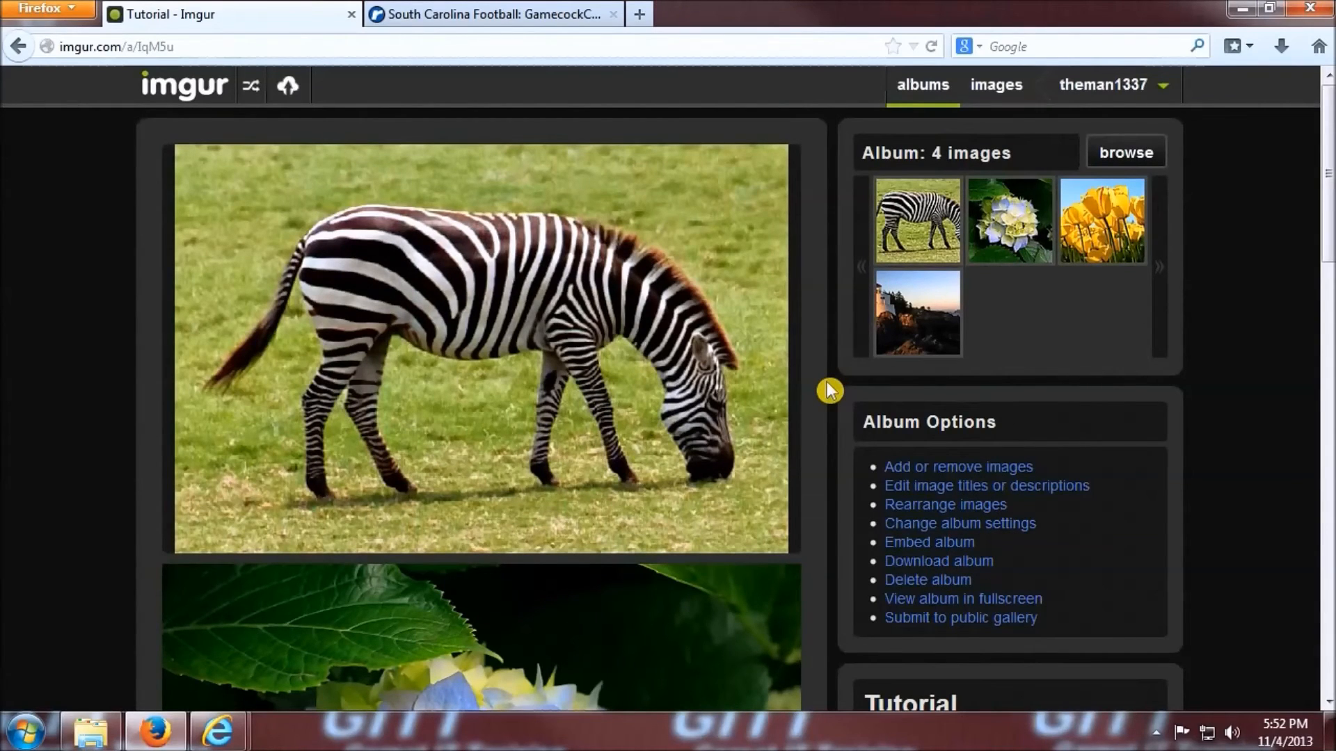
pyautogui.moveTo(626, 374)
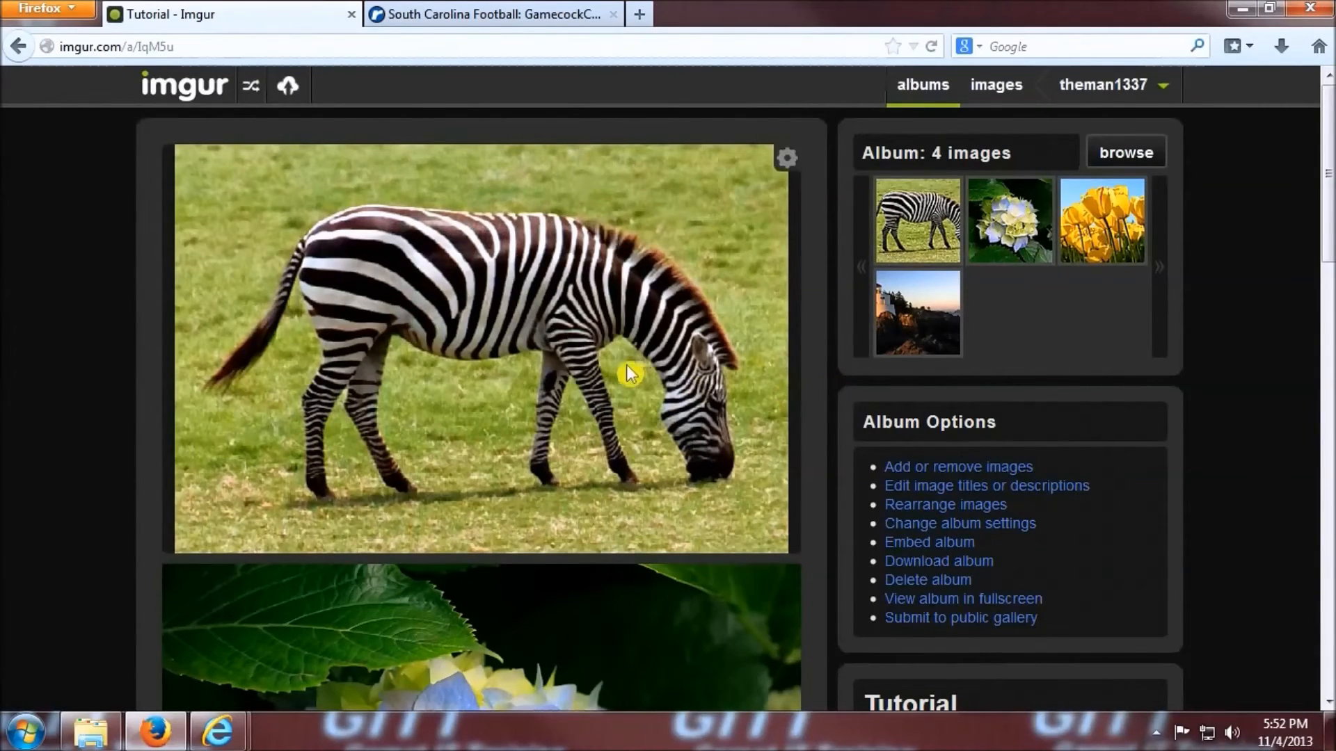
# Show all four uploaded images and select the yellow tulip photo.
pyautogui.click(997, 85)
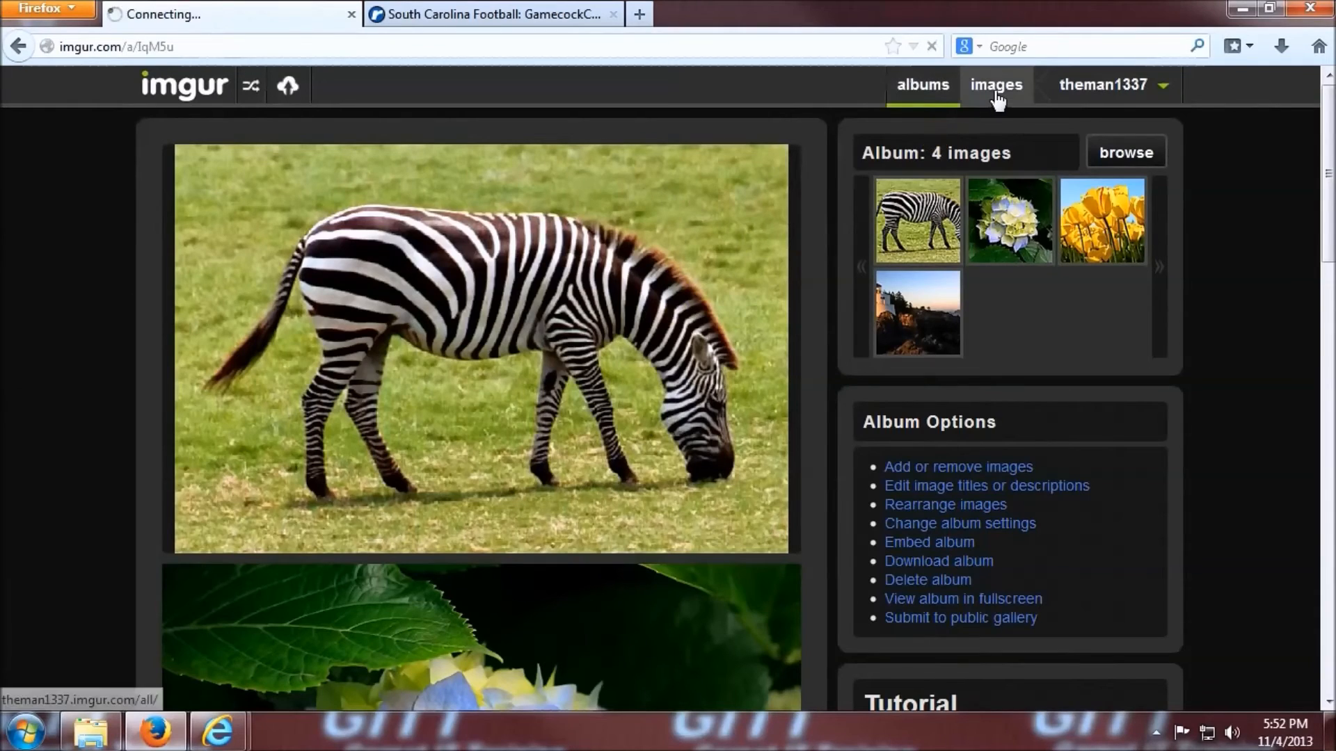
pyautogui.click(994, 85)
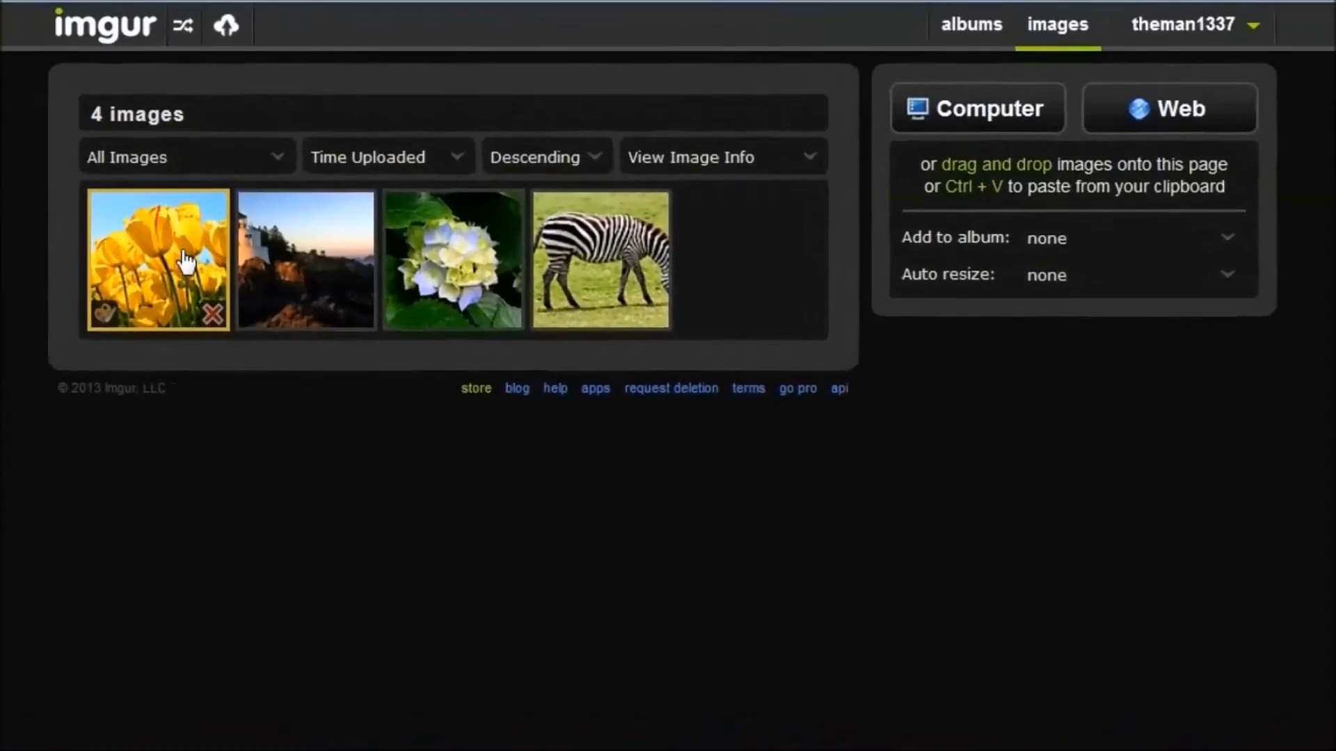
pyautogui.click(156, 259)
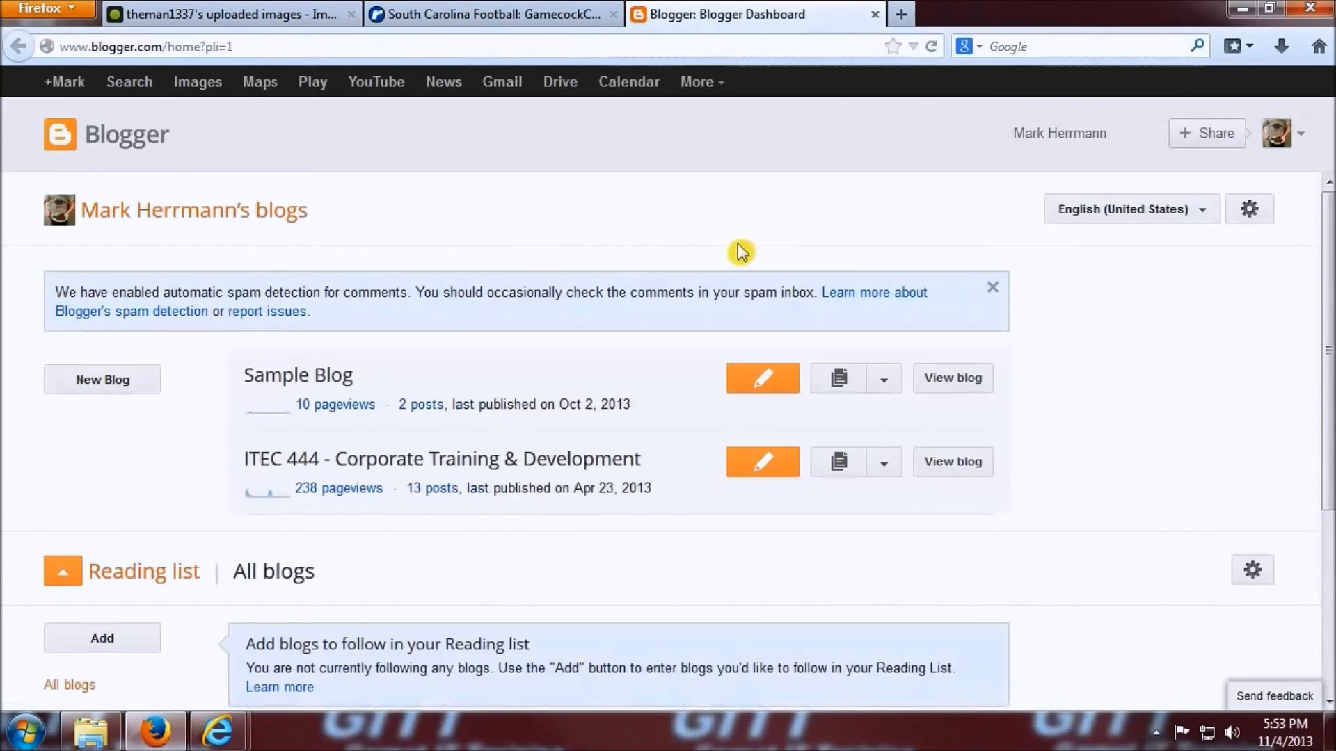
pyautogui.moveTo(318, 392)
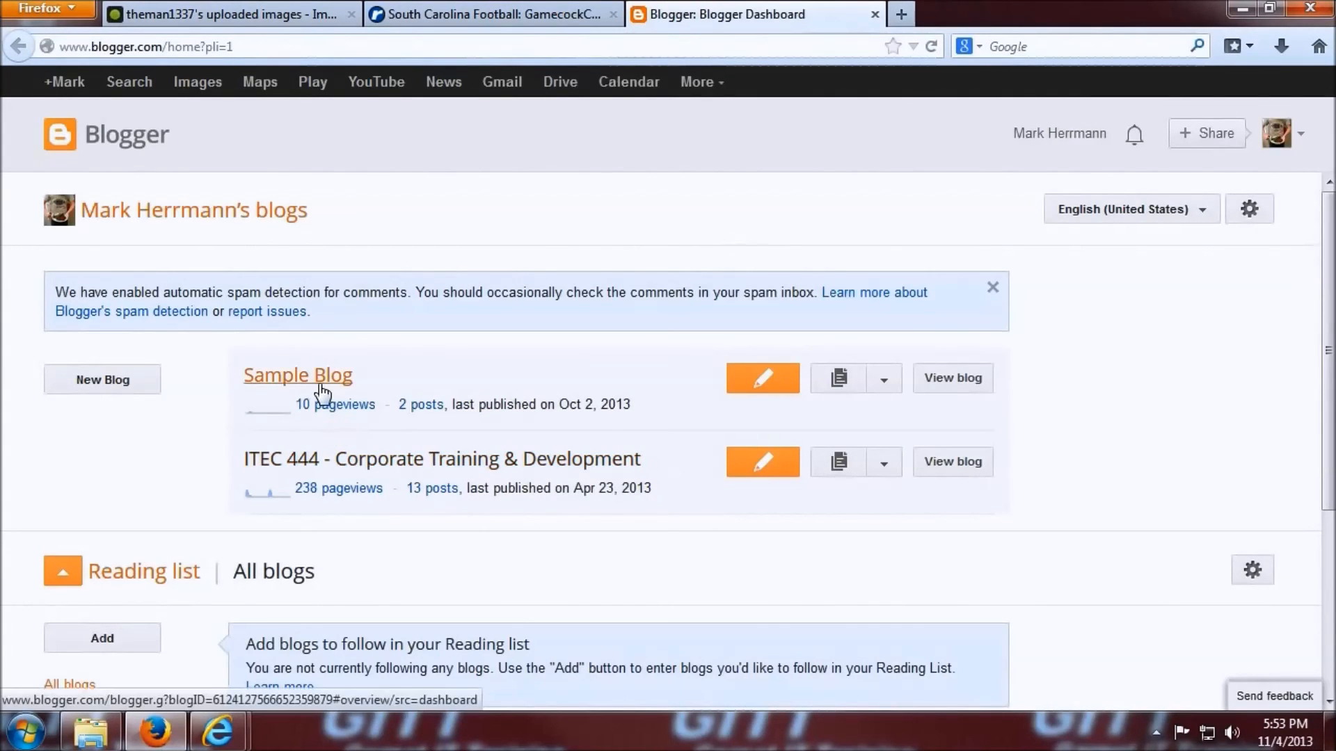
# Create a Sample Blog post titled 'Tutorial Blog' with the tulip embed code in HTML, save and publish it.
pyautogui.click(298, 375)
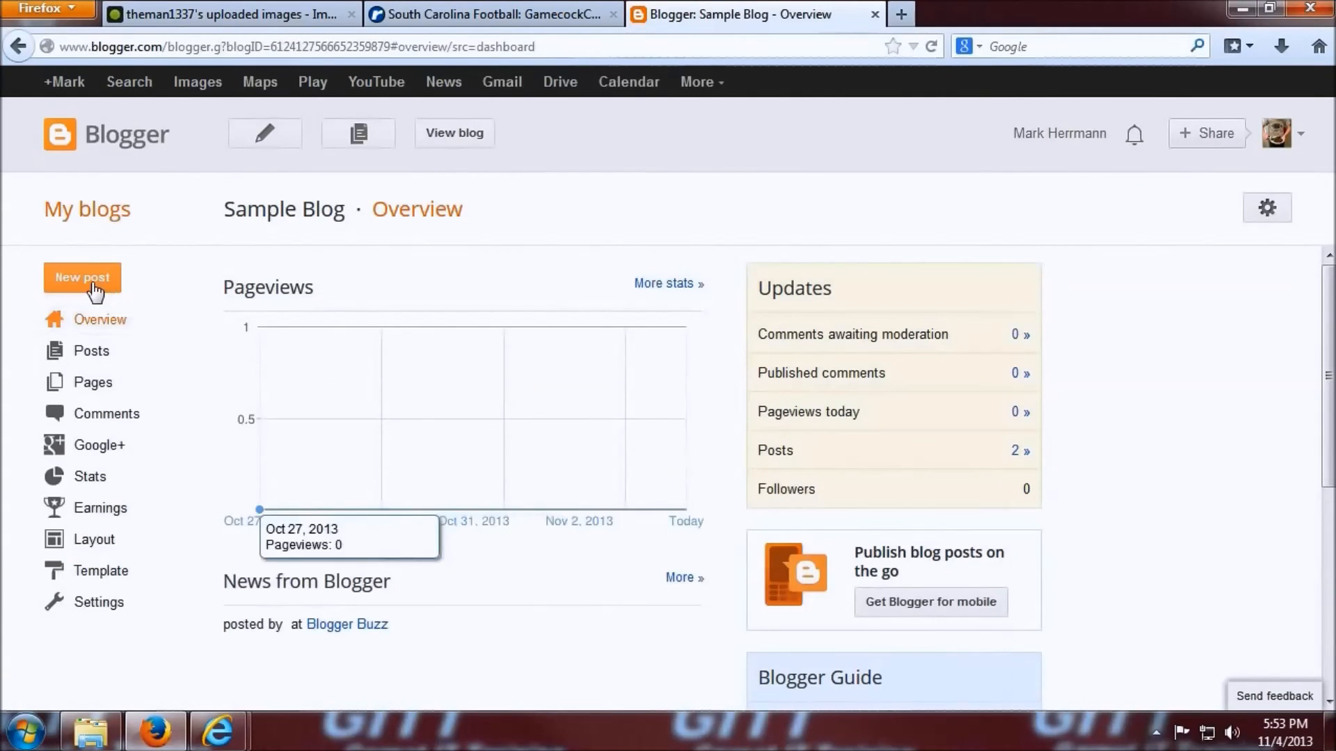
pyautogui.click(81, 277)
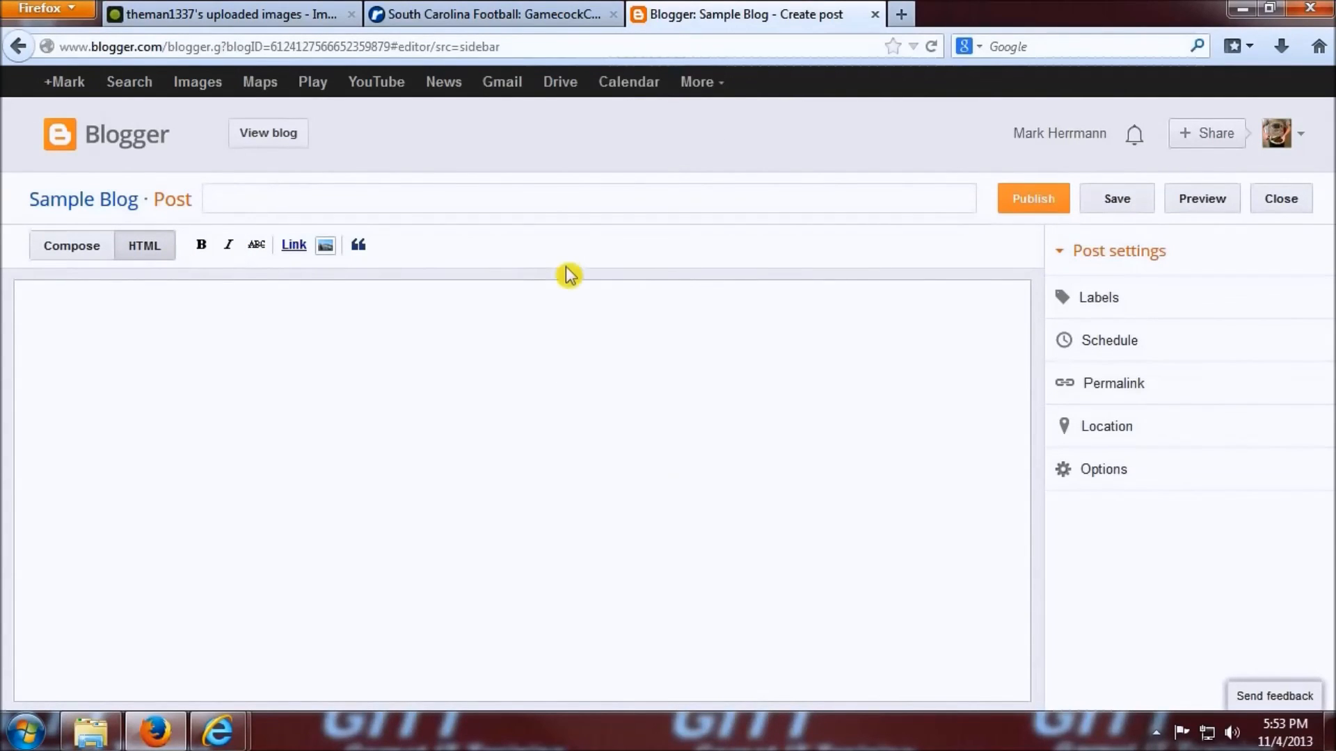
pyautogui.write('Tutorial Blog')
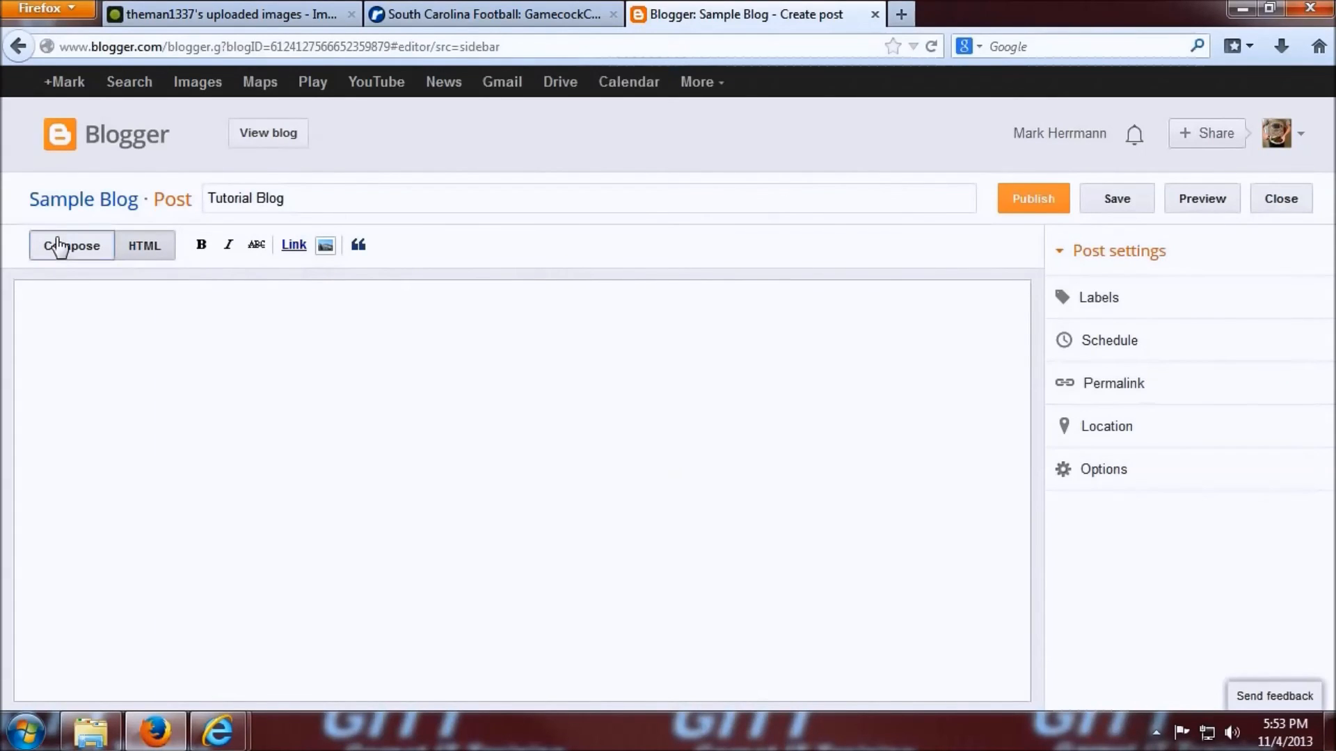
pyautogui.click(144, 245)
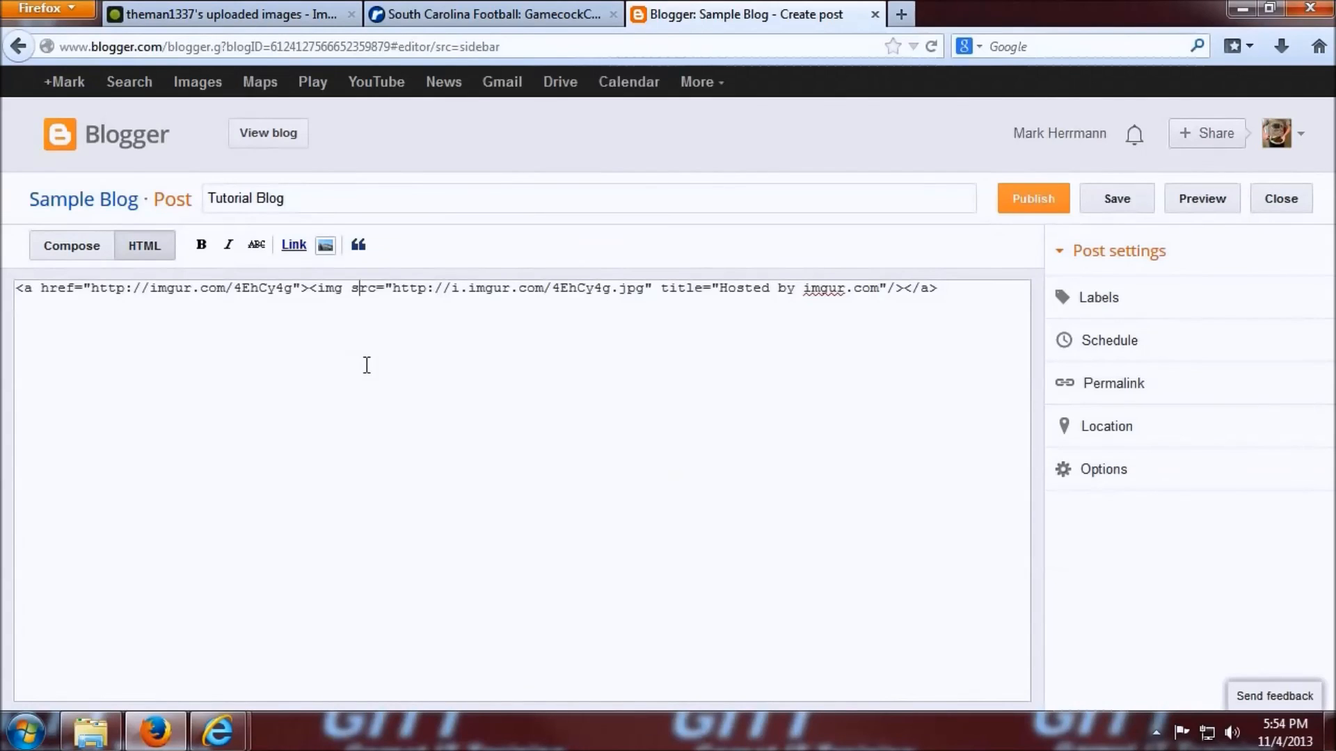
pyautogui.click(1116, 197)
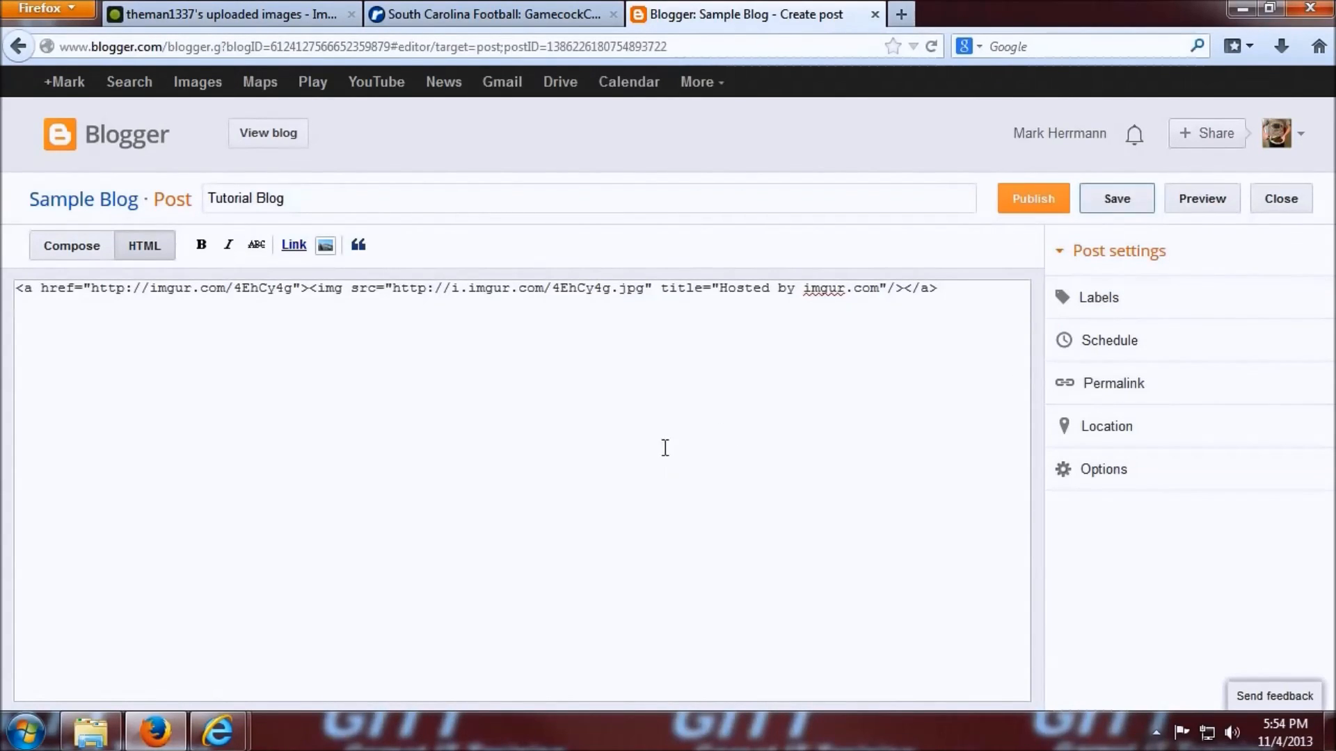
pyautogui.click(1280, 197)
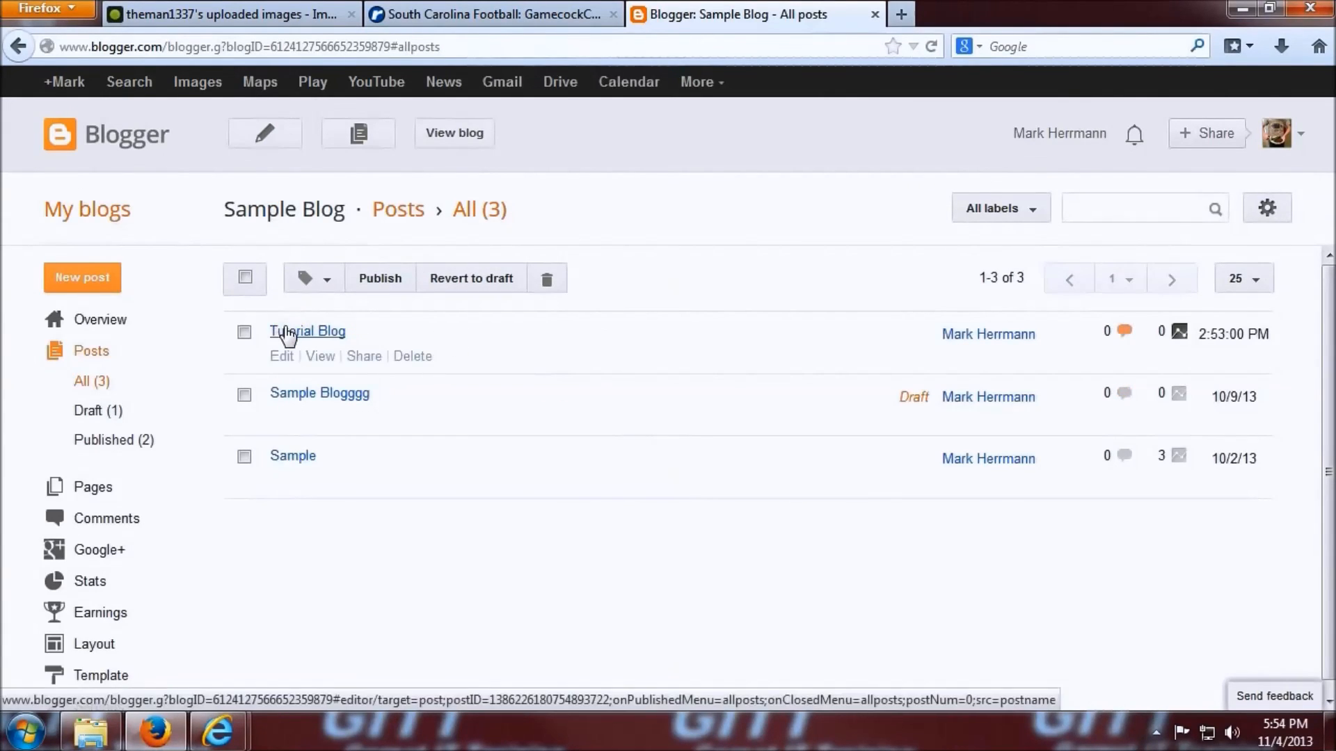
# Reopen the Tutorial Blog post and preview it showing the tulip photo from Imgur.
pyautogui.click(307, 331)
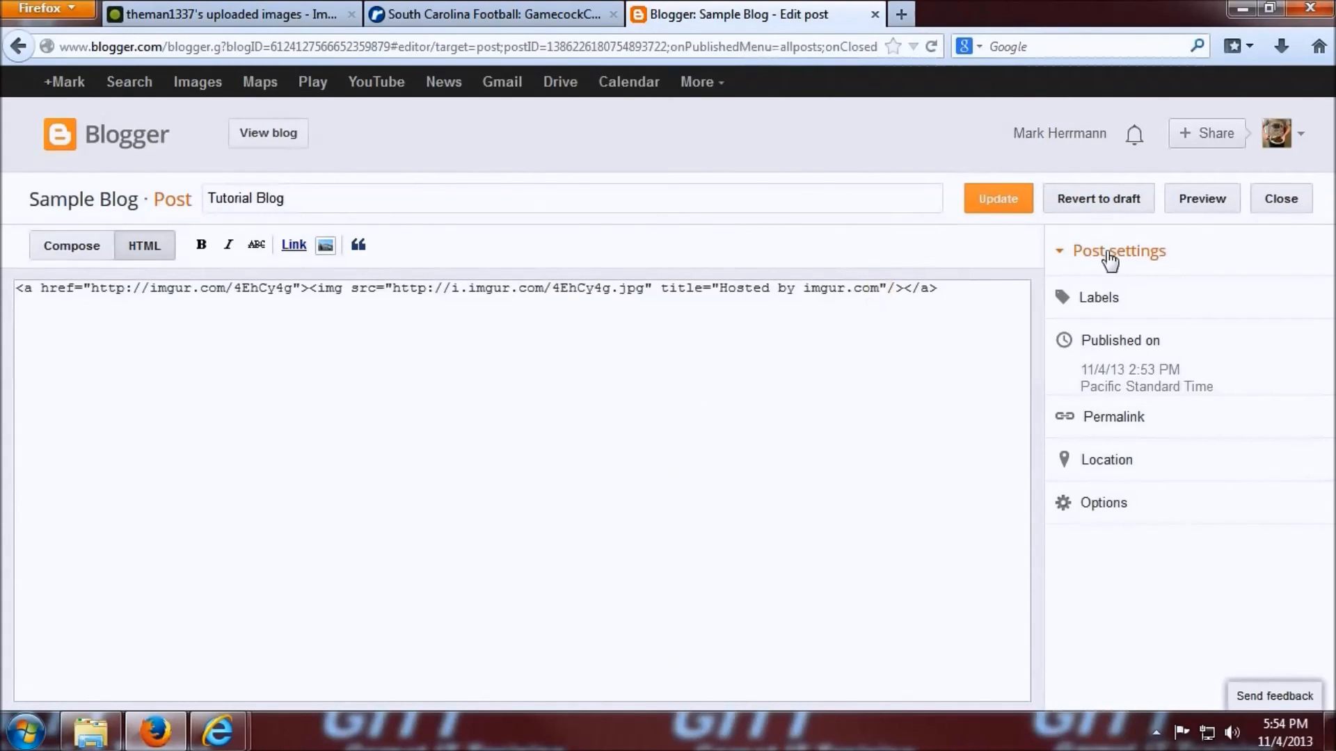
pyautogui.click(1202, 197)
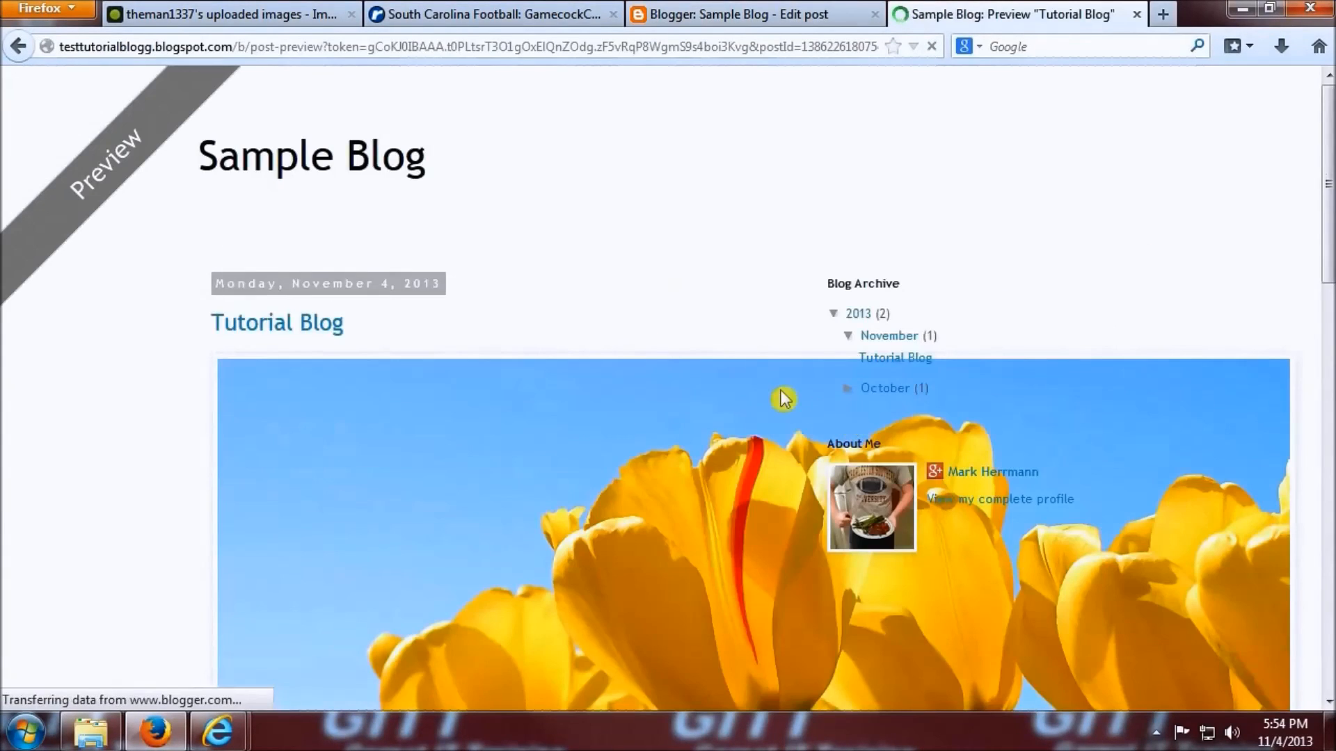
pyautogui.scroll(-3)
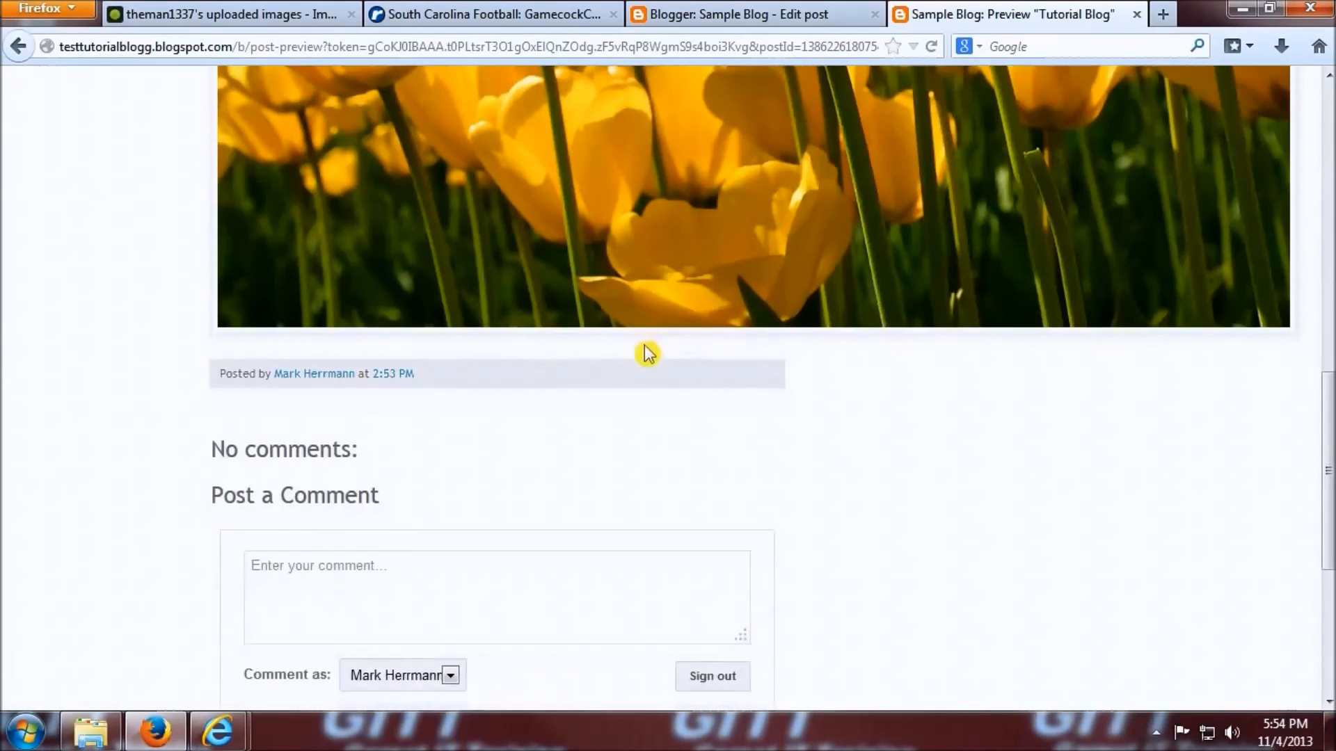
pyautogui.scroll(3)
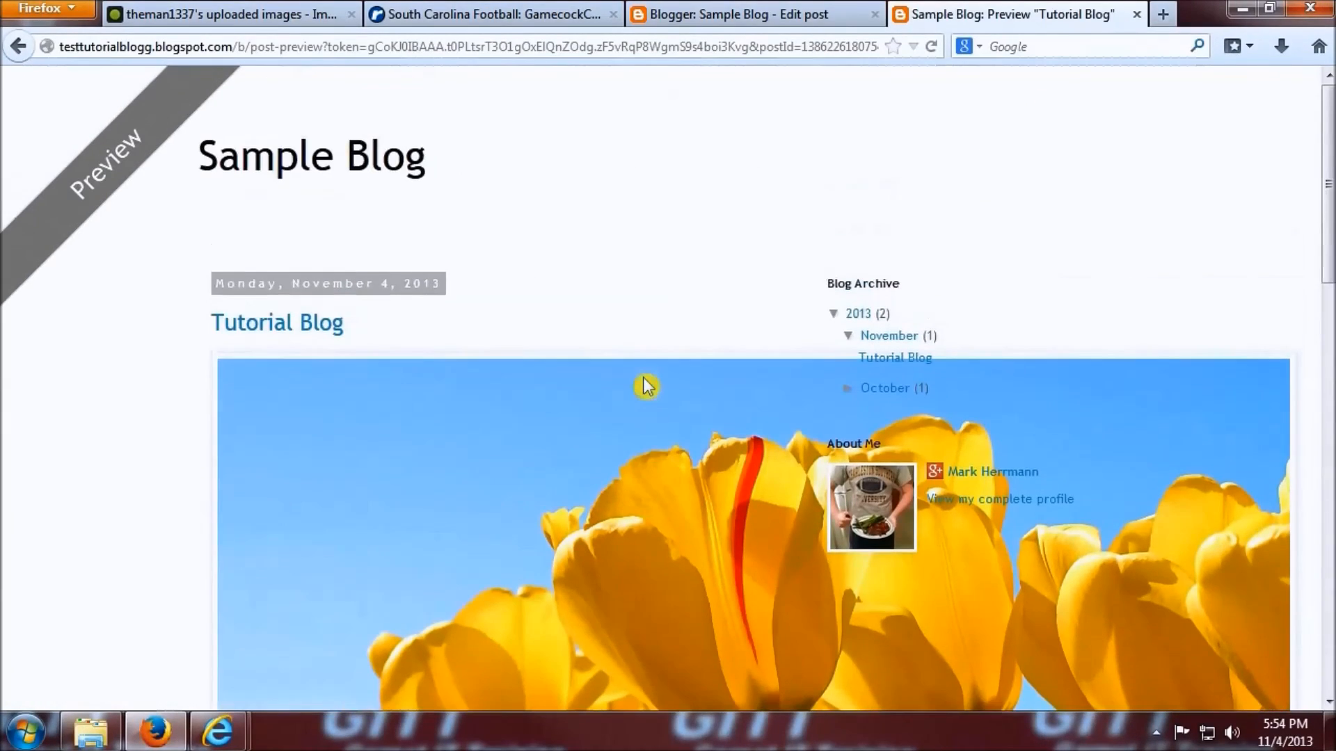
pyautogui.scroll(-3)
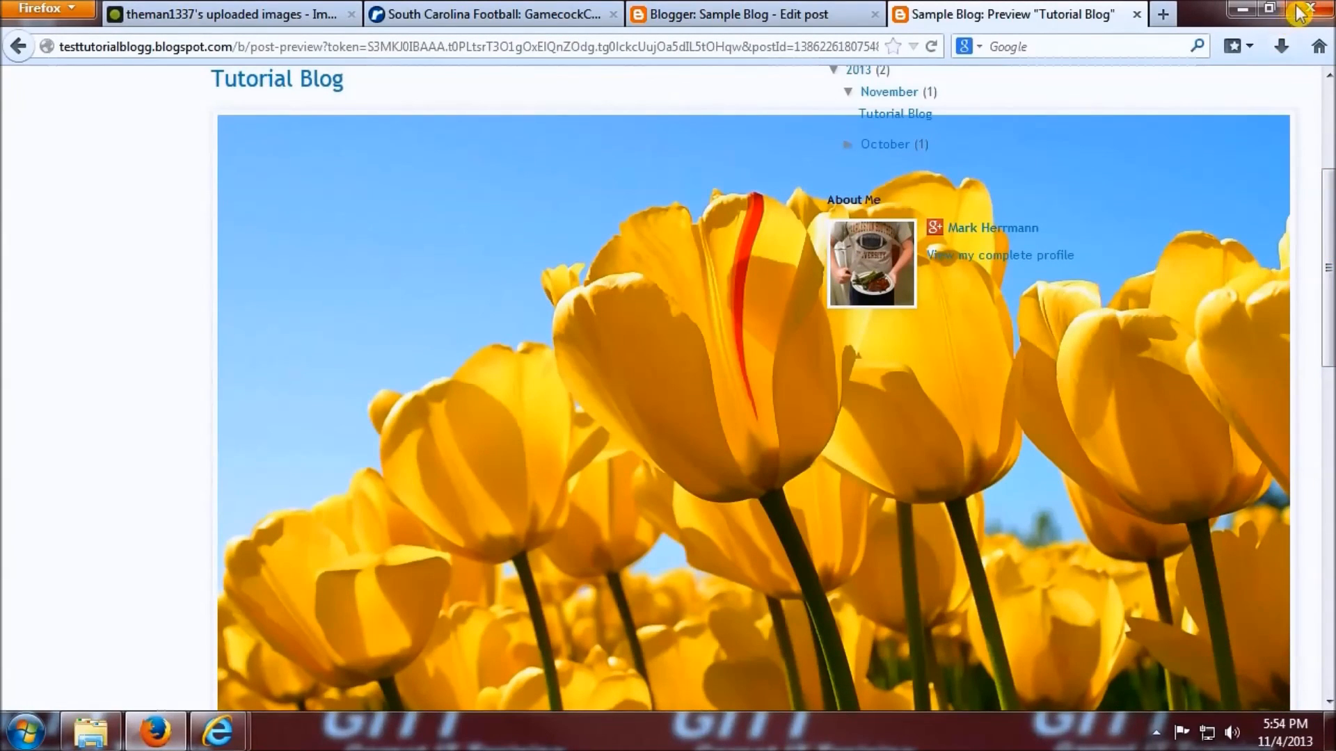
# Close Firefox and confirm closing all open tabs.
pyautogui.click(1303, 8)
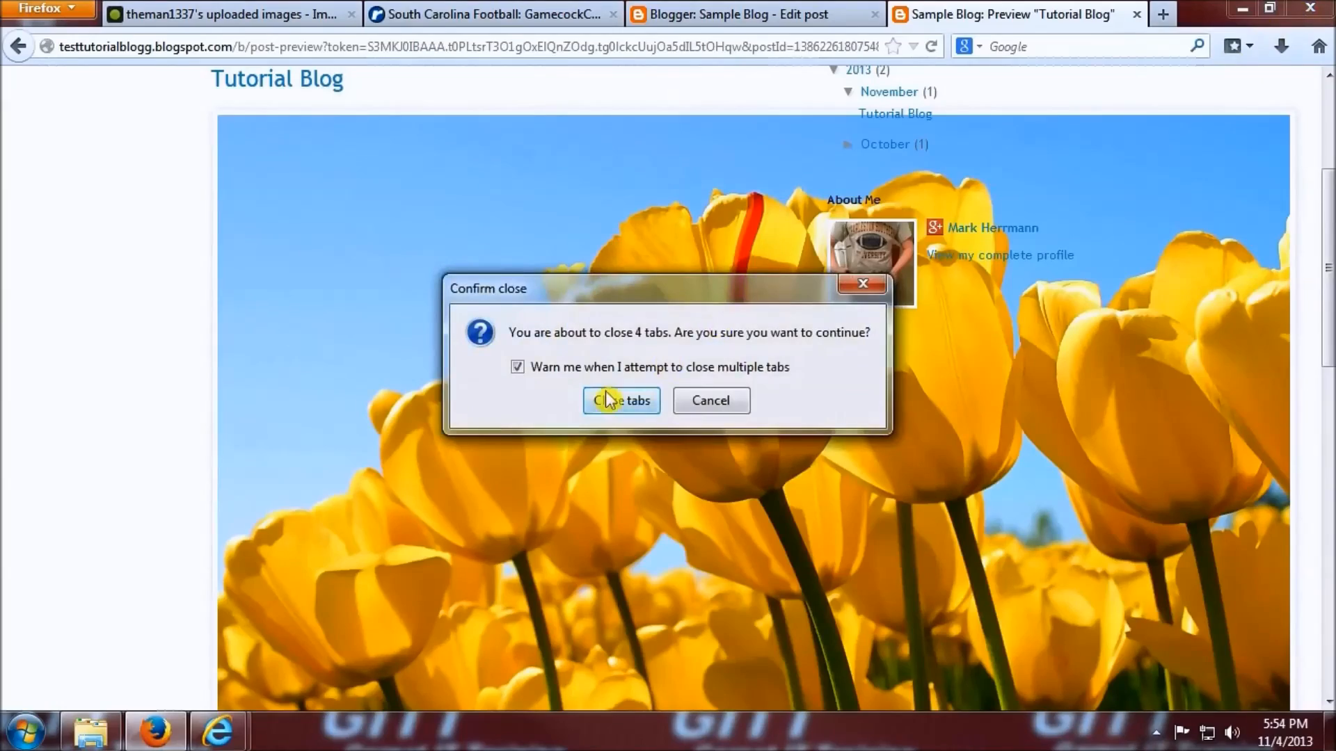
pyautogui.click(620, 401)
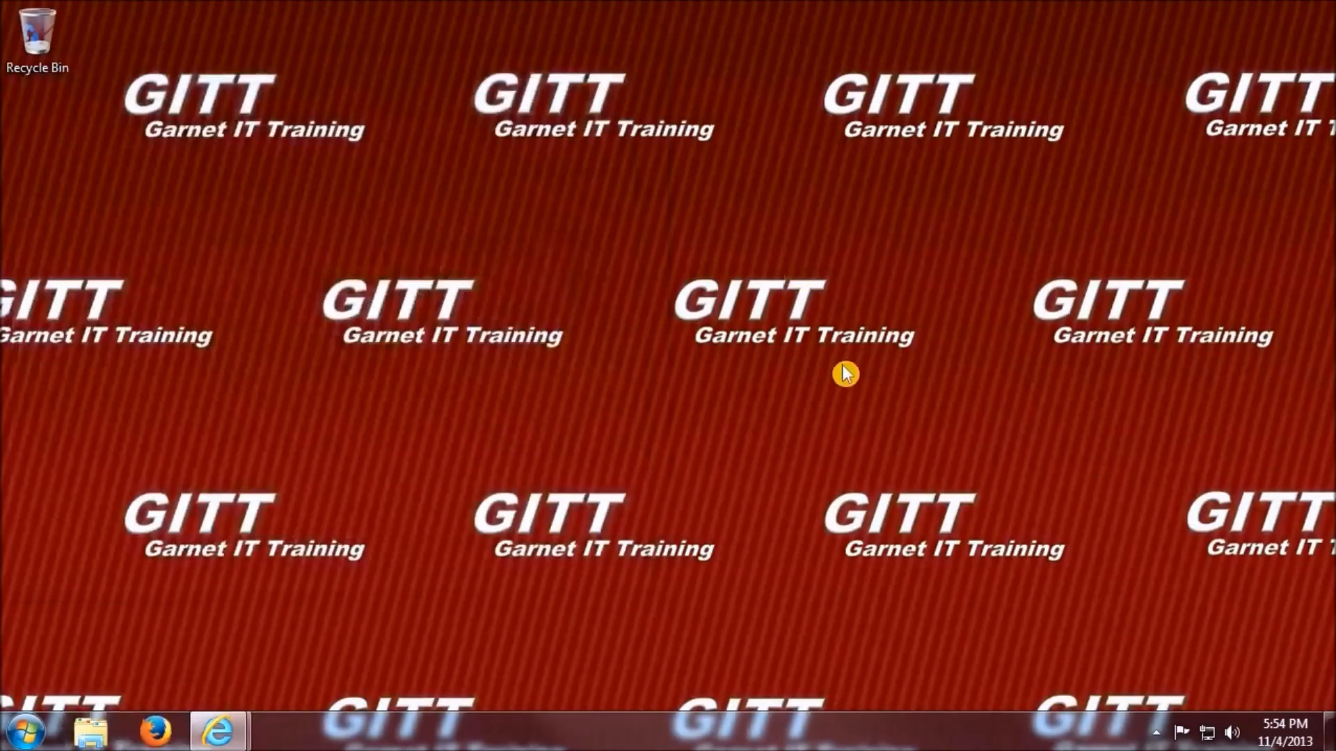